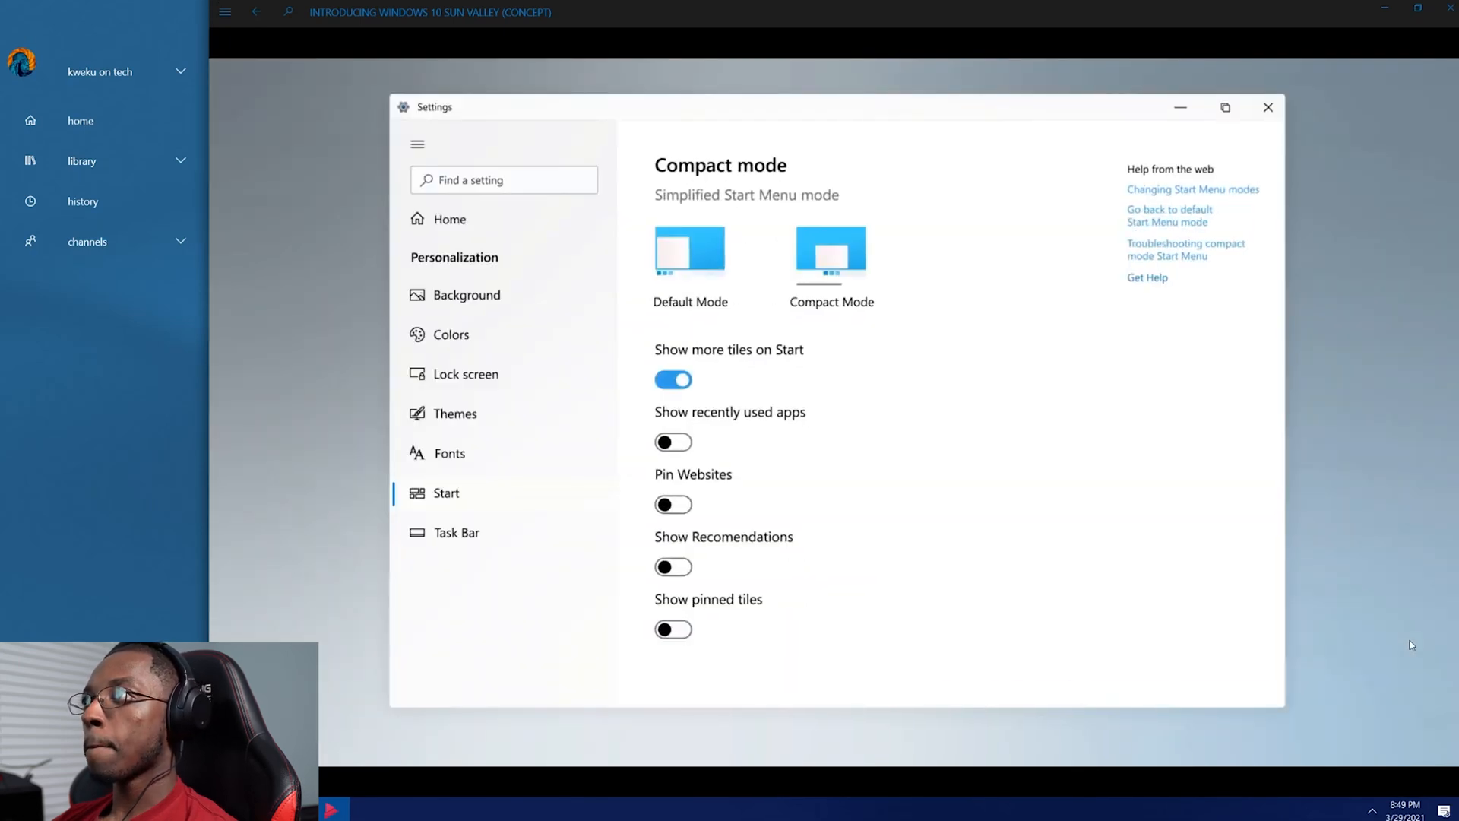
Let the concept video run past the compact Start settings and Start menu to the Files app.
click(1266, 107)
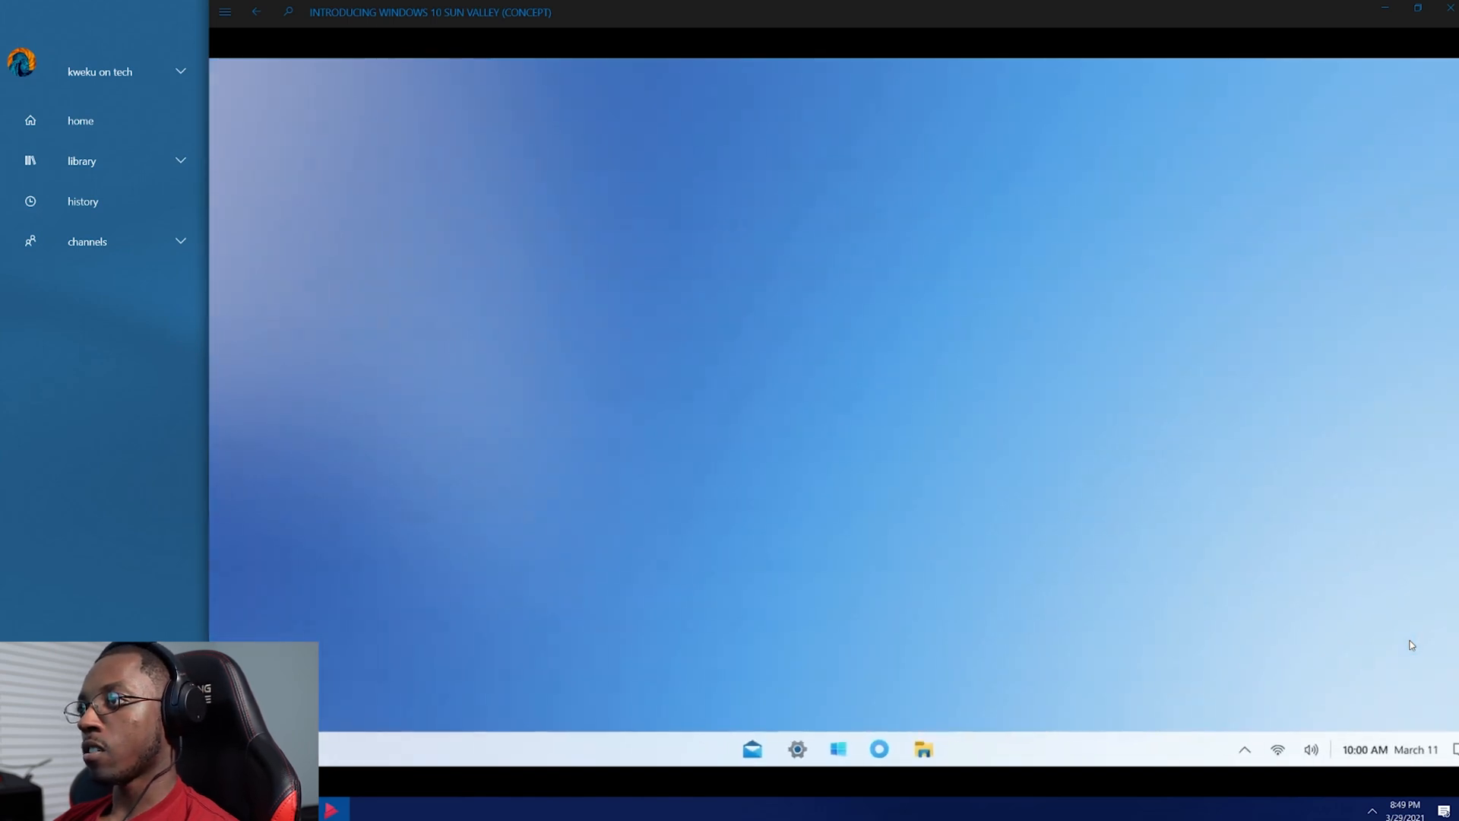
click(837, 747)
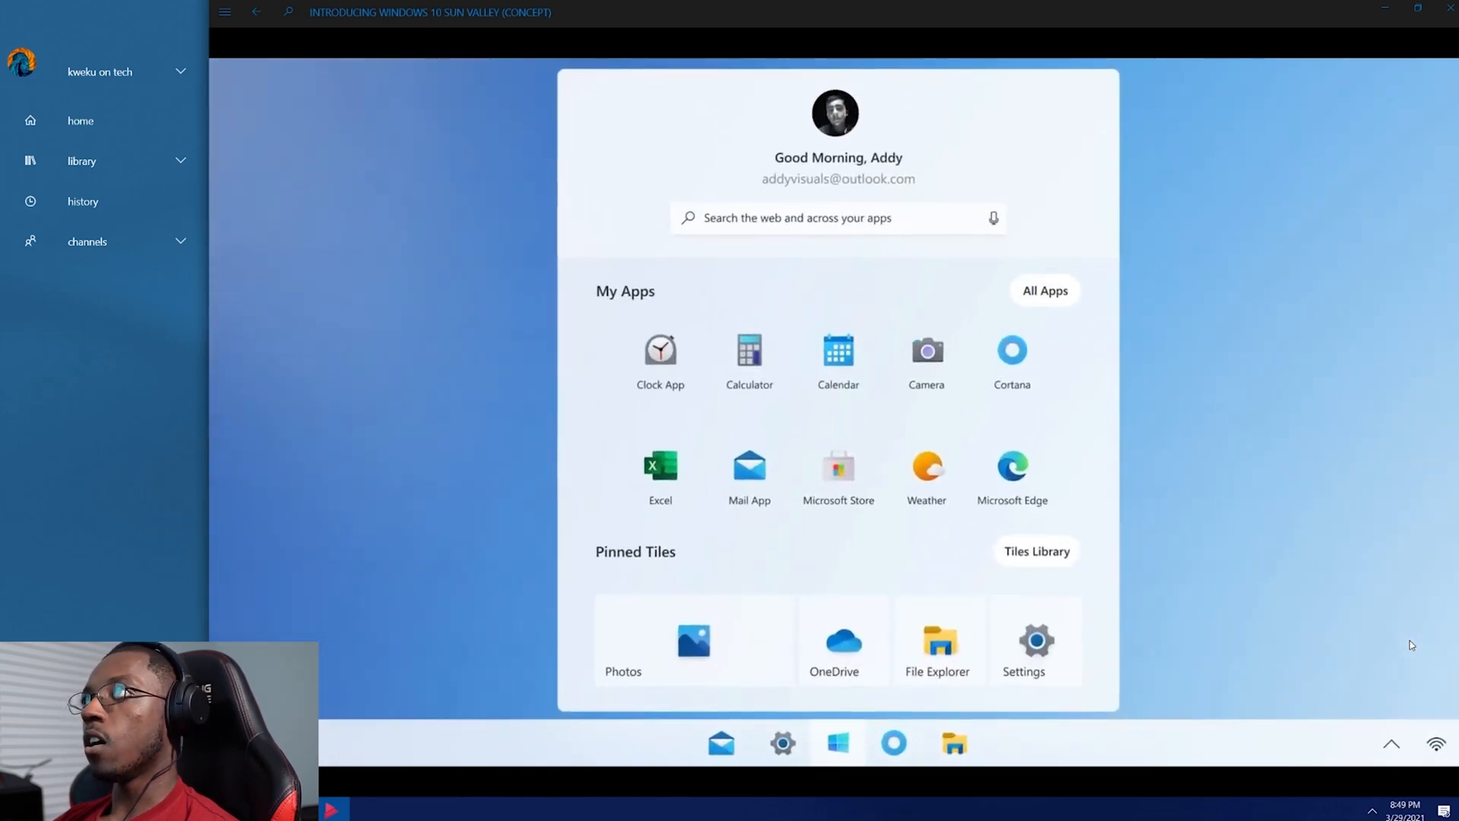
click(936, 642)
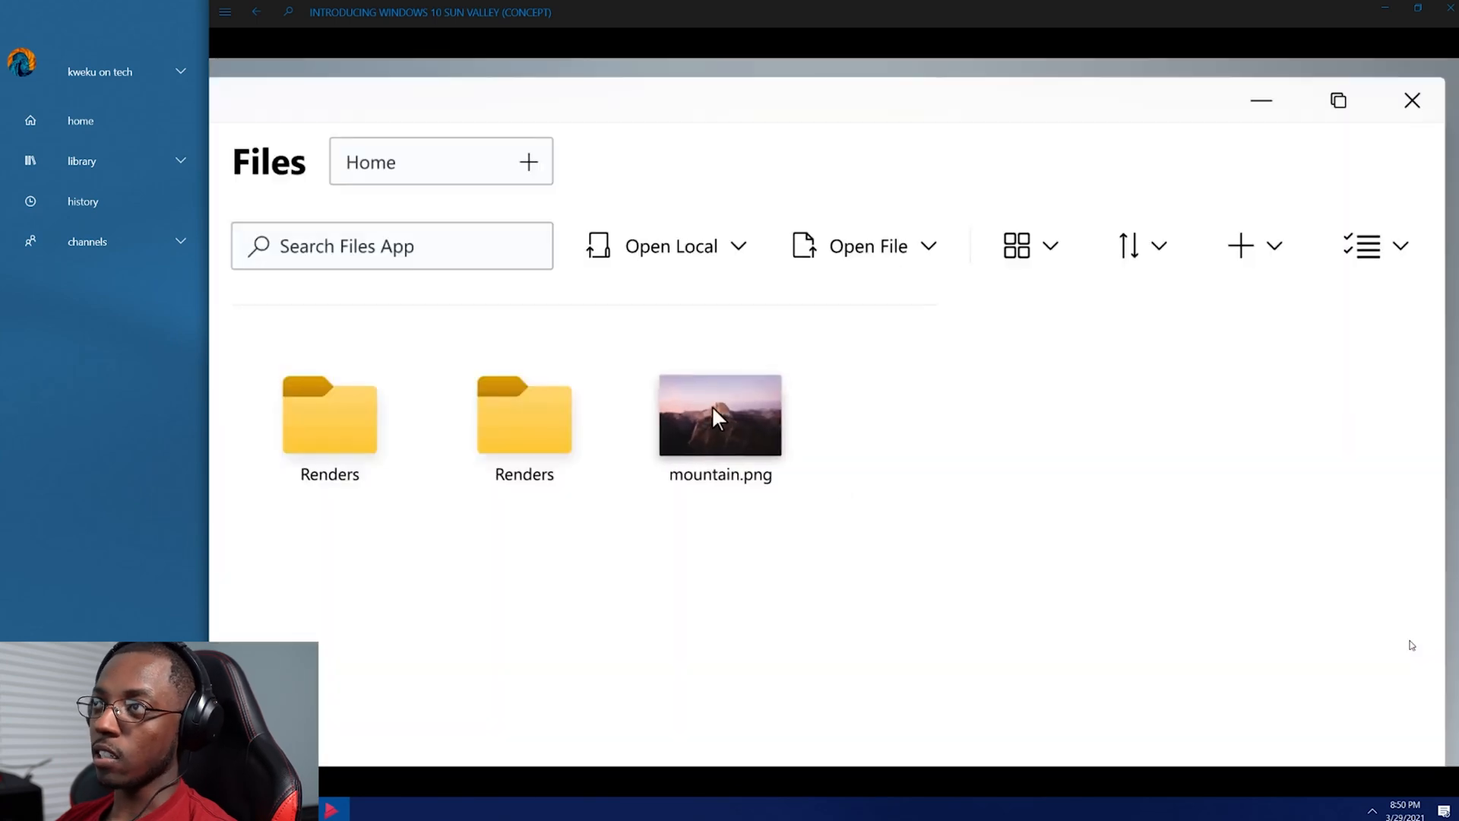
drag(719, 415, 1079, 567)
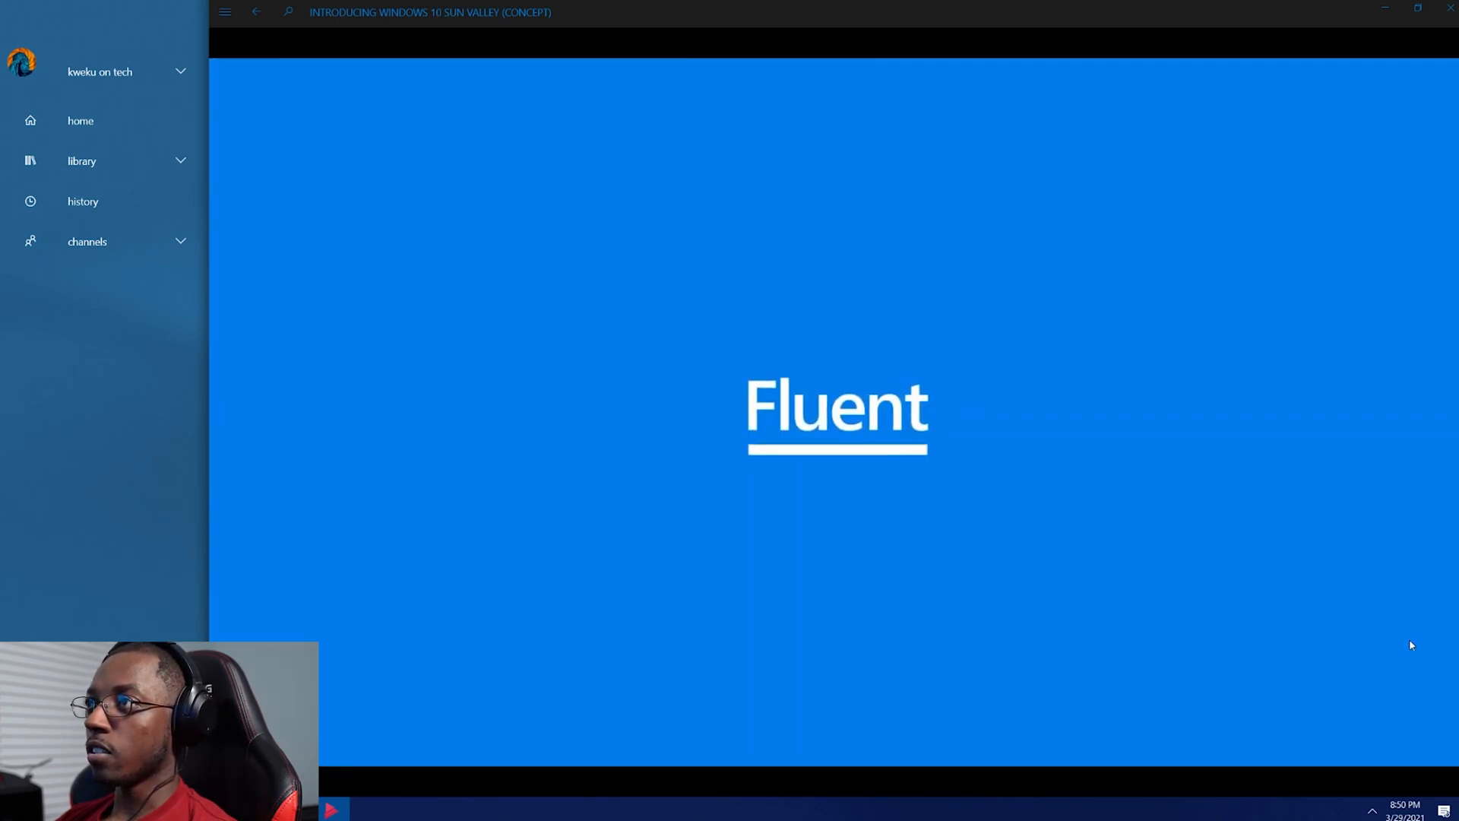
Let the video play through the Fluent title, timeline and Quiet Tabs scenes to the end card.
right_click(507, 298)
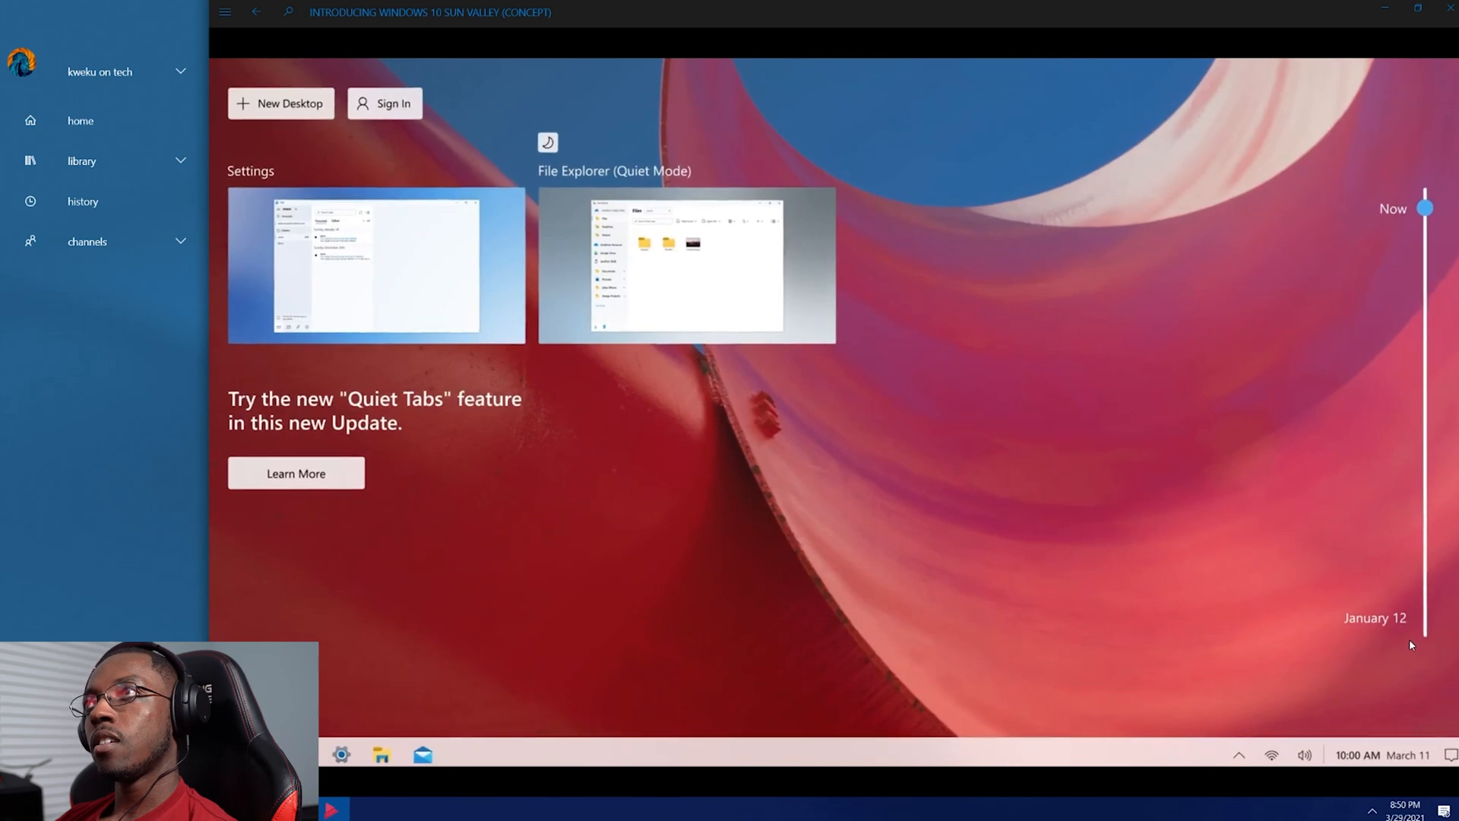
right_click(552, 734)
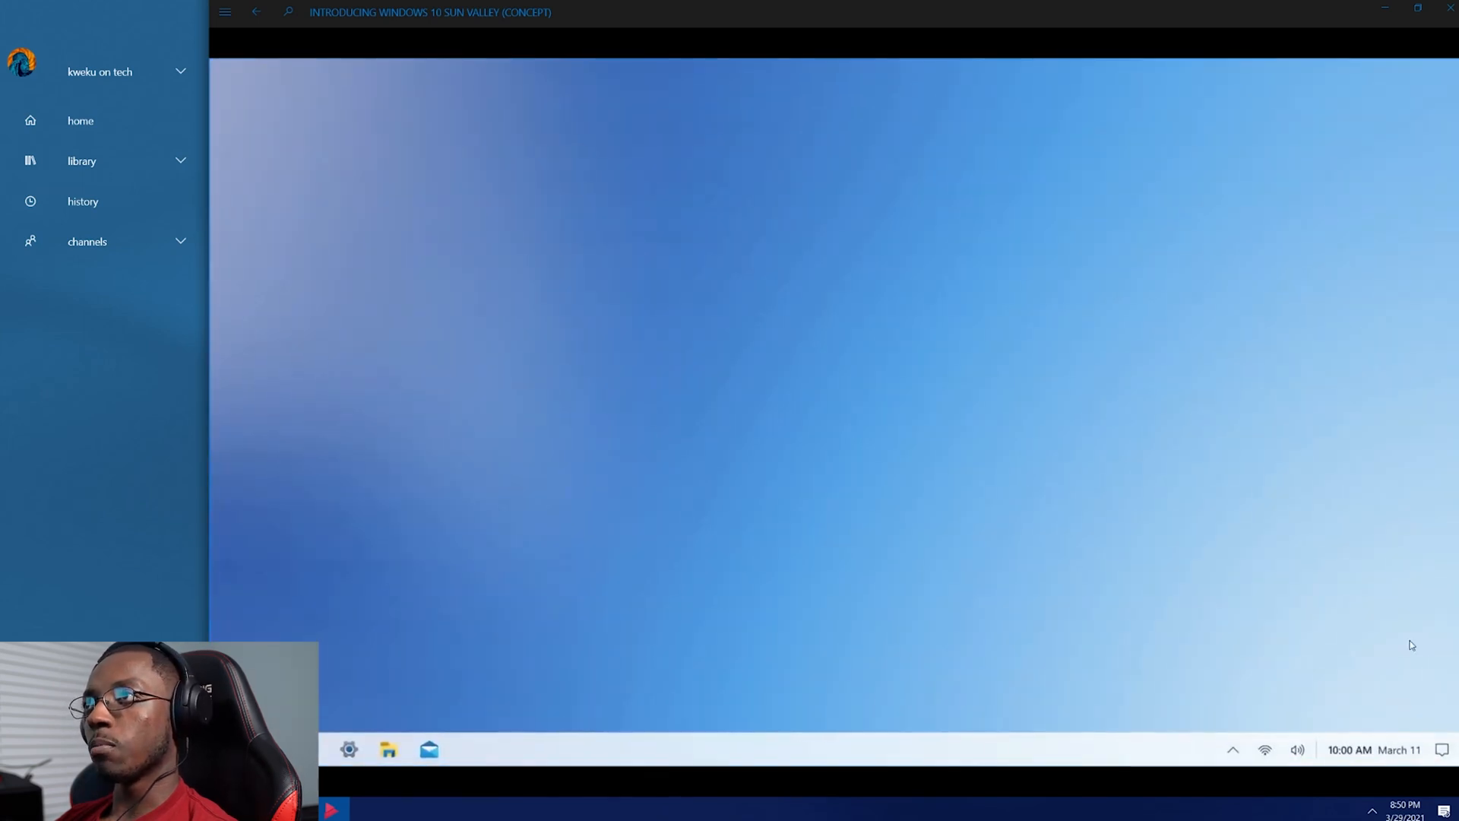
click(330, 745)
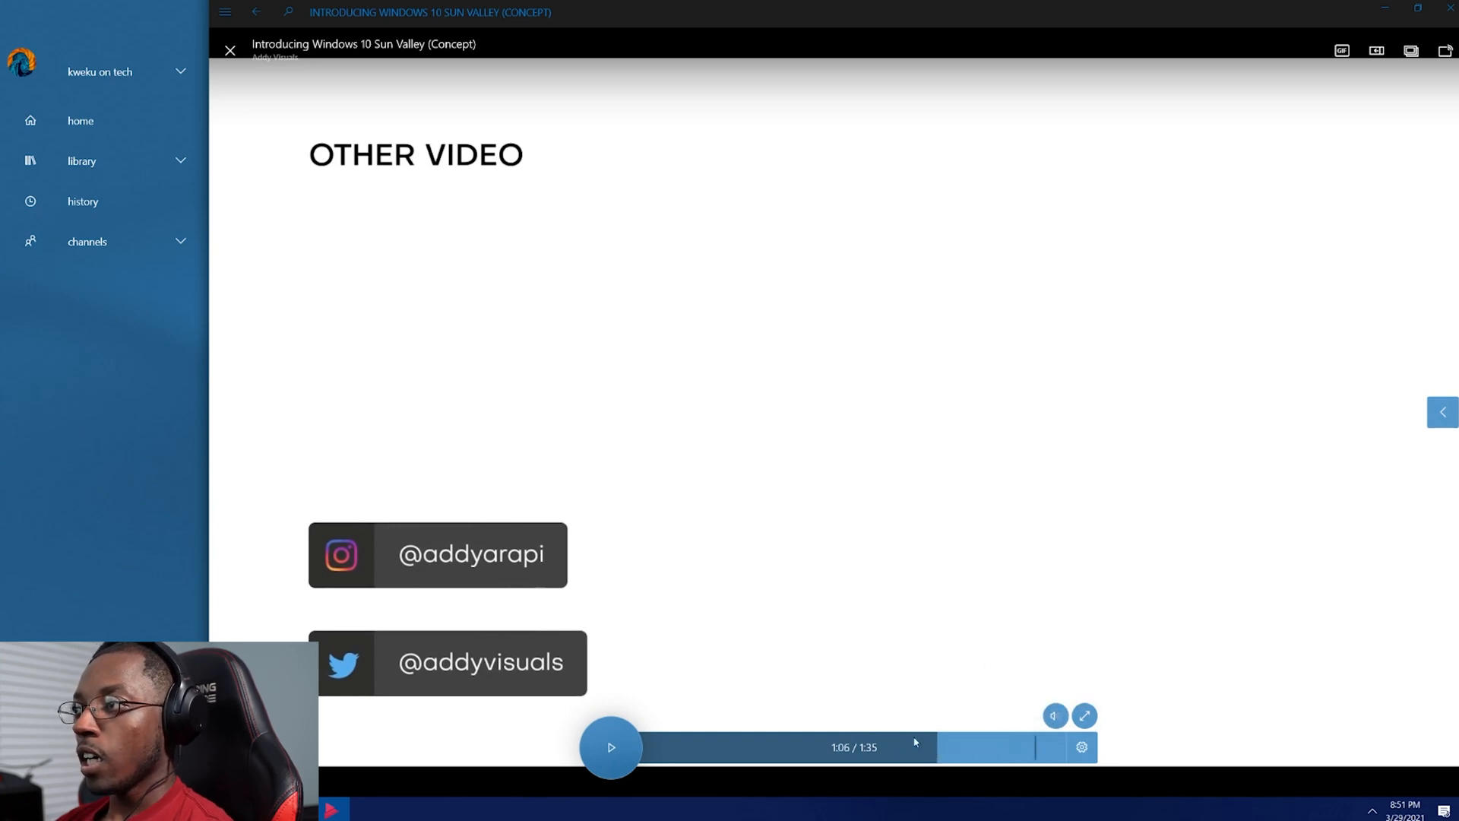
Replay the concept video from 0:00 and pause at 0:03 on the Start menu app list.
click(642, 746)
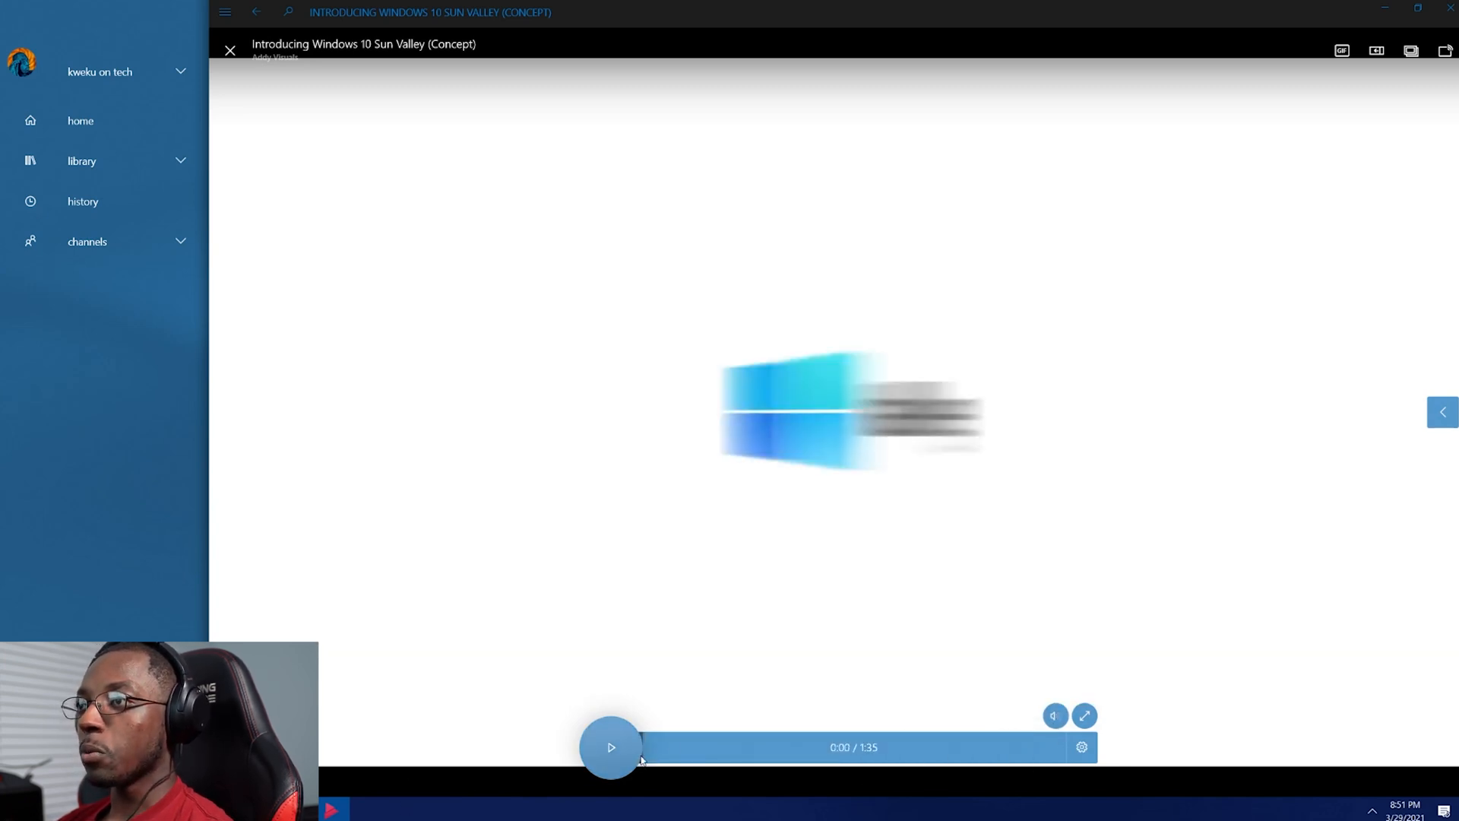
click(611, 746)
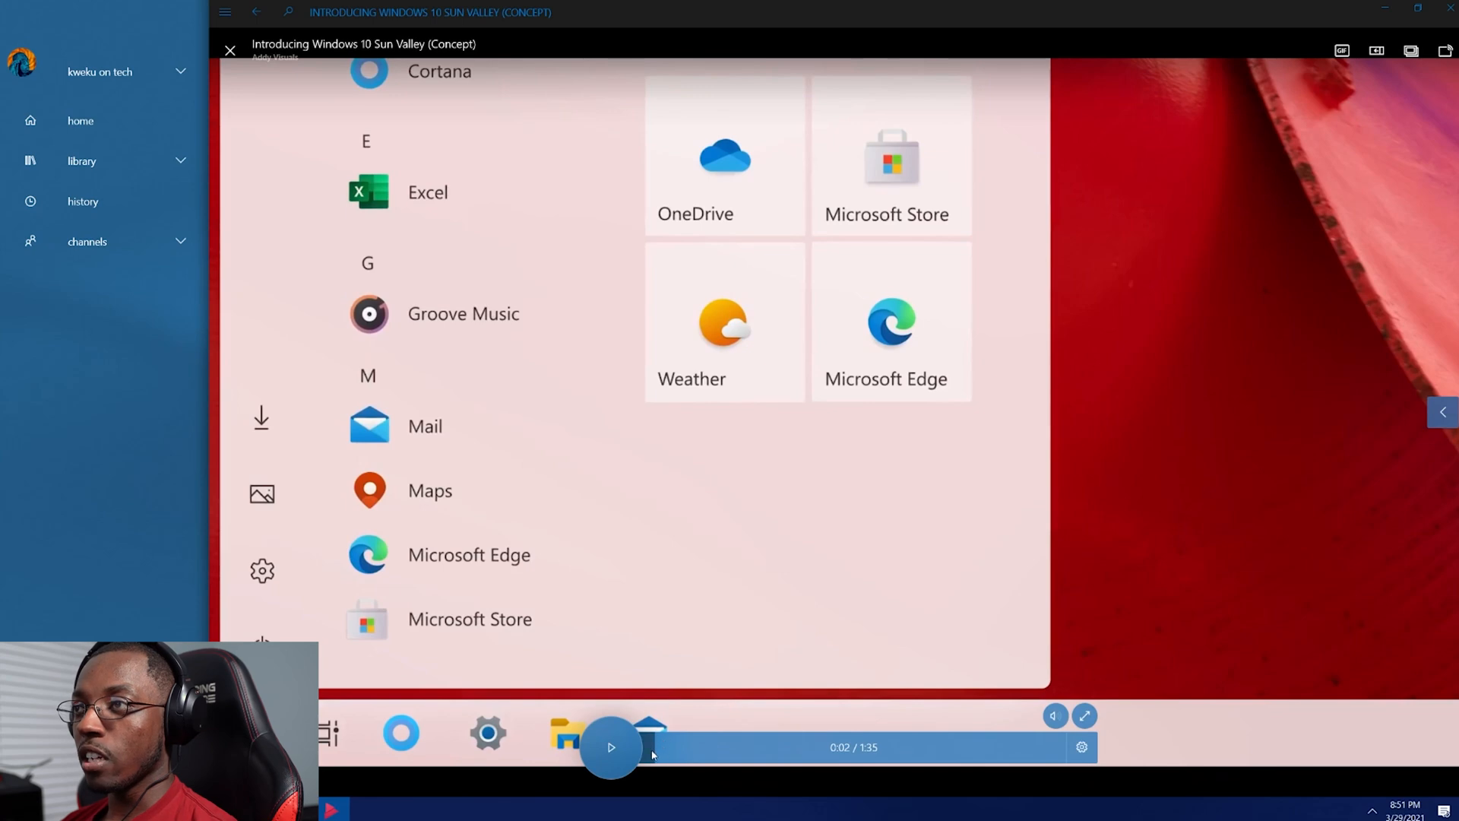
click(610, 747)
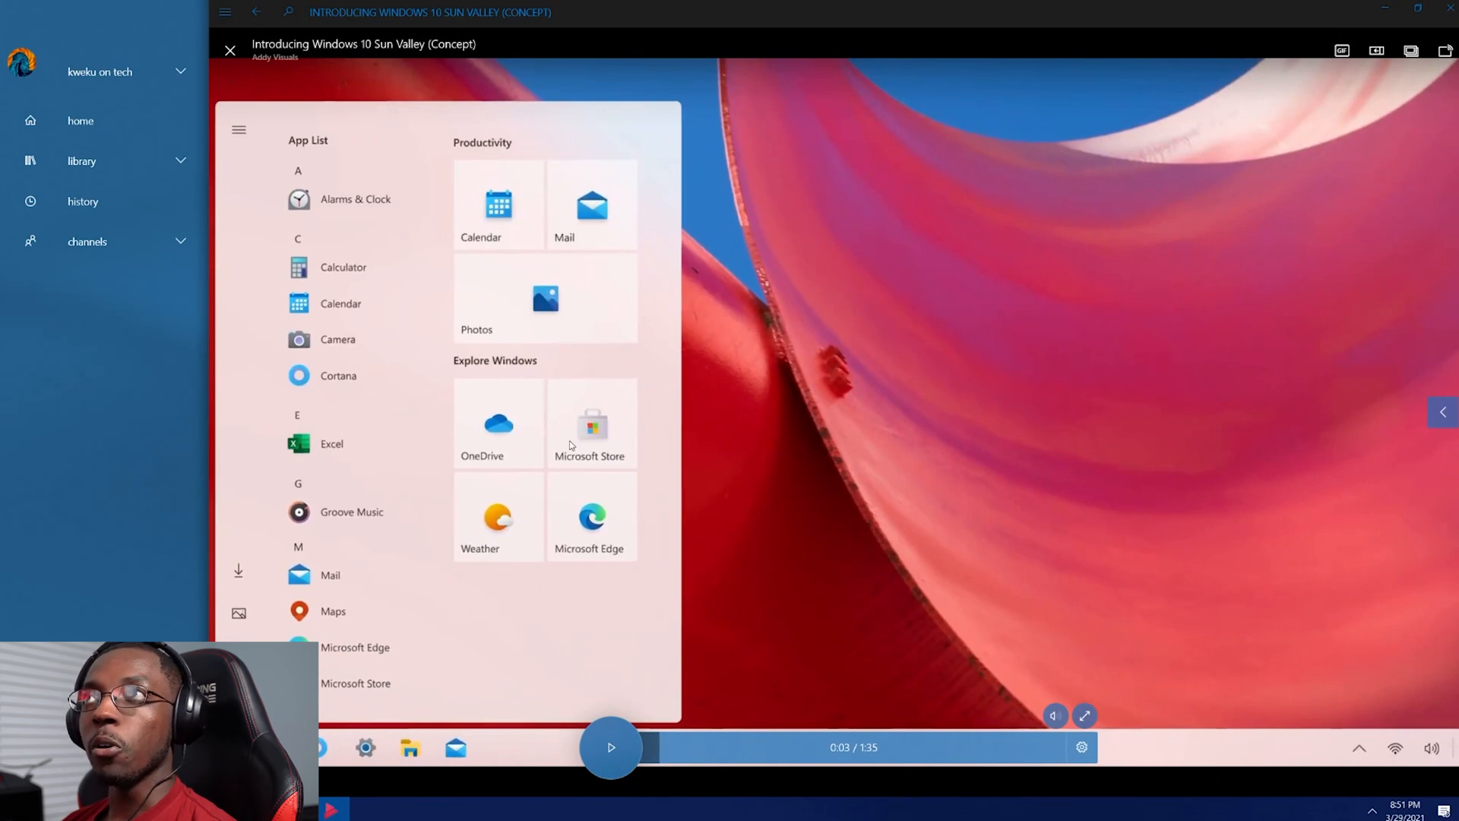
mouse_move(530, 496)
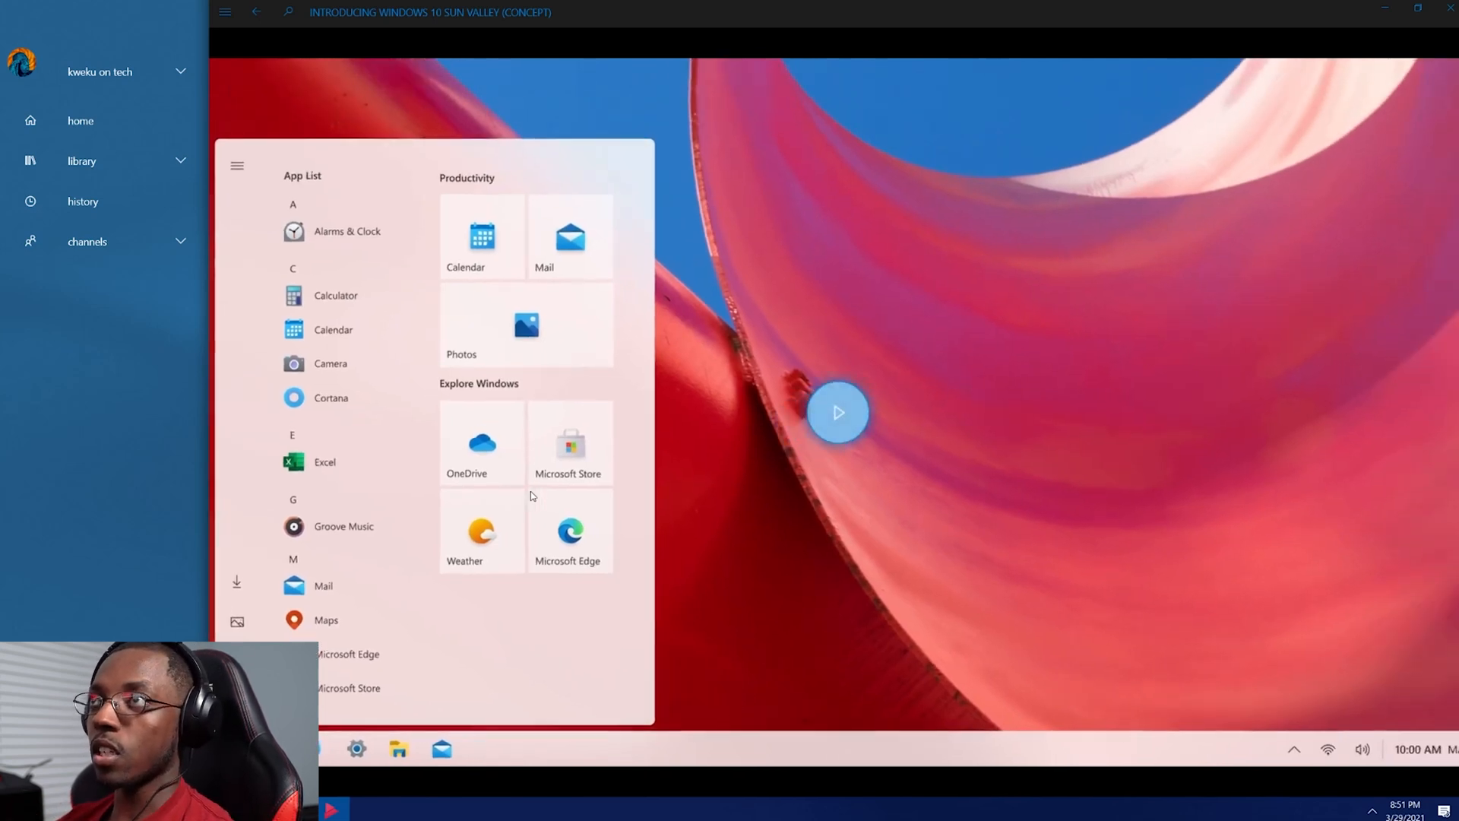
Advance to 0:04, showing the Start menu profile greeting and search box.
click(837, 412)
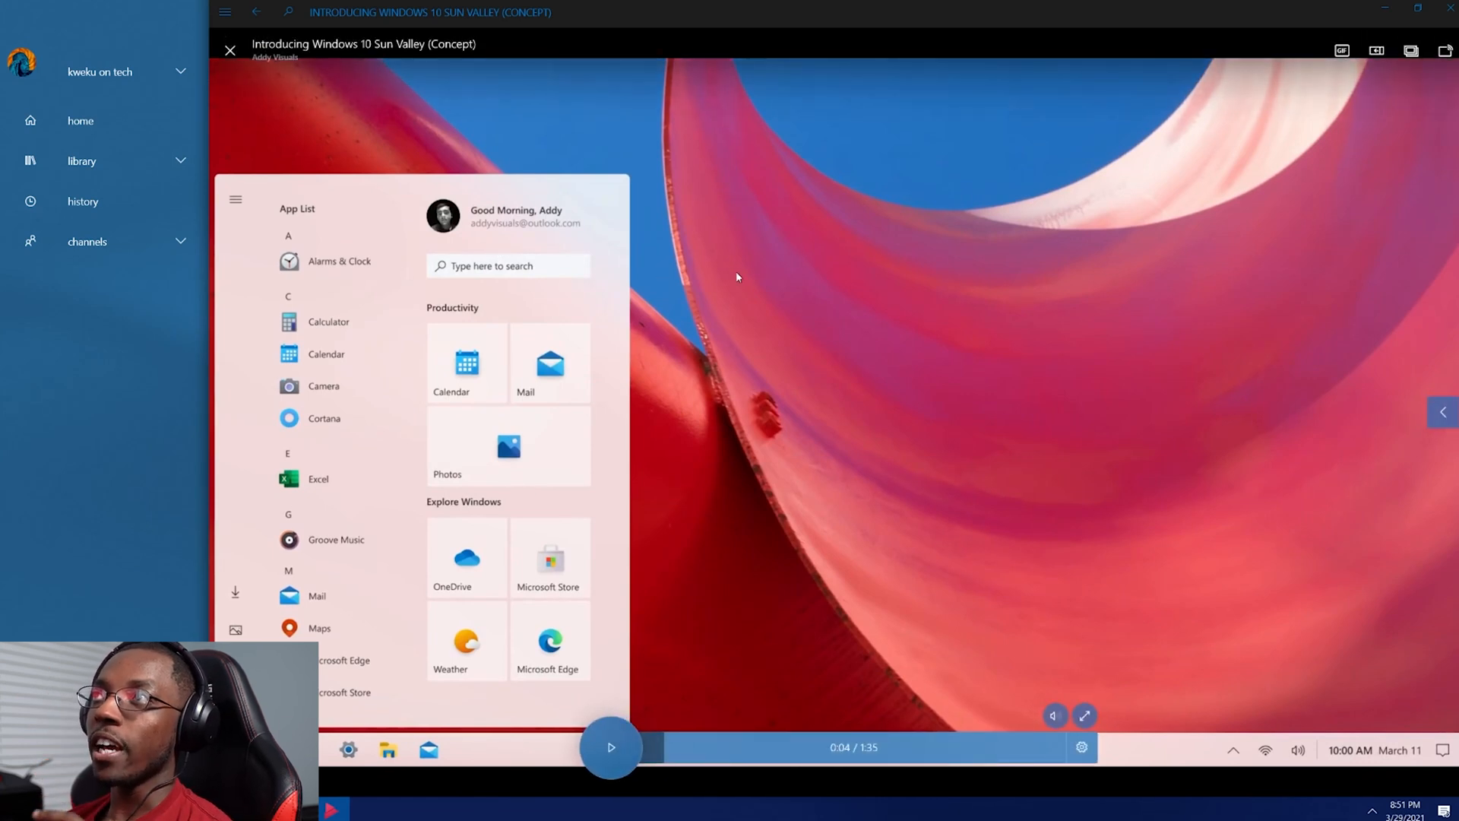
mouse_move(479, 296)
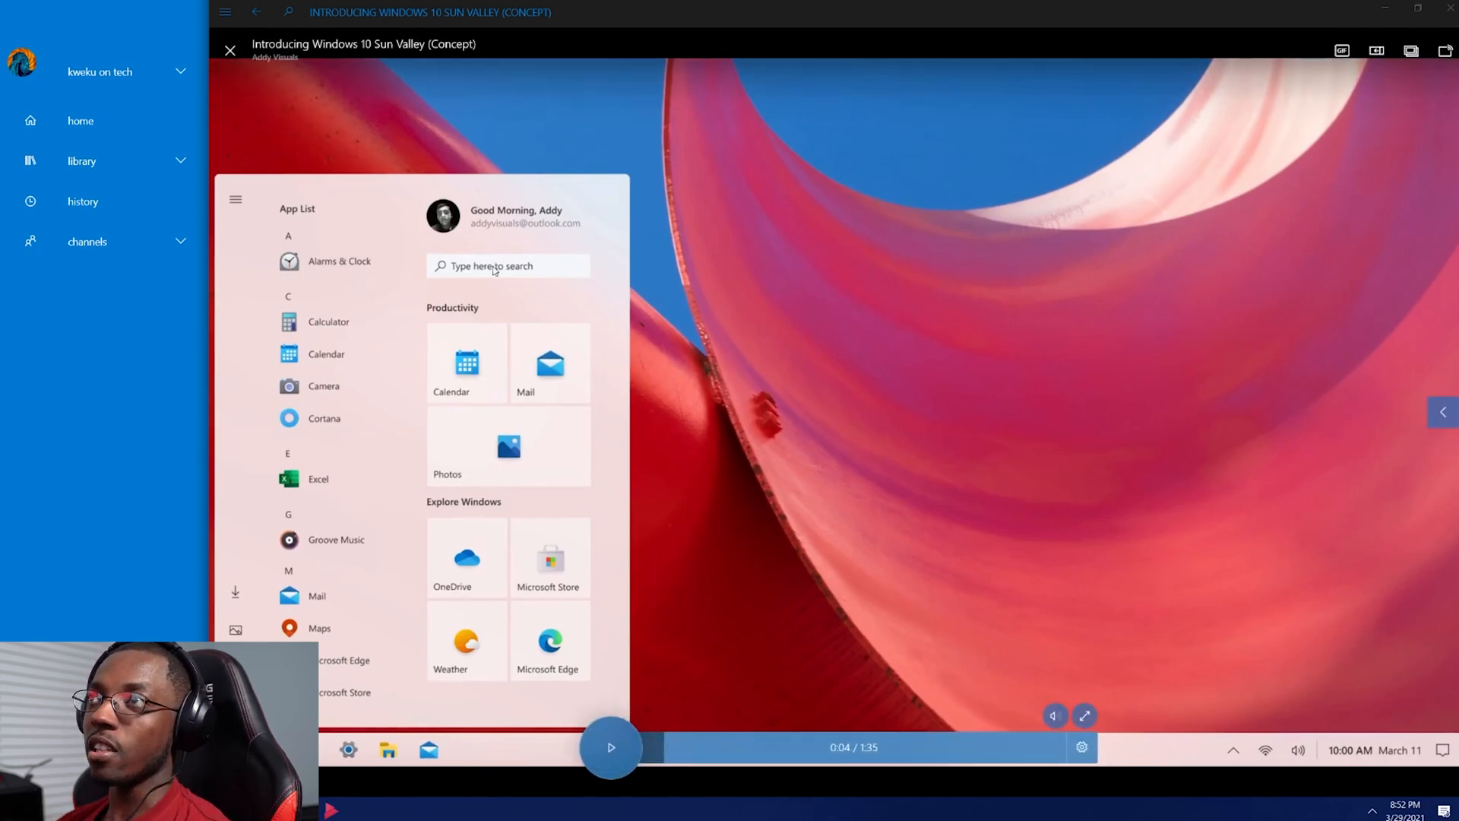
mouse_move(1249, 389)
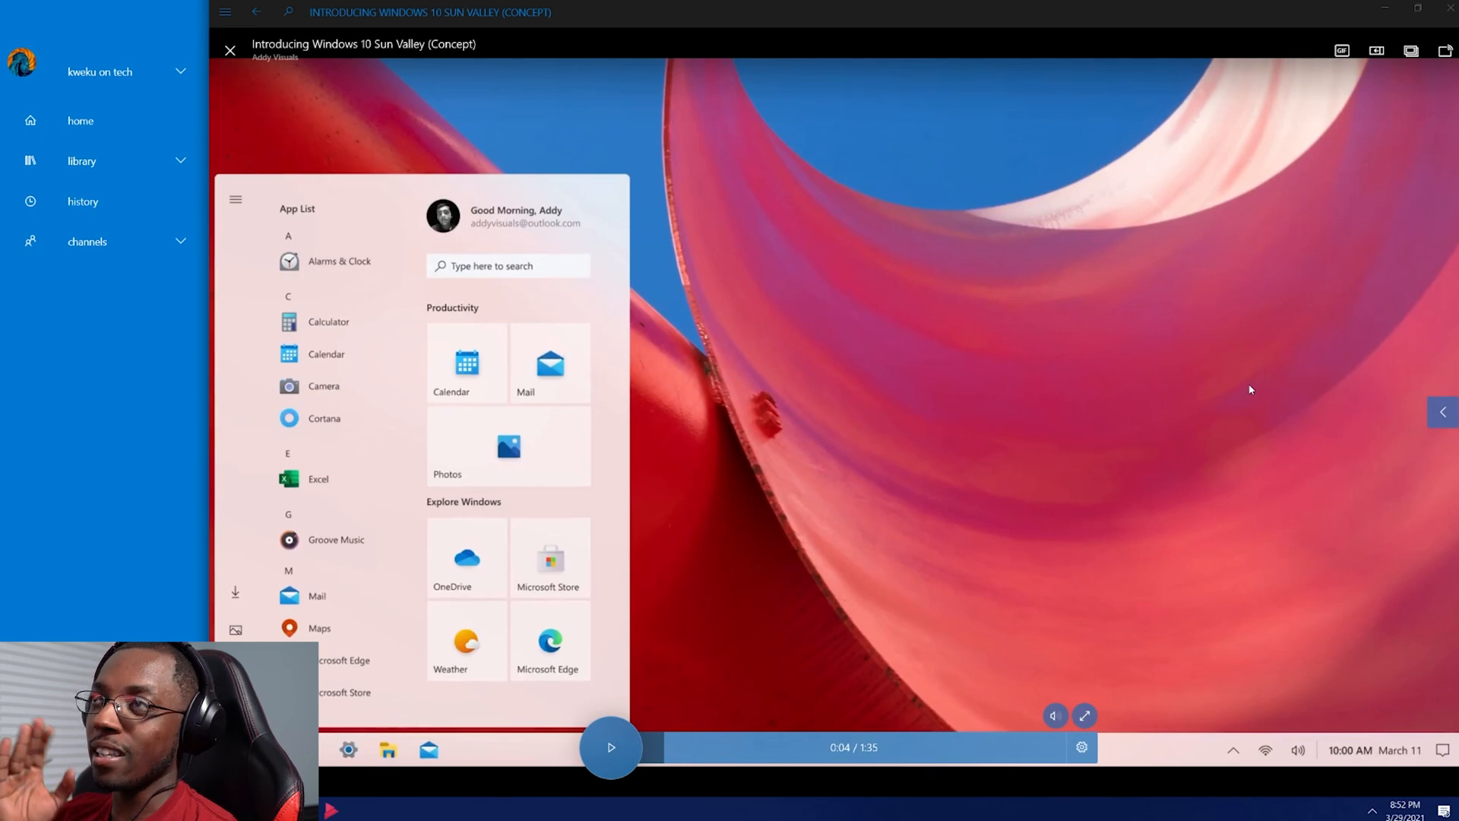
mouse_move(1042, 382)
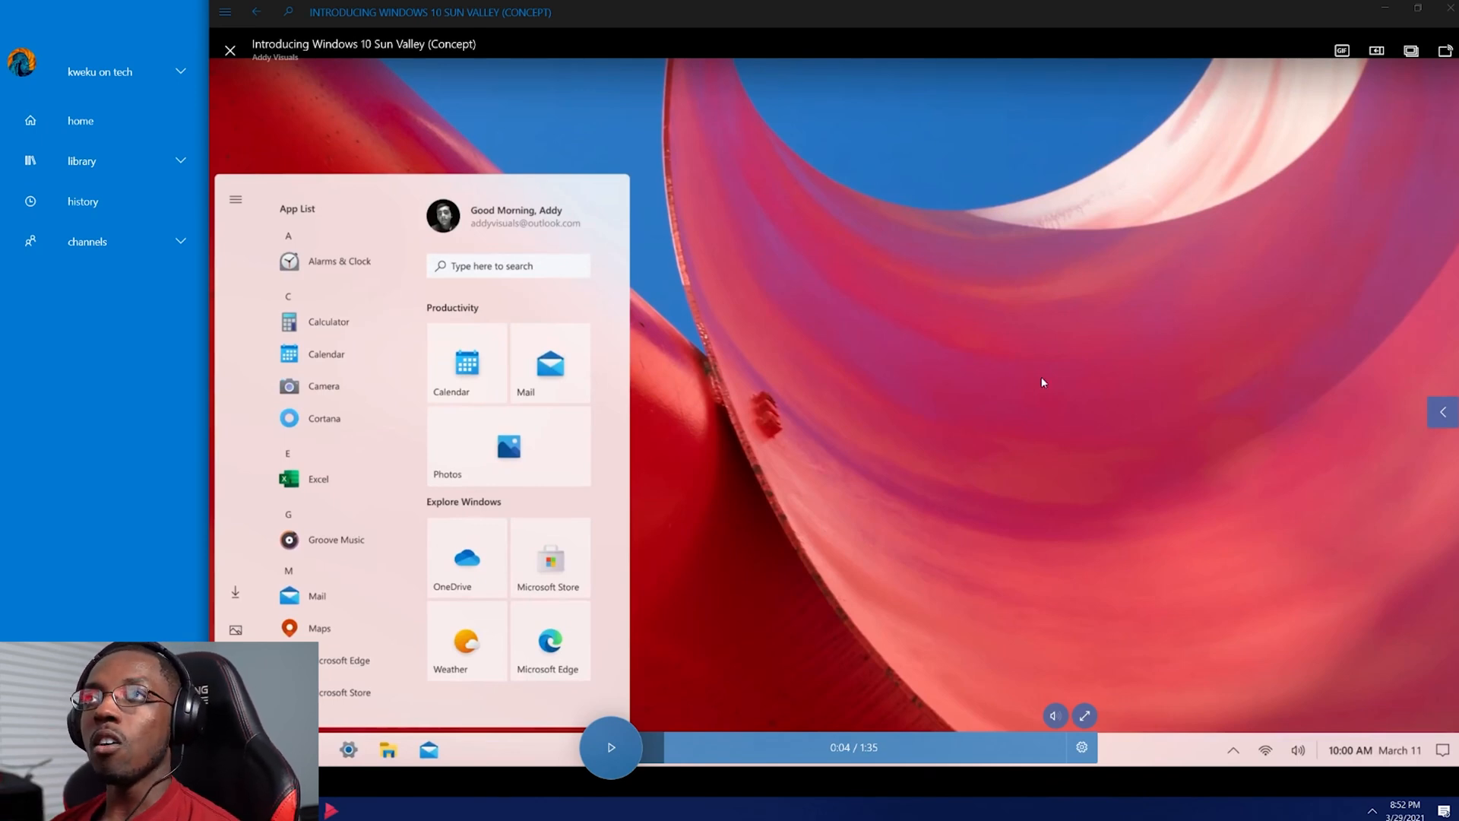
mouse_move(365, 452)
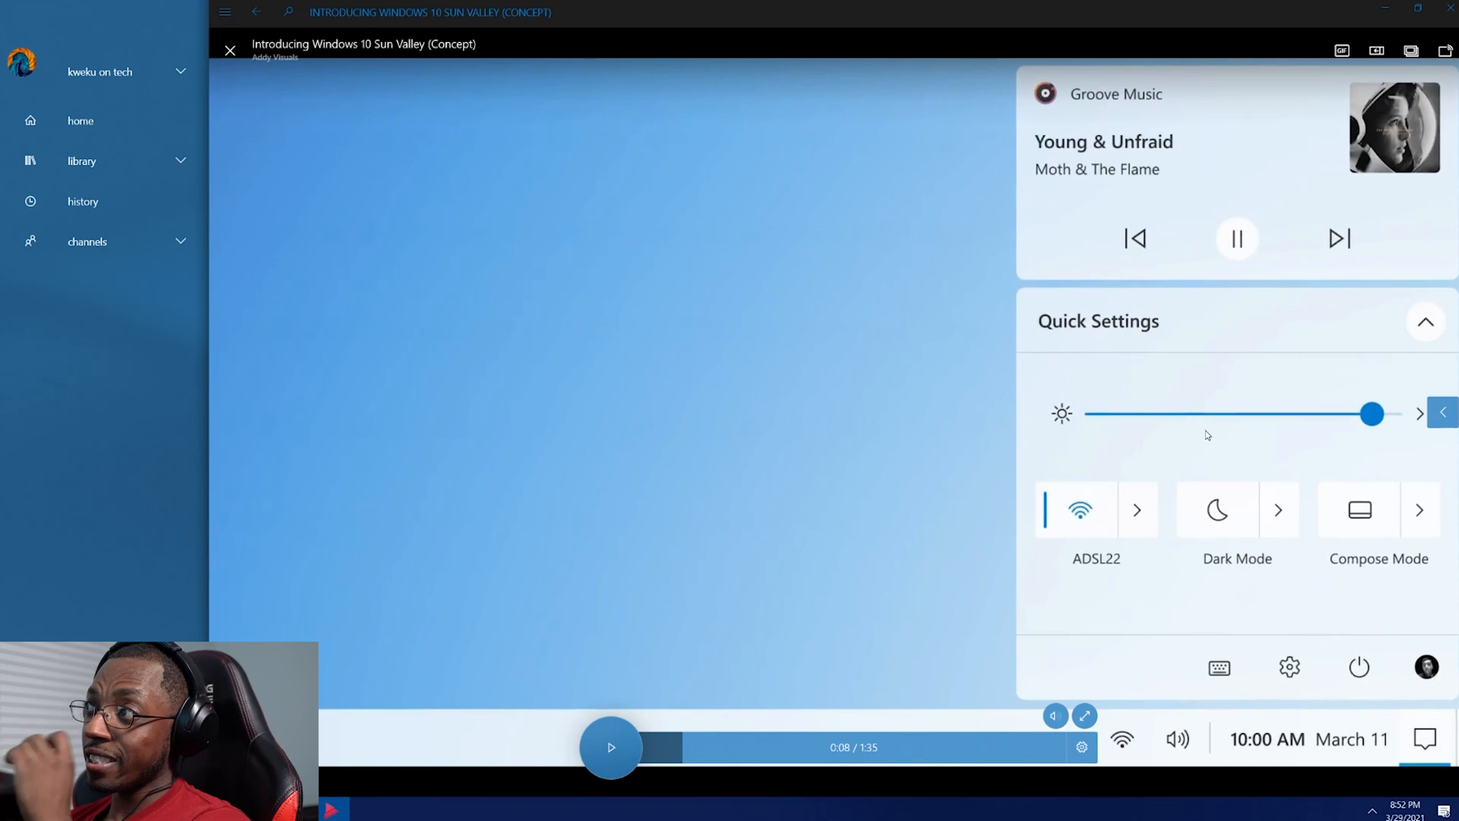
mouse_move(1222, 373)
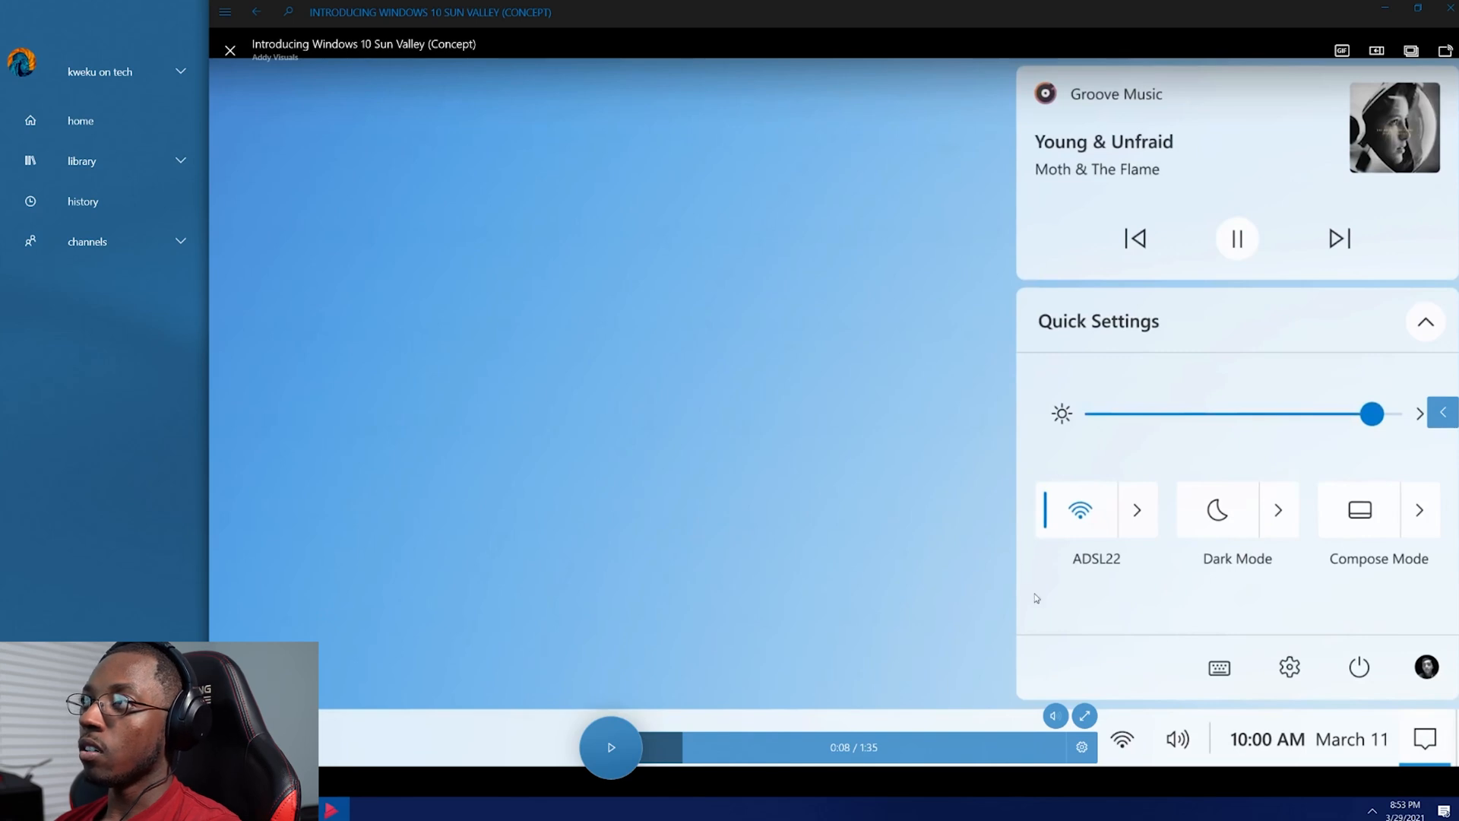
mouse_move(1364, 710)
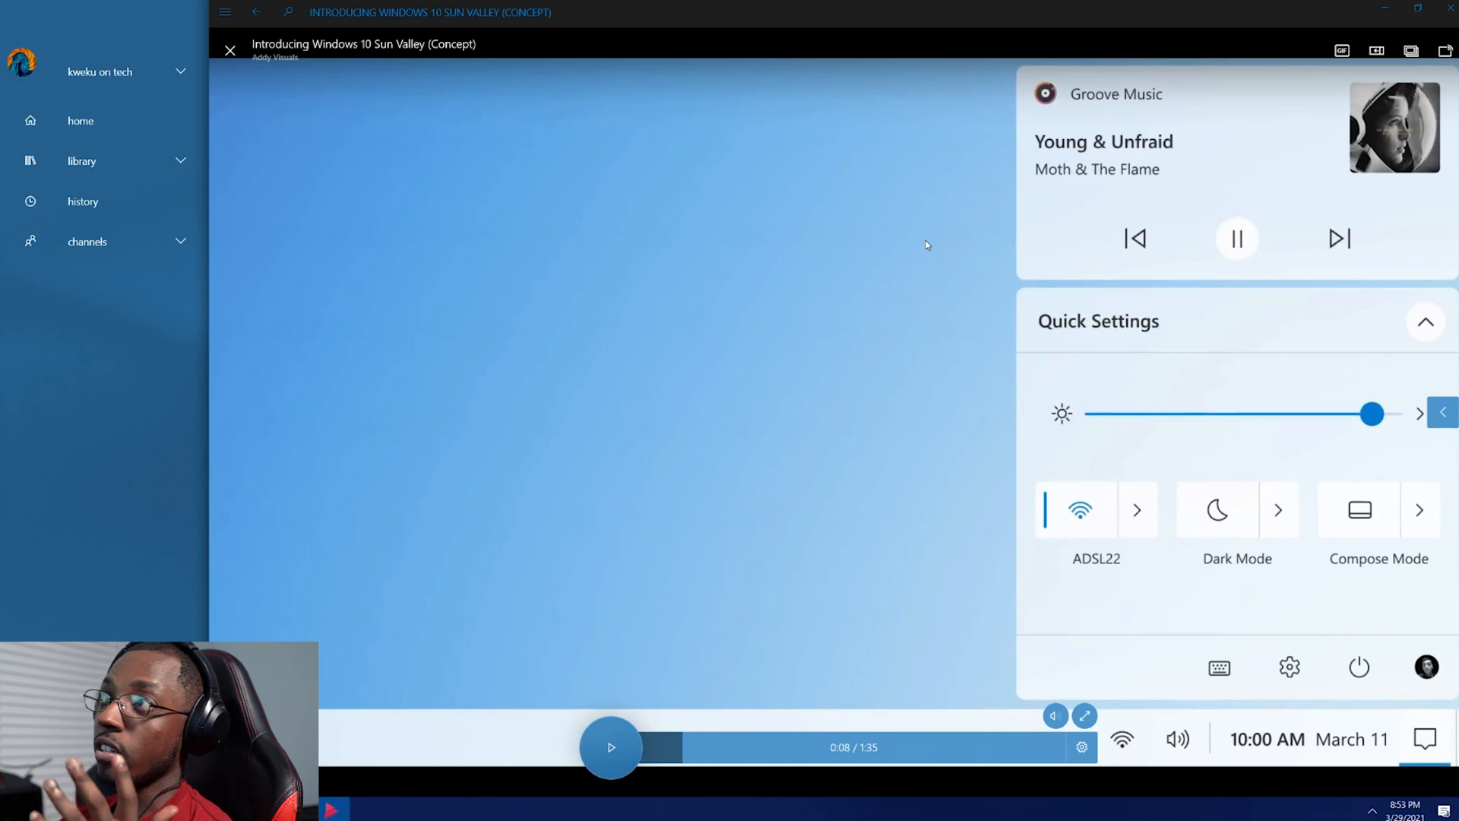
mouse_move(1405, 113)
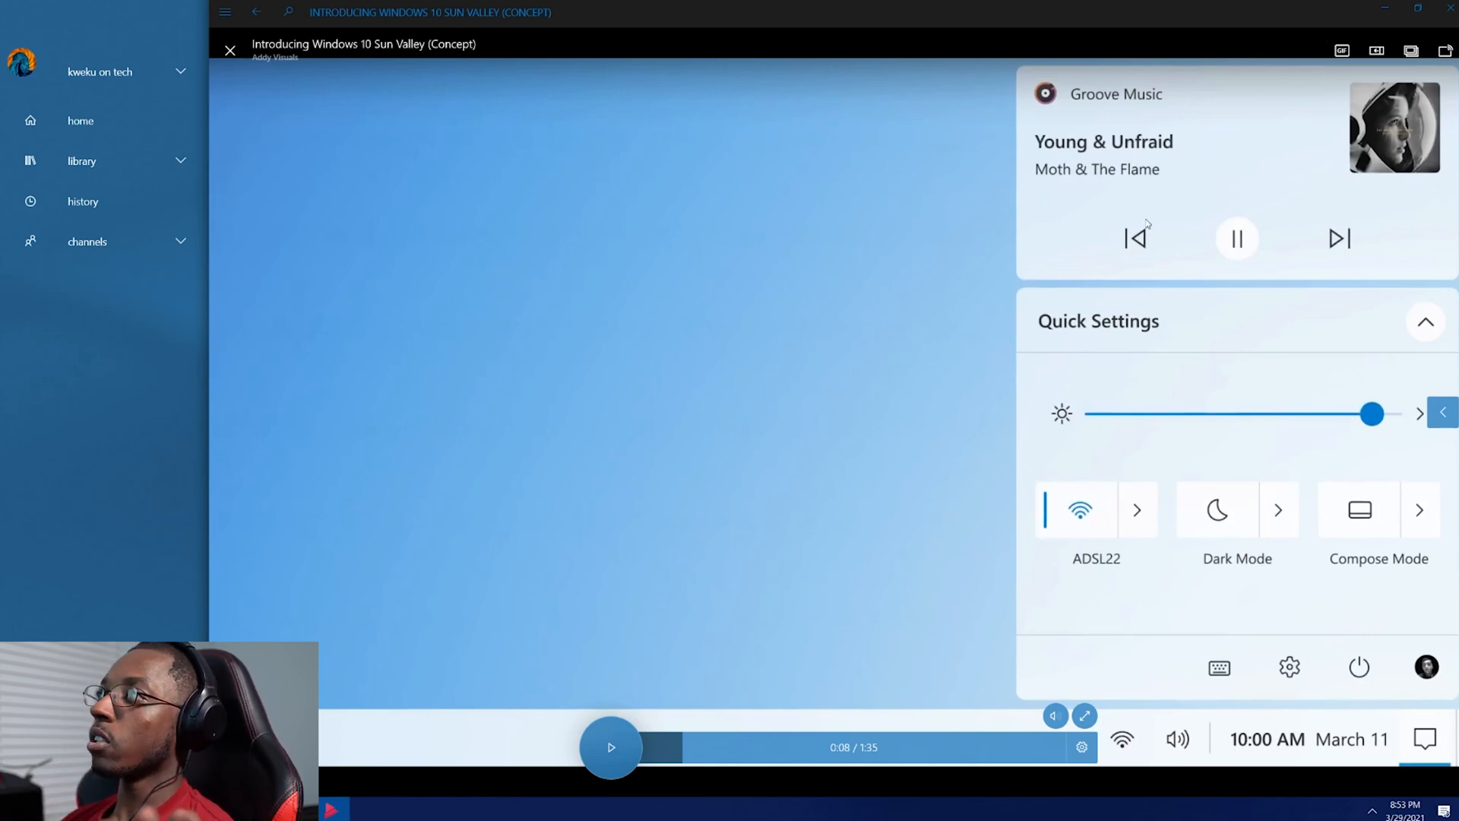
mouse_move(1188, 257)
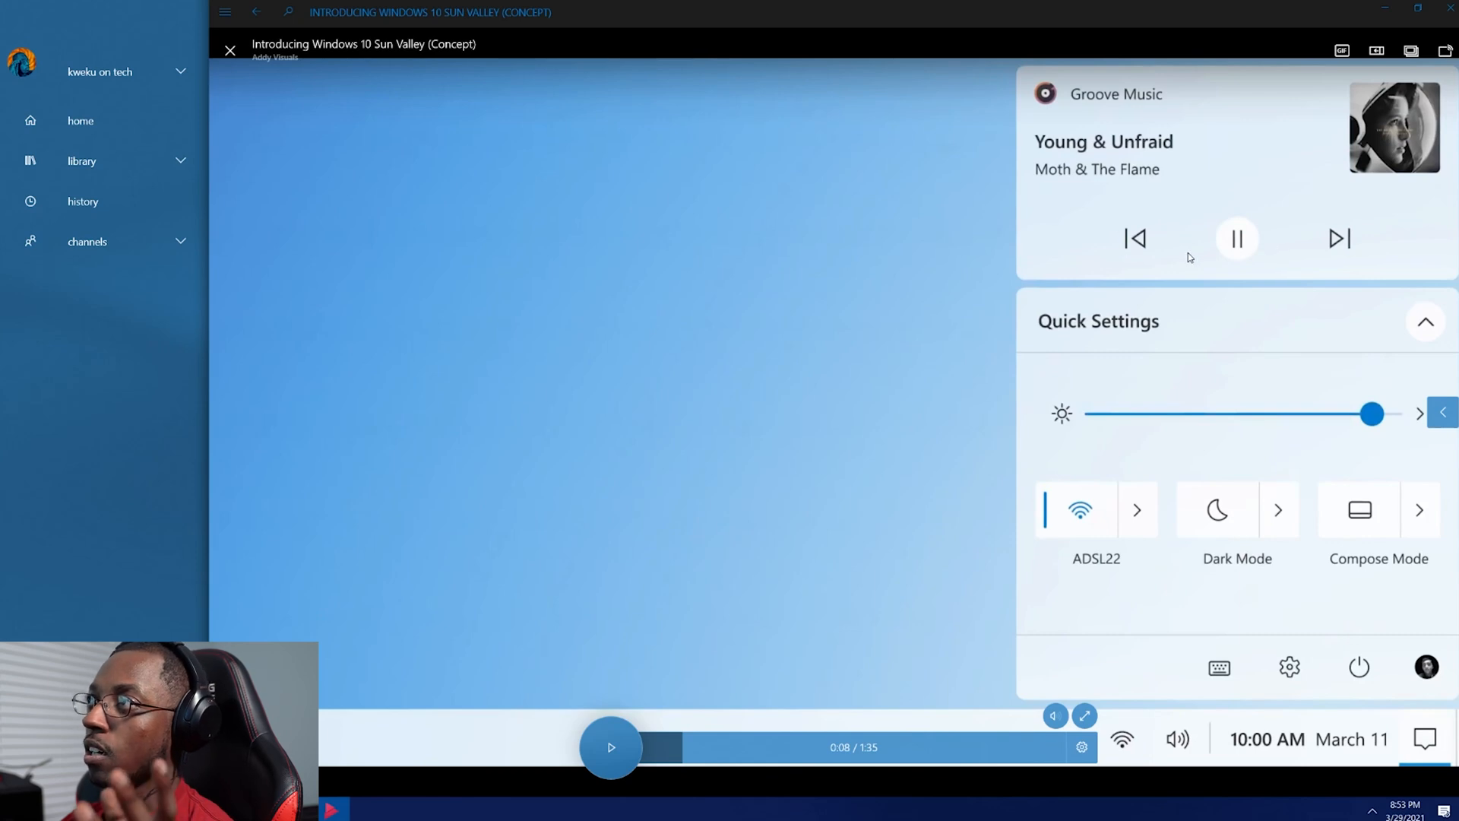
mouse_move(1210, 259)
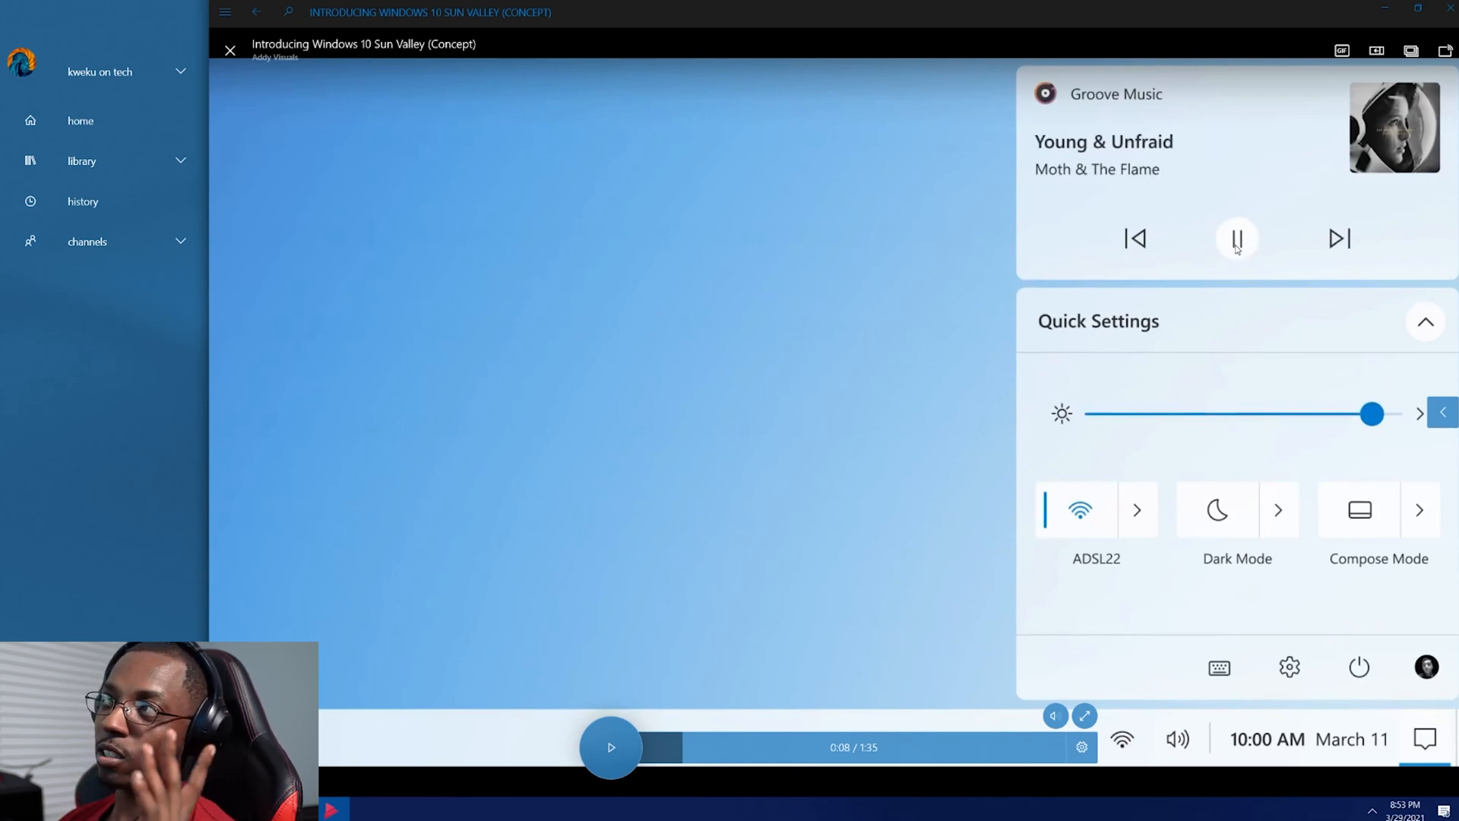
mouse_move(1240, 268)
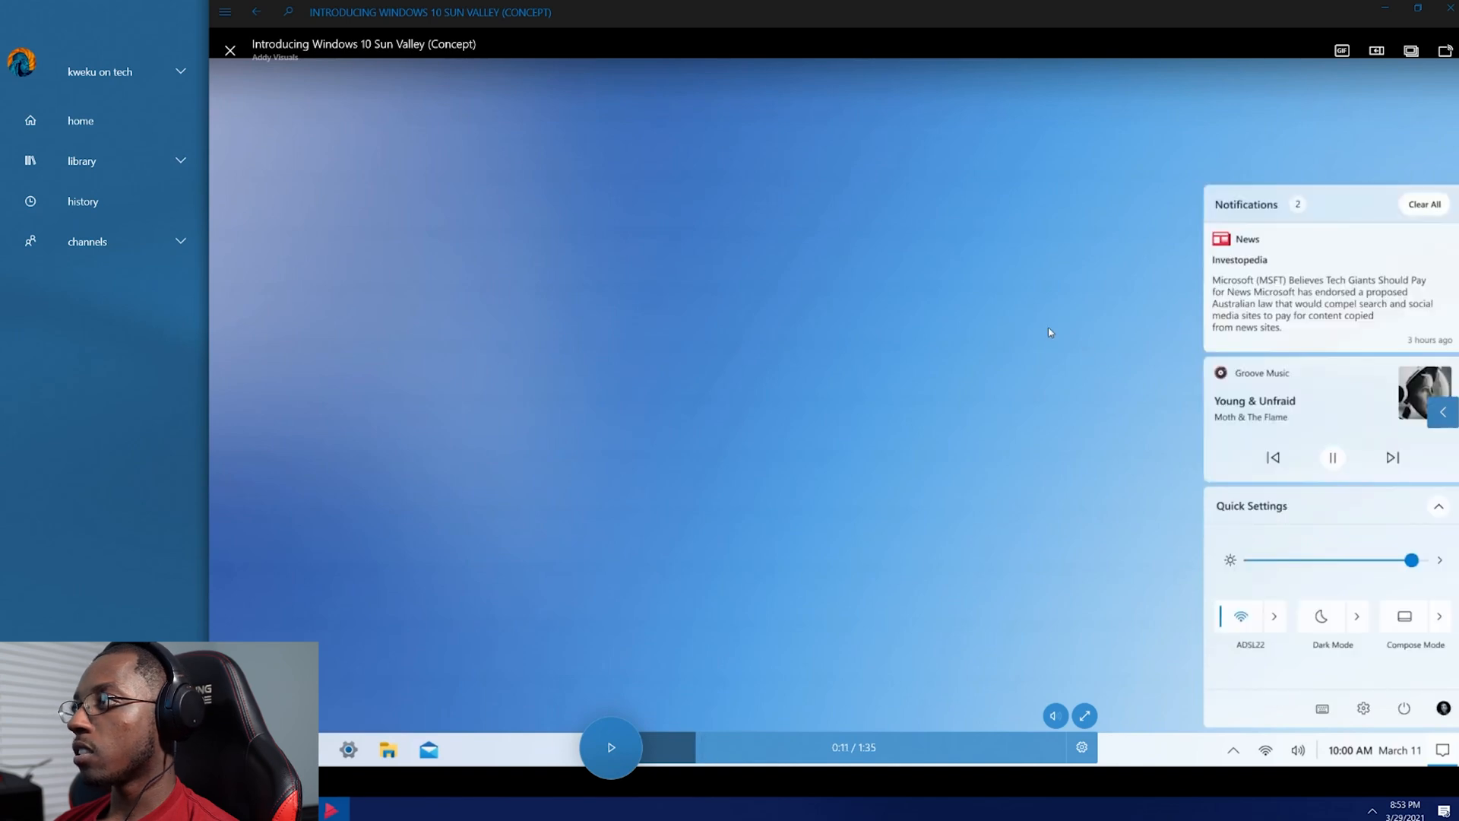
Resume playback until the Settings > Start page with Compact Mode appears.
click(1274, 616)
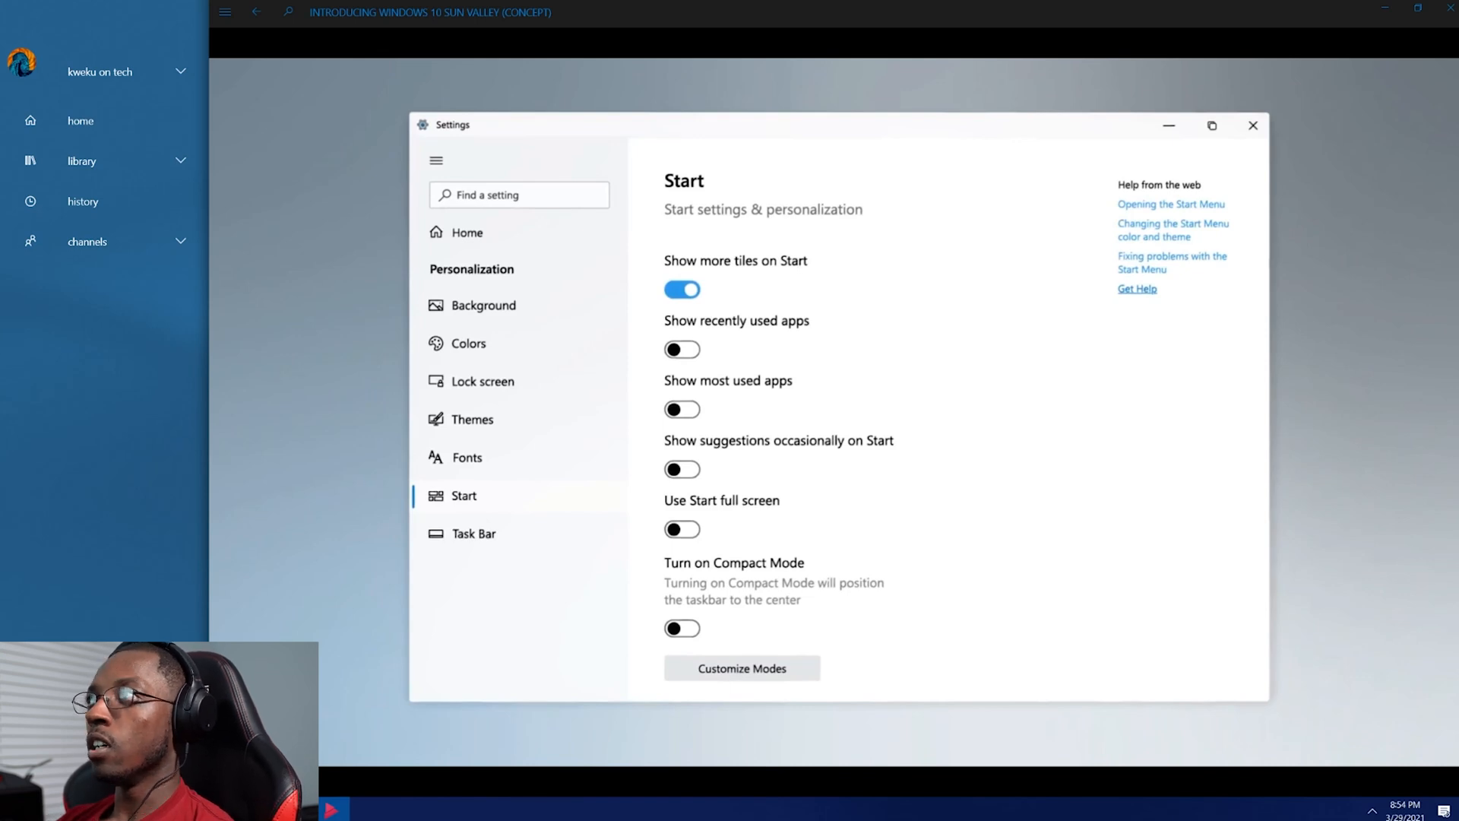
Play past Compact Mode and pause at 0:28 on the compact Start menu.
click(1252, 124)
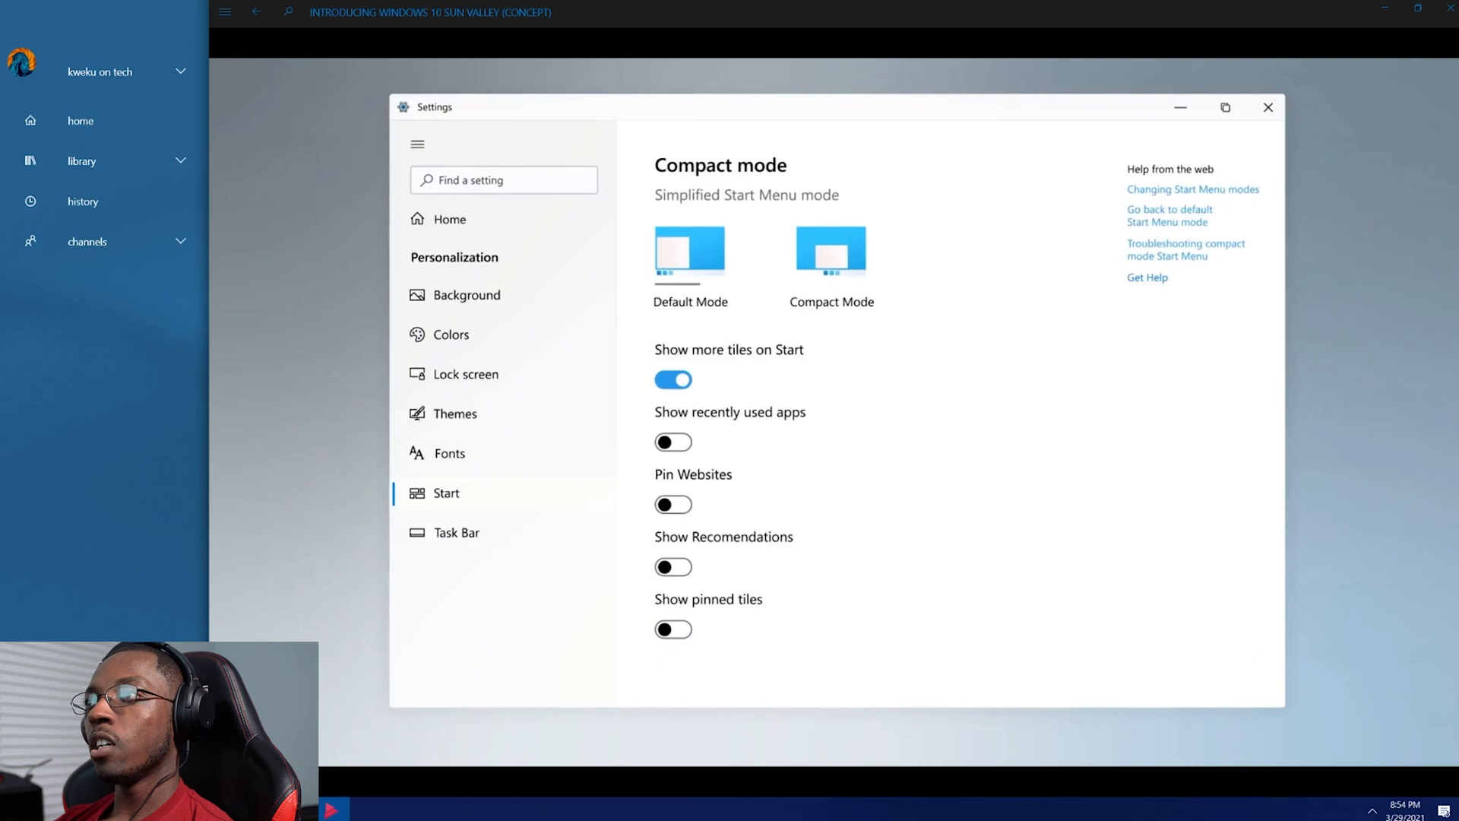
click(1267, 107)
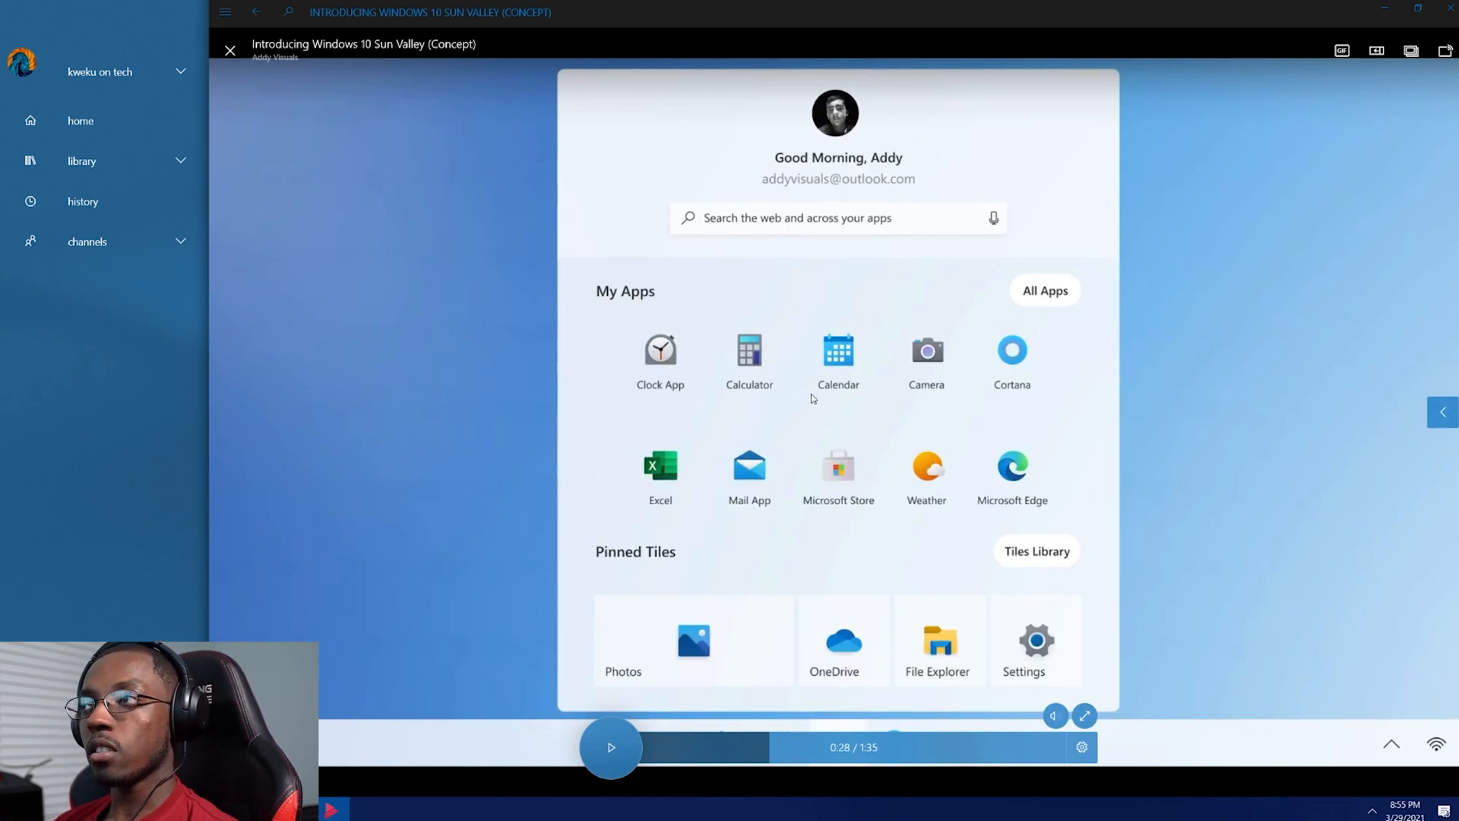
mouse_move(770, 585)
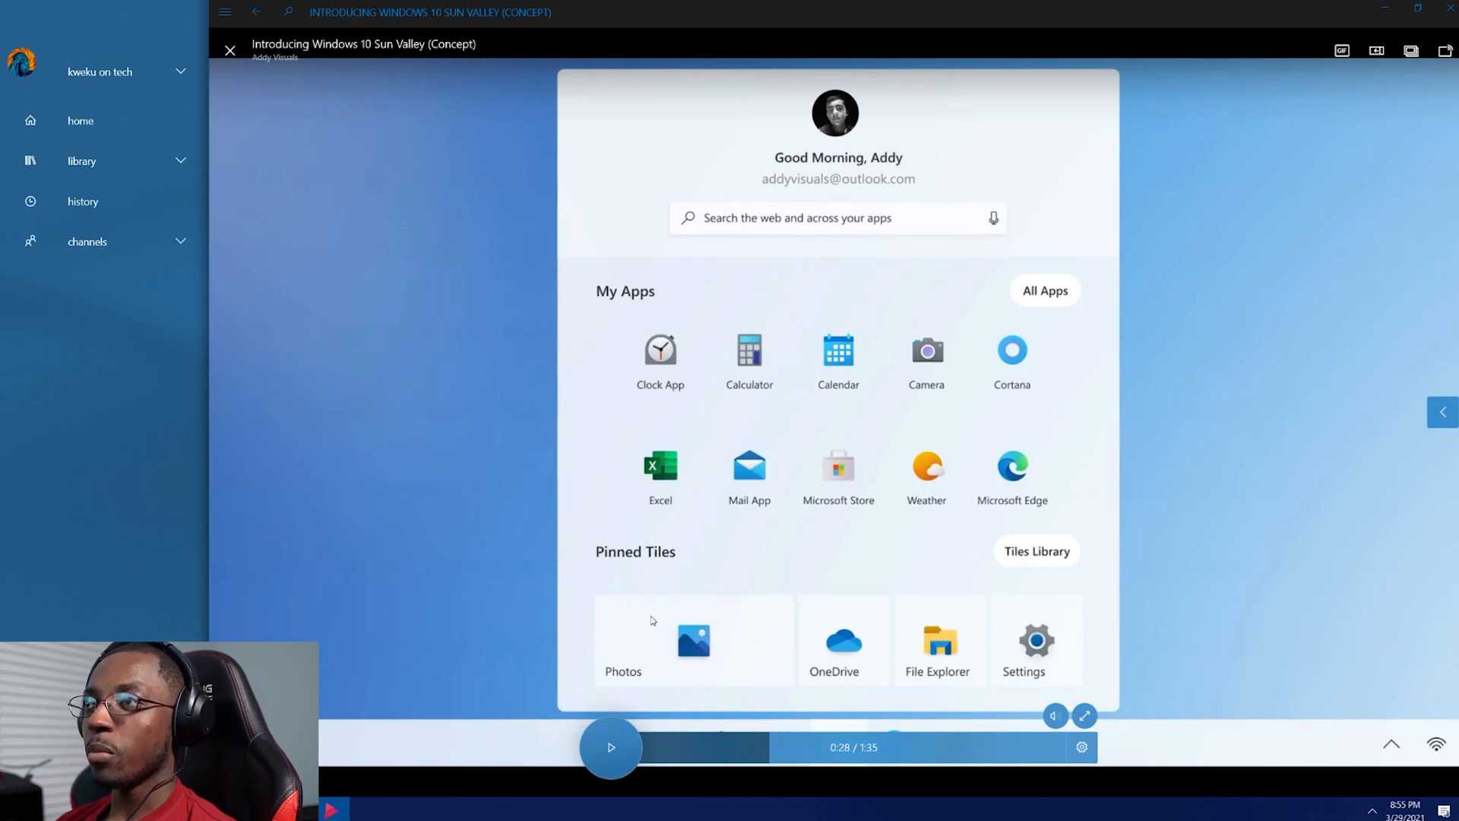
mouse_move(884, 680)
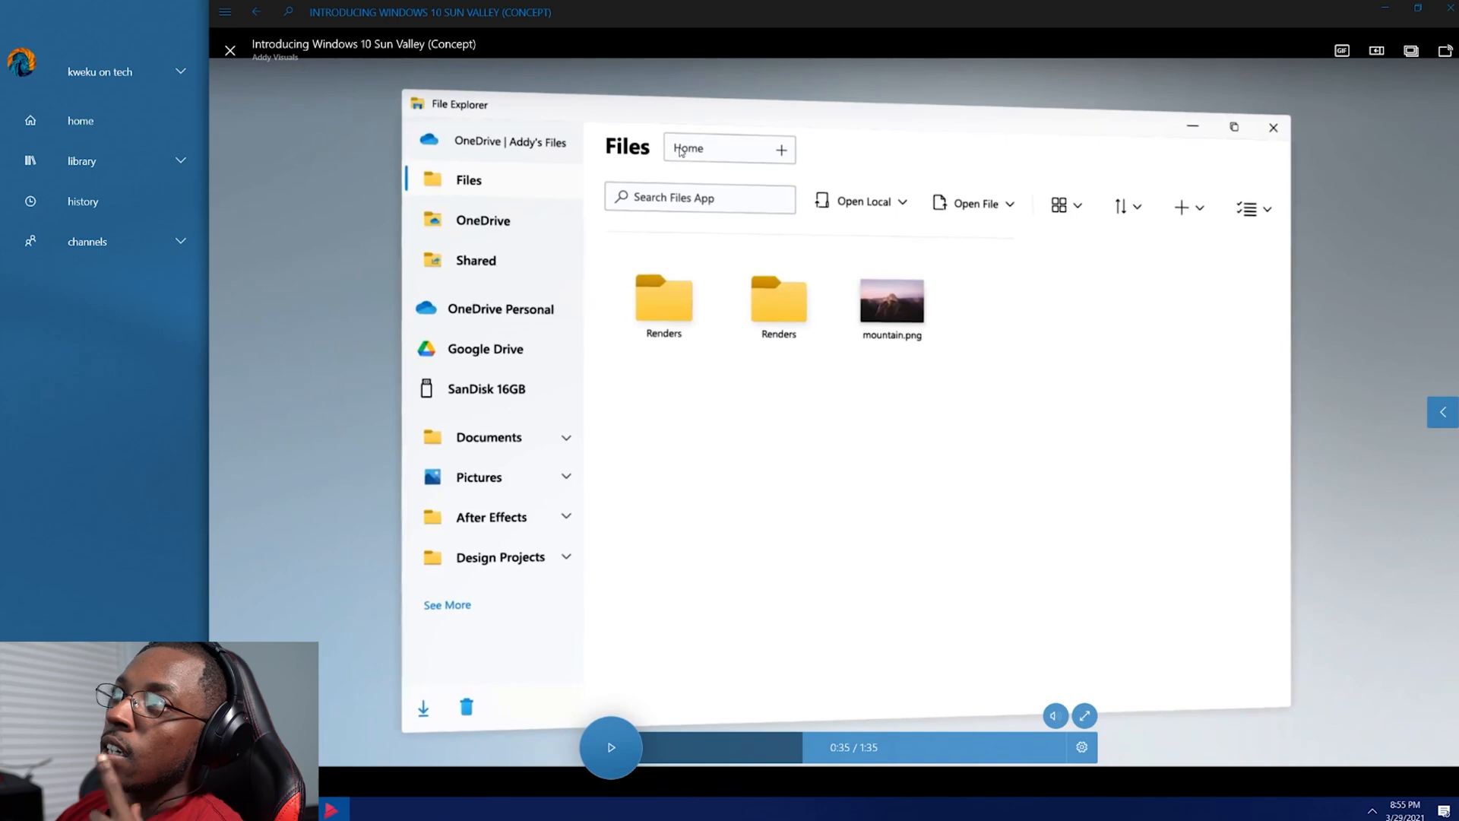
mouse_move(749, 153)
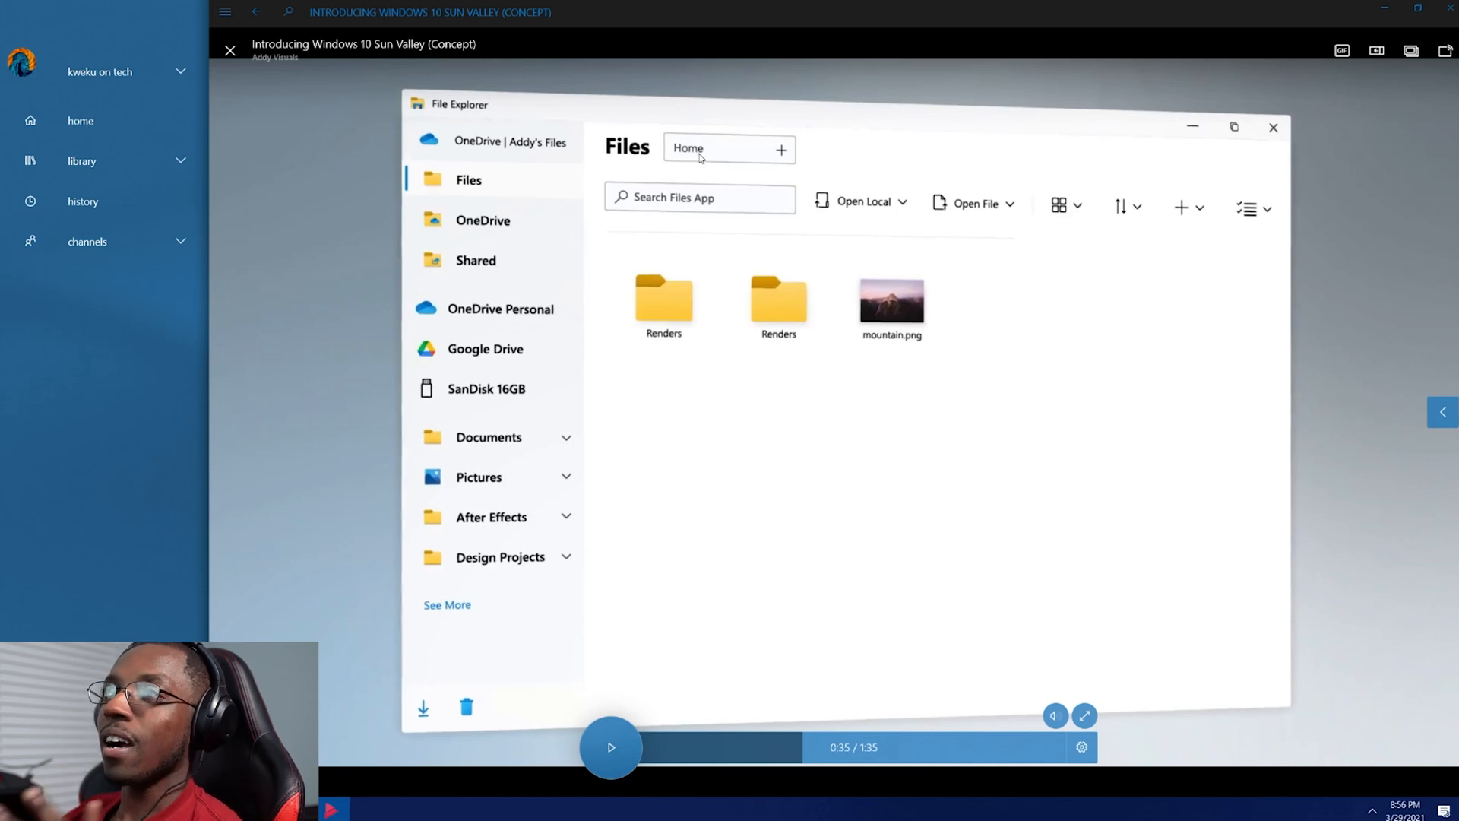
mouse_move(931, 311)
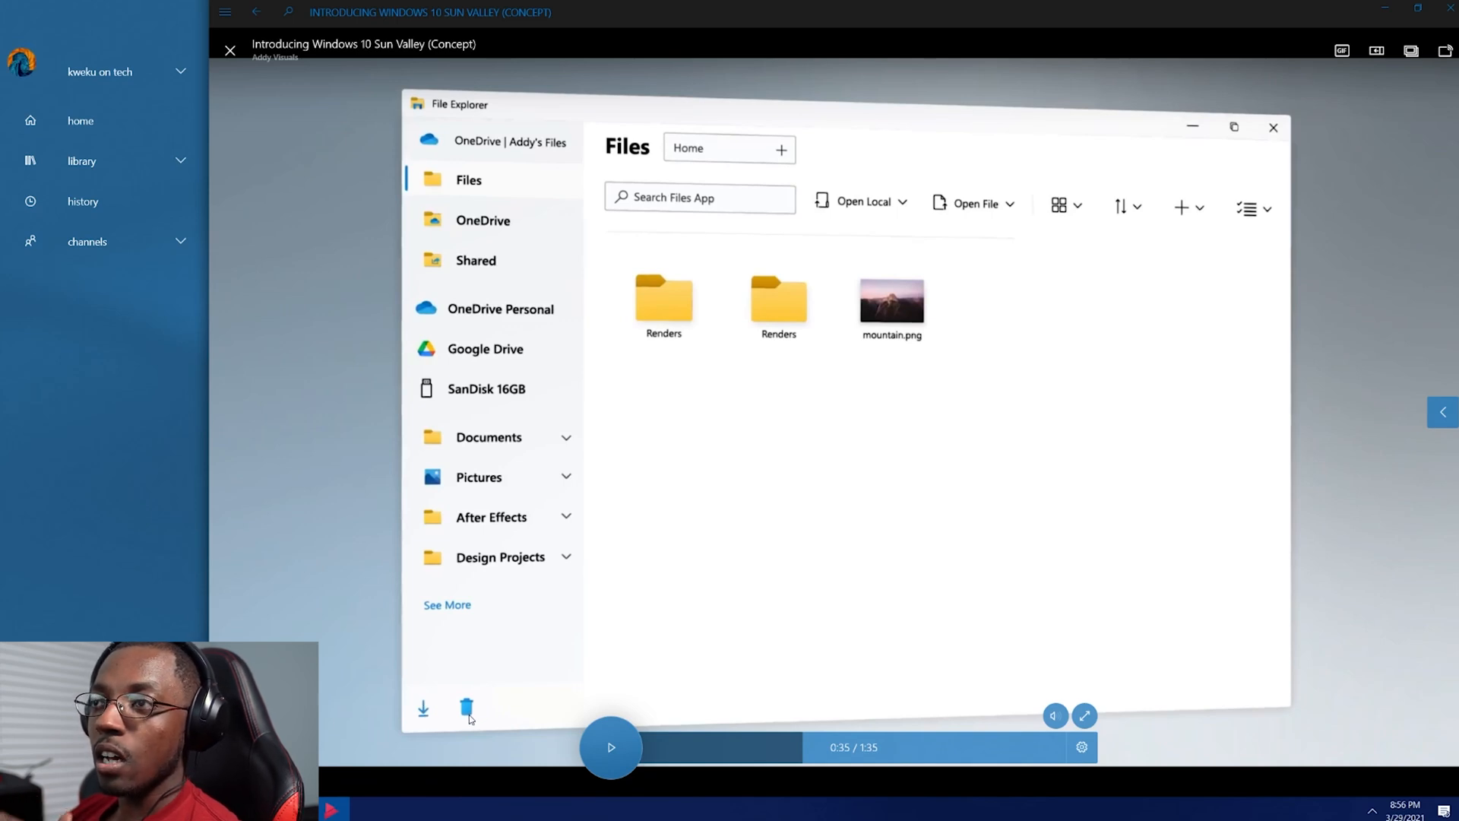
mouse_move(443, 721)
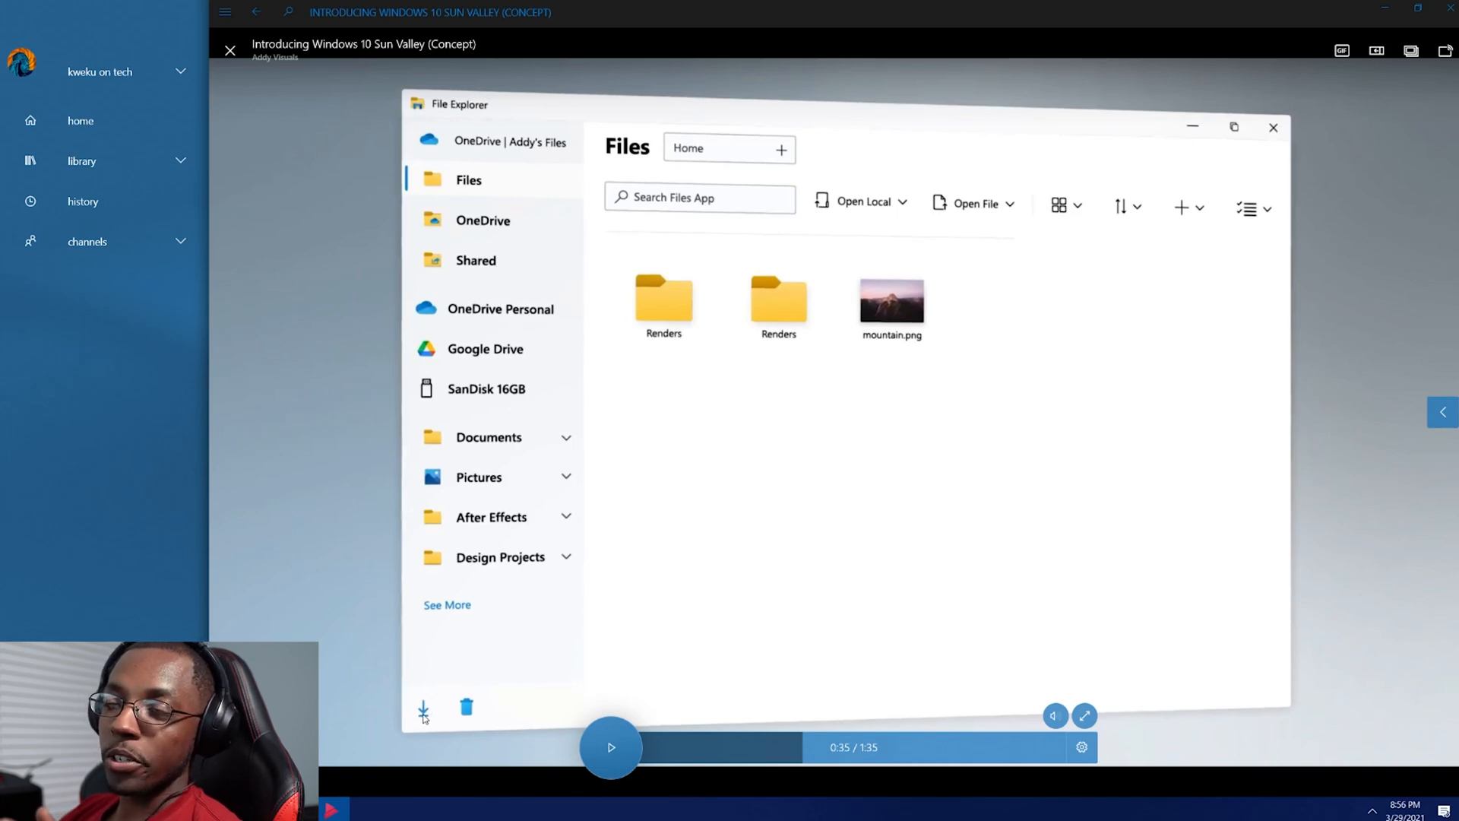
mouse_move(473, 709)
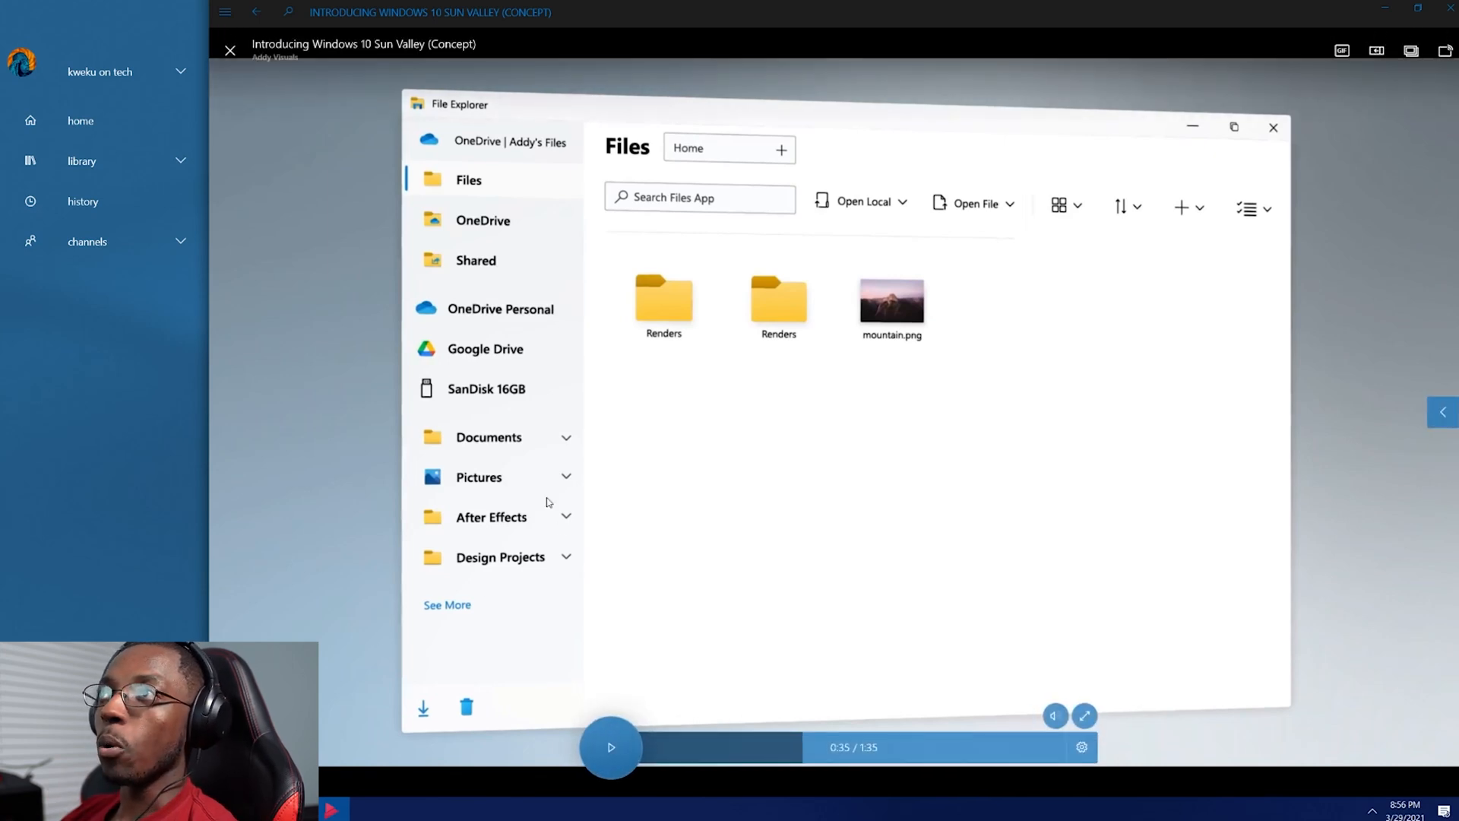
mouse_move(456, 691)
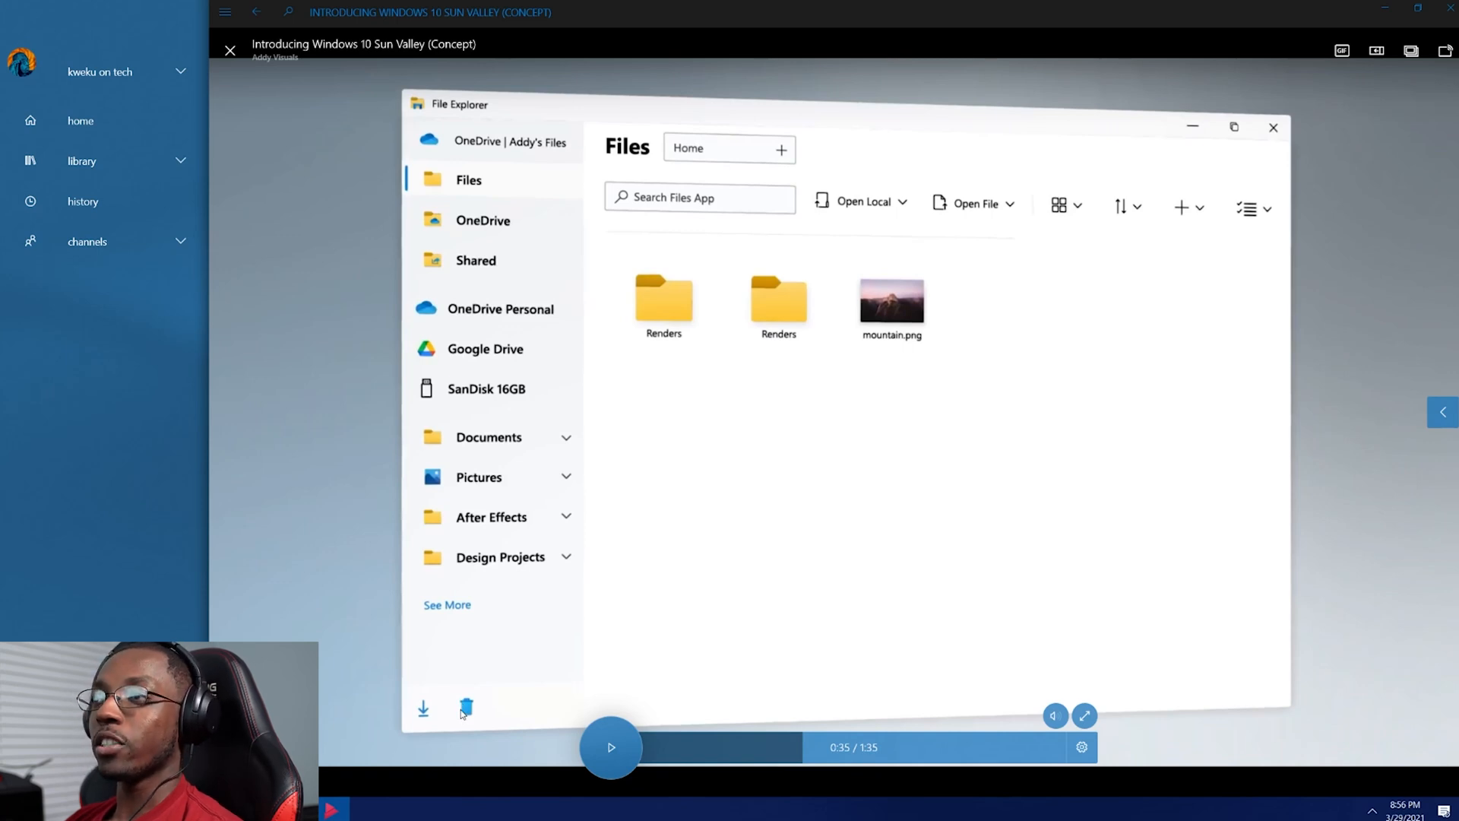
mouse_move(554, 656)
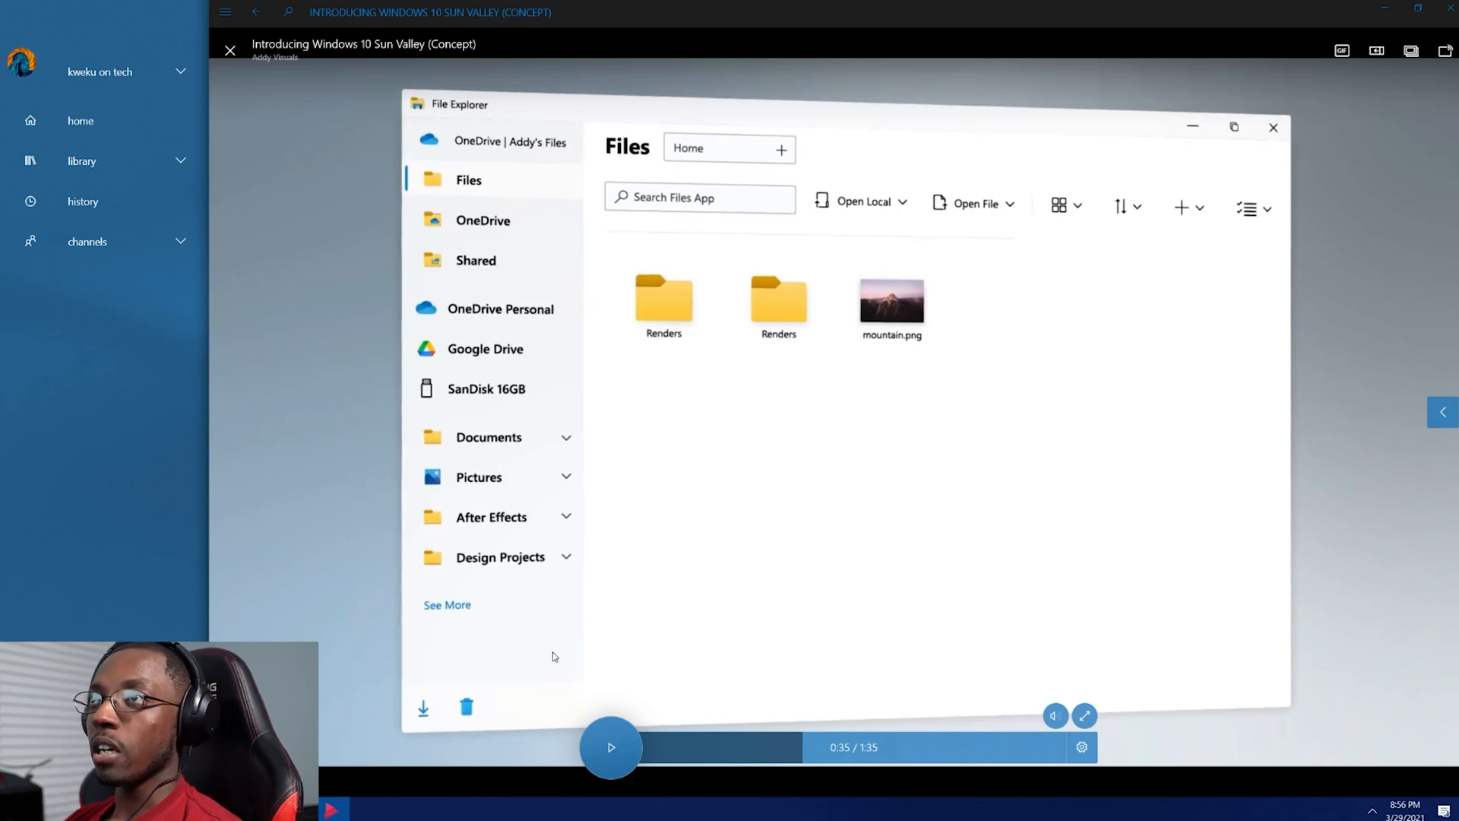
mouse_move(920, 661)
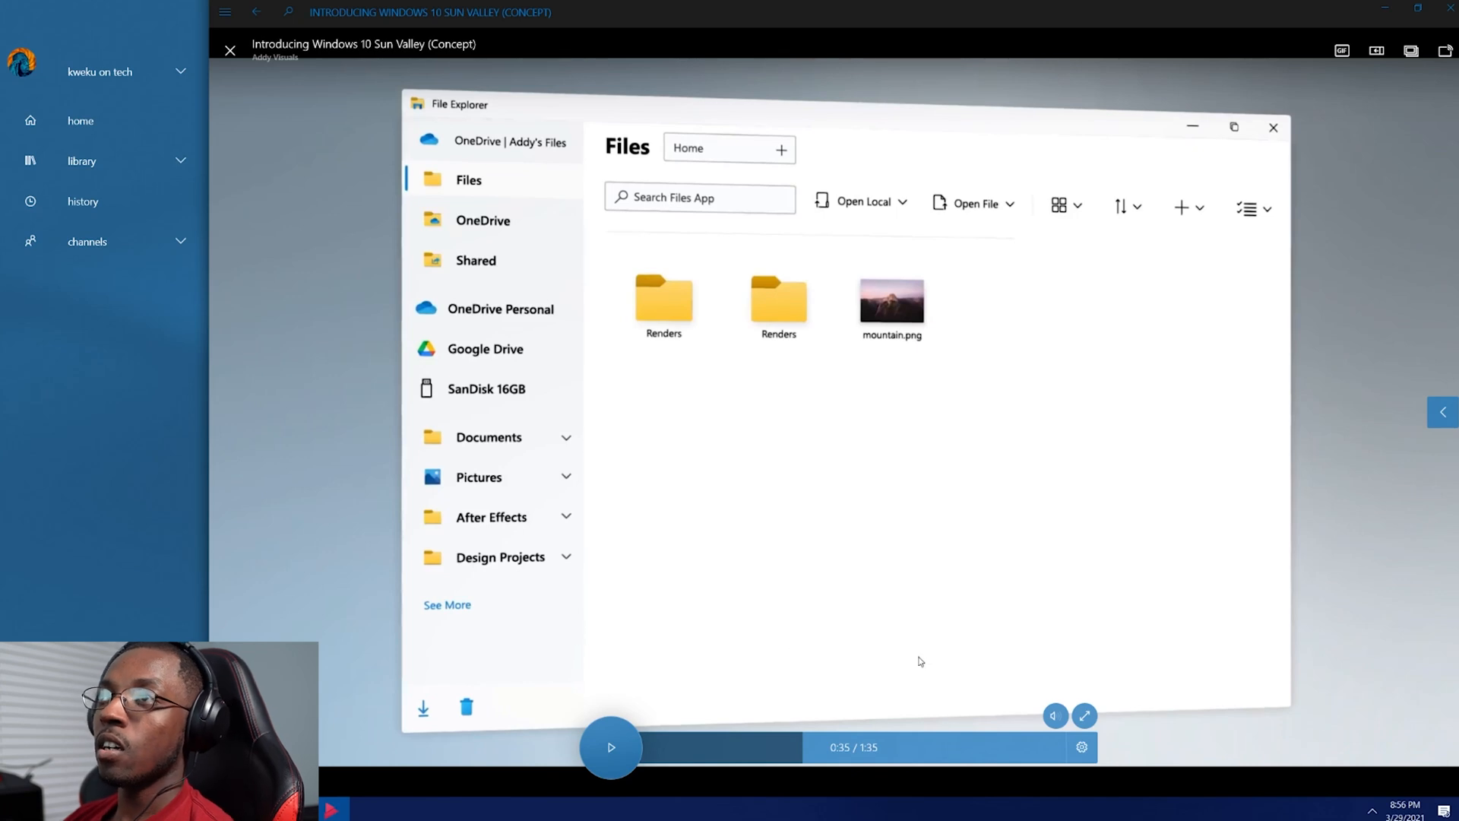
mouse_move(921, 307)
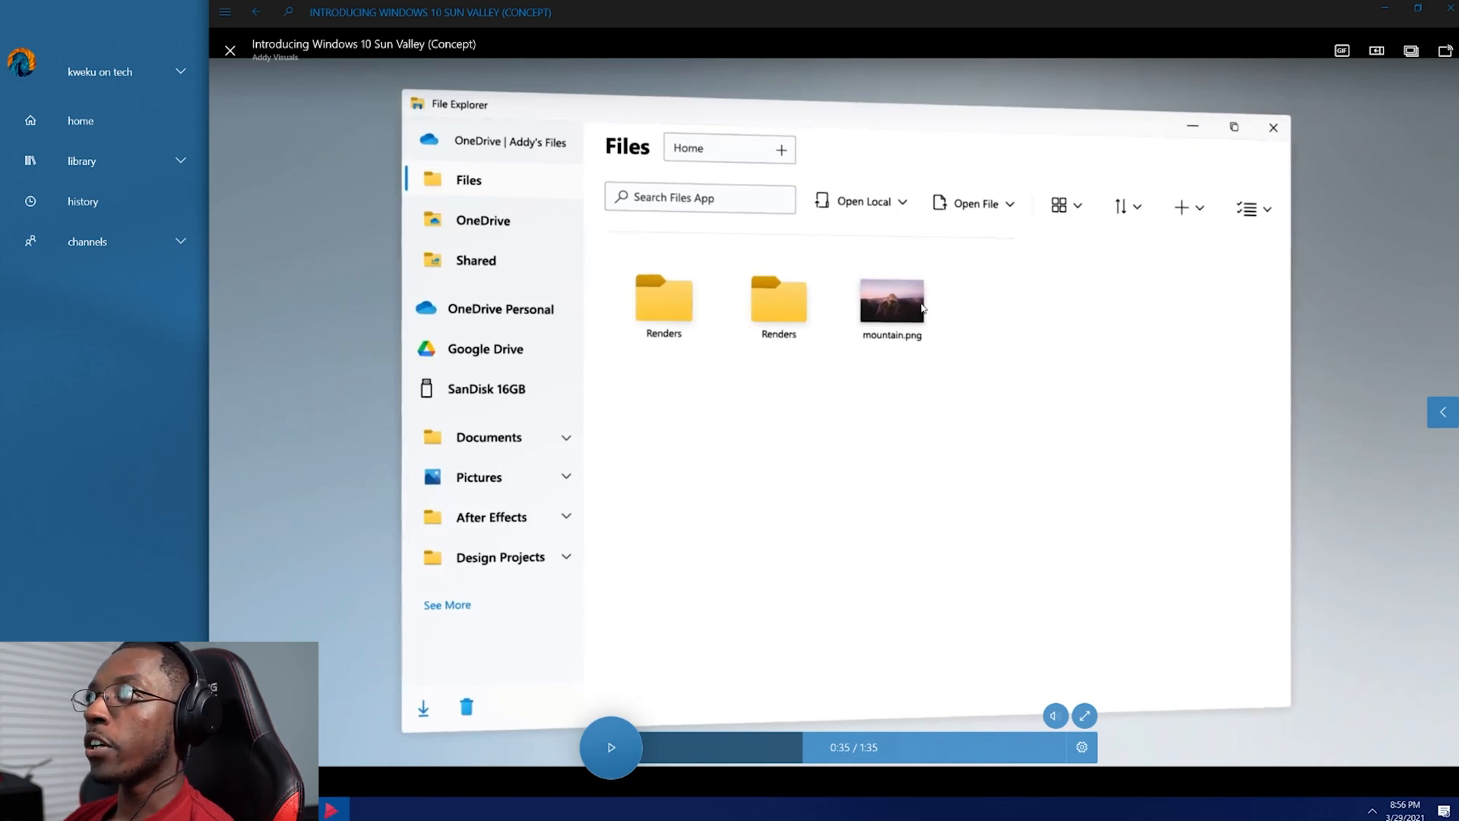
mouse_move(1184, 203)
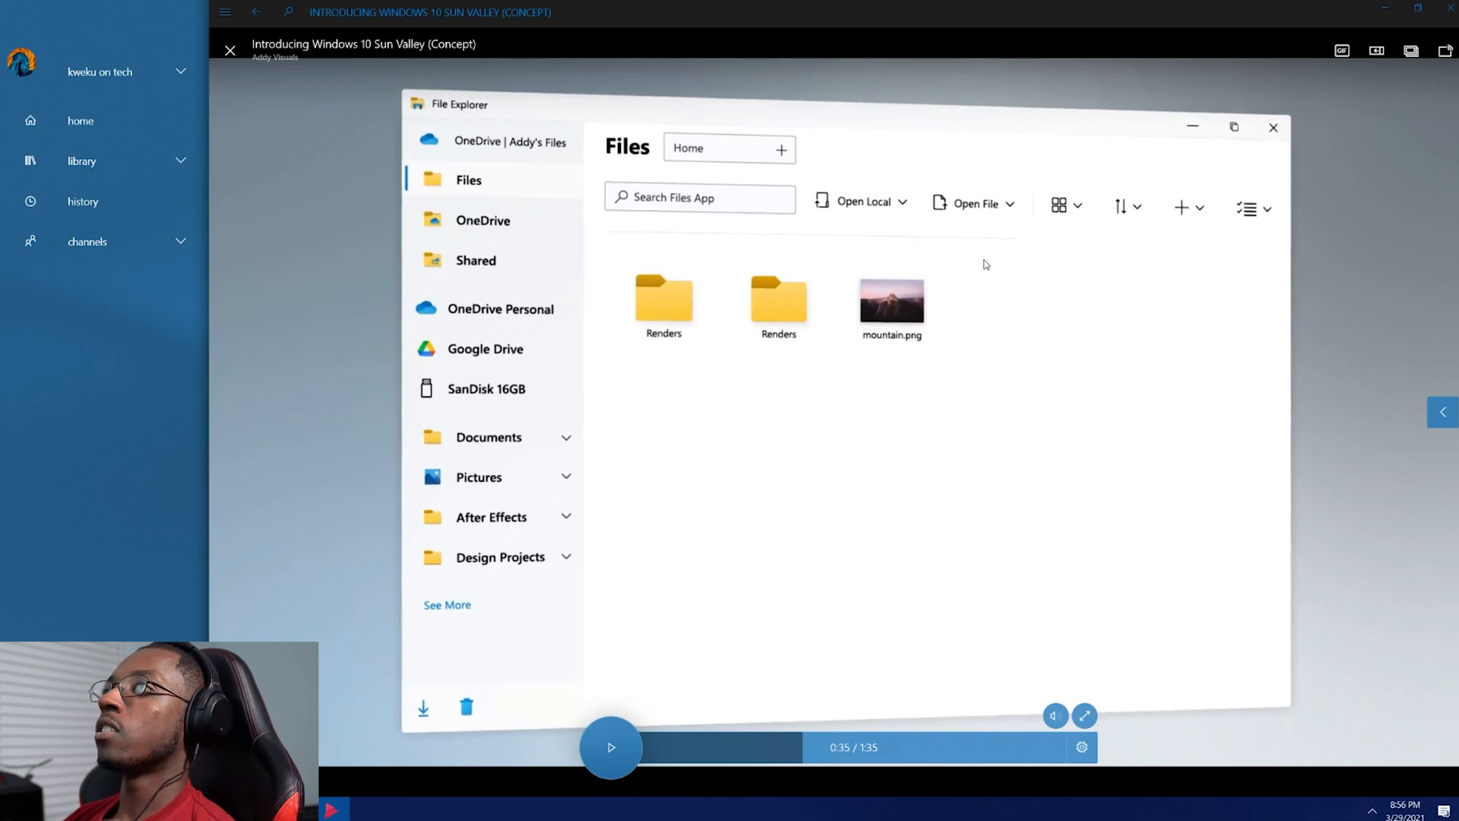
mouse_move(763, 220)
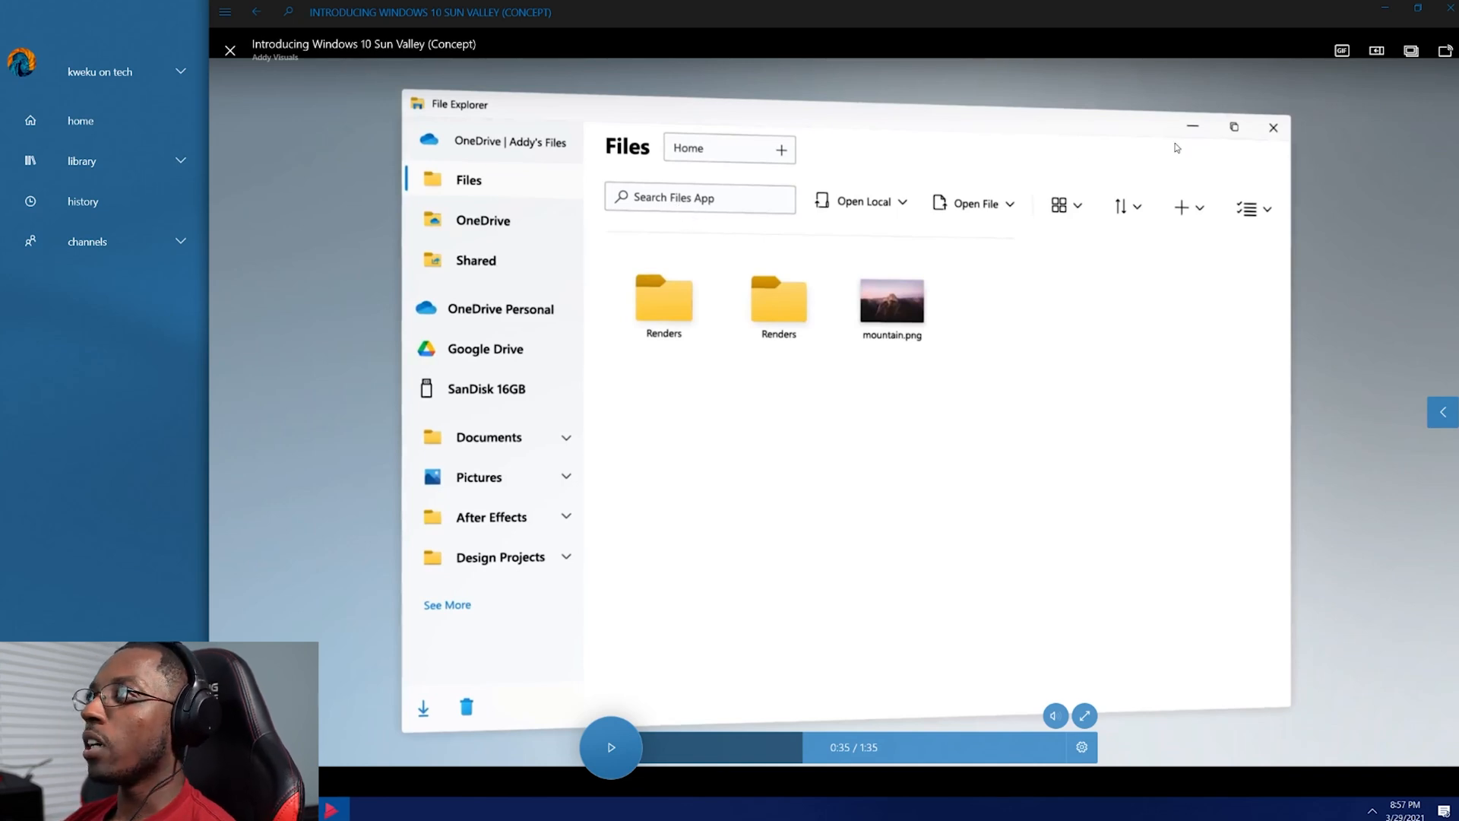
mouse_move(1250, 187)
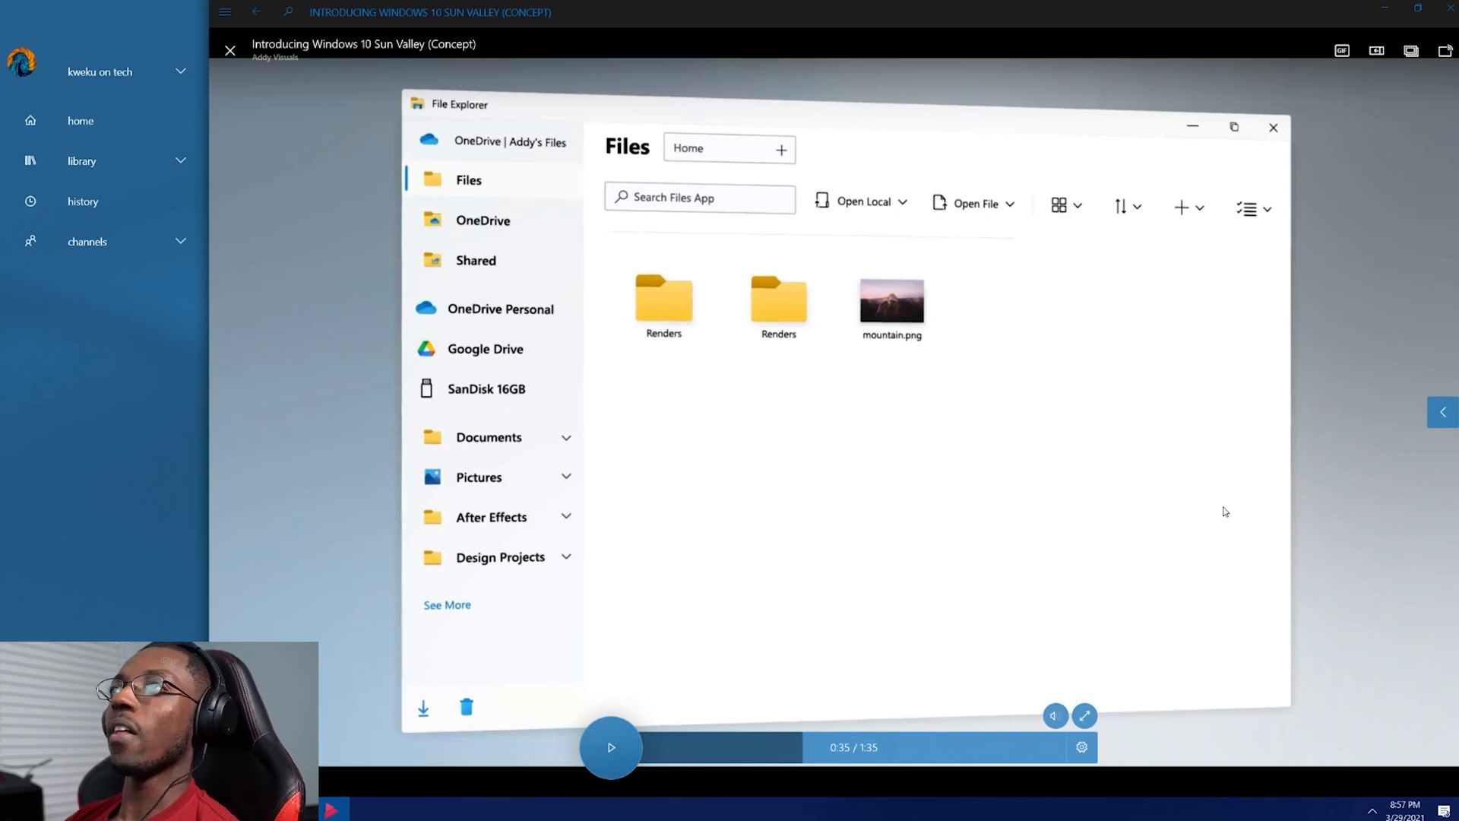
click(610, 746)
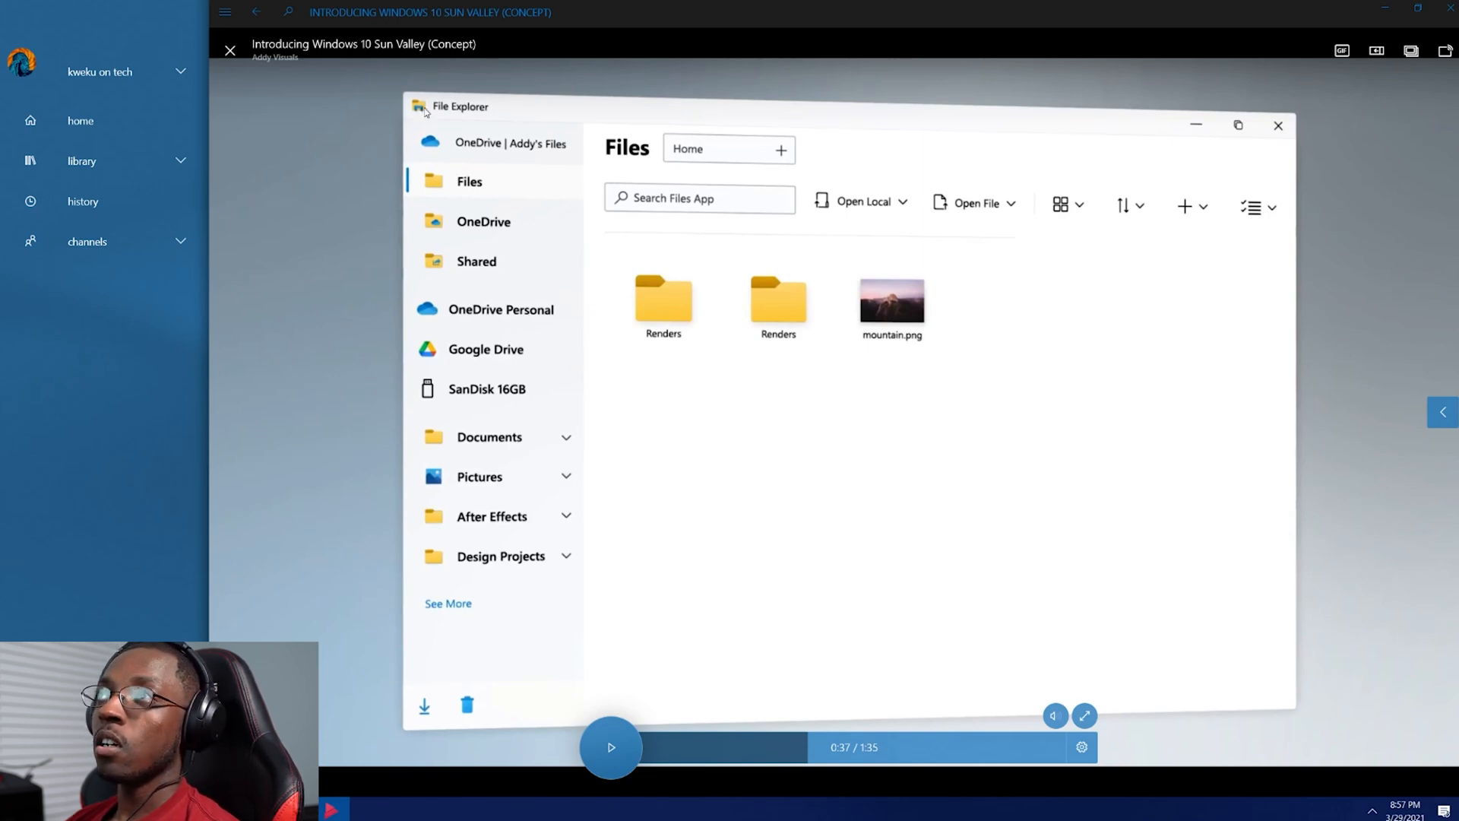
mouse_move(538, 319)
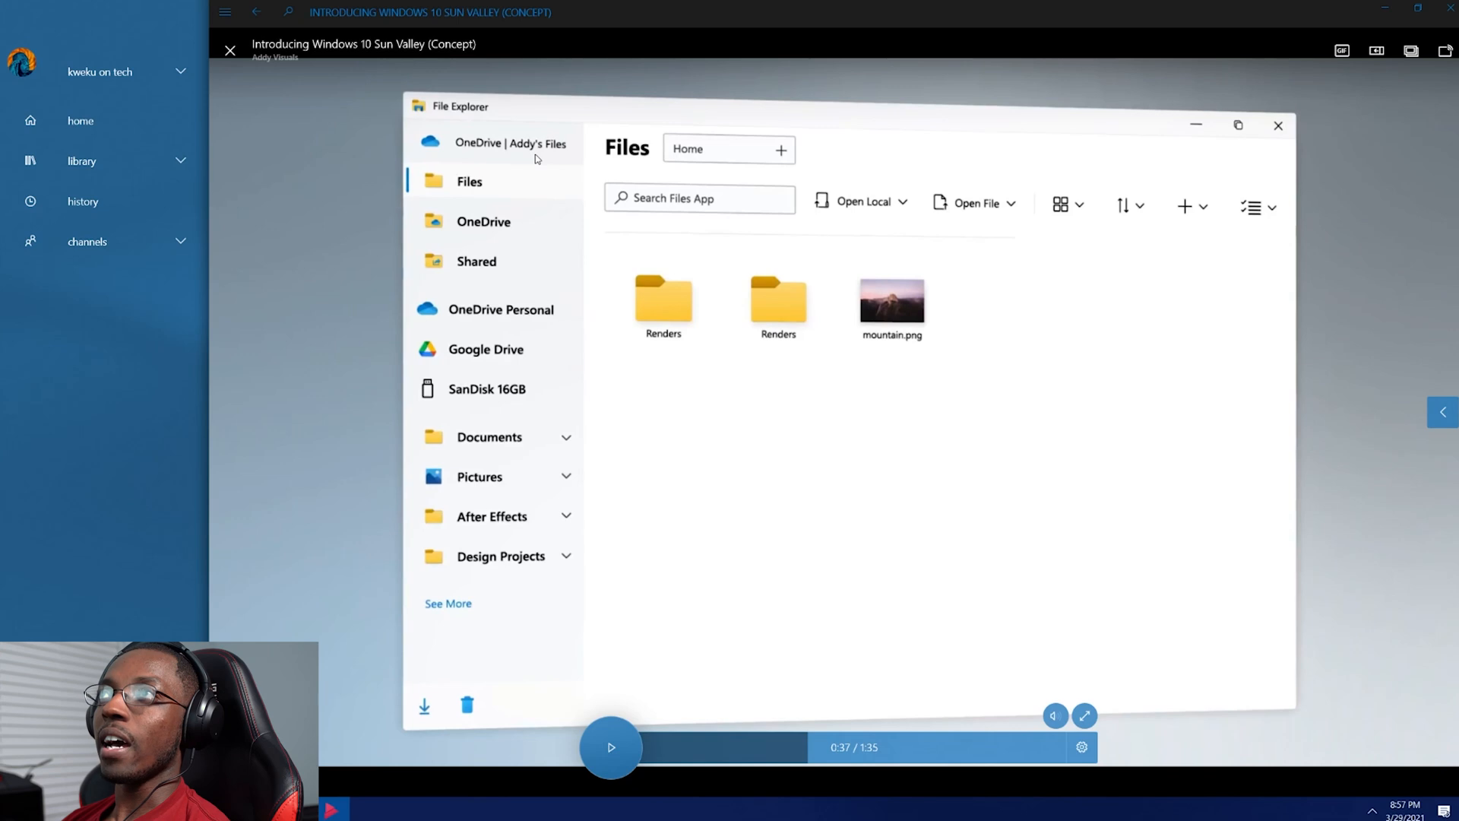
mouse_move(385, 298)
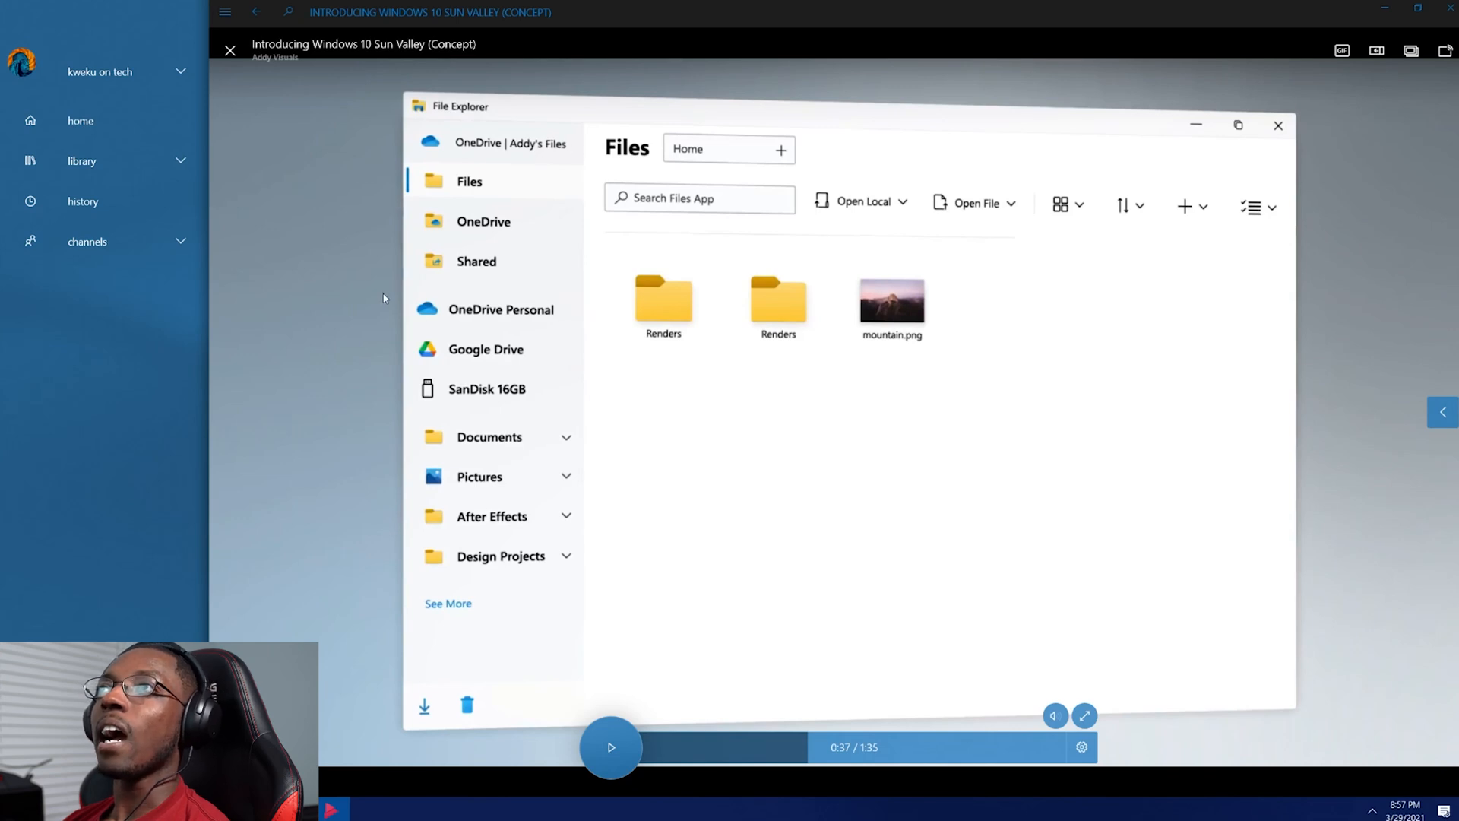
mouse_move(424, 226)
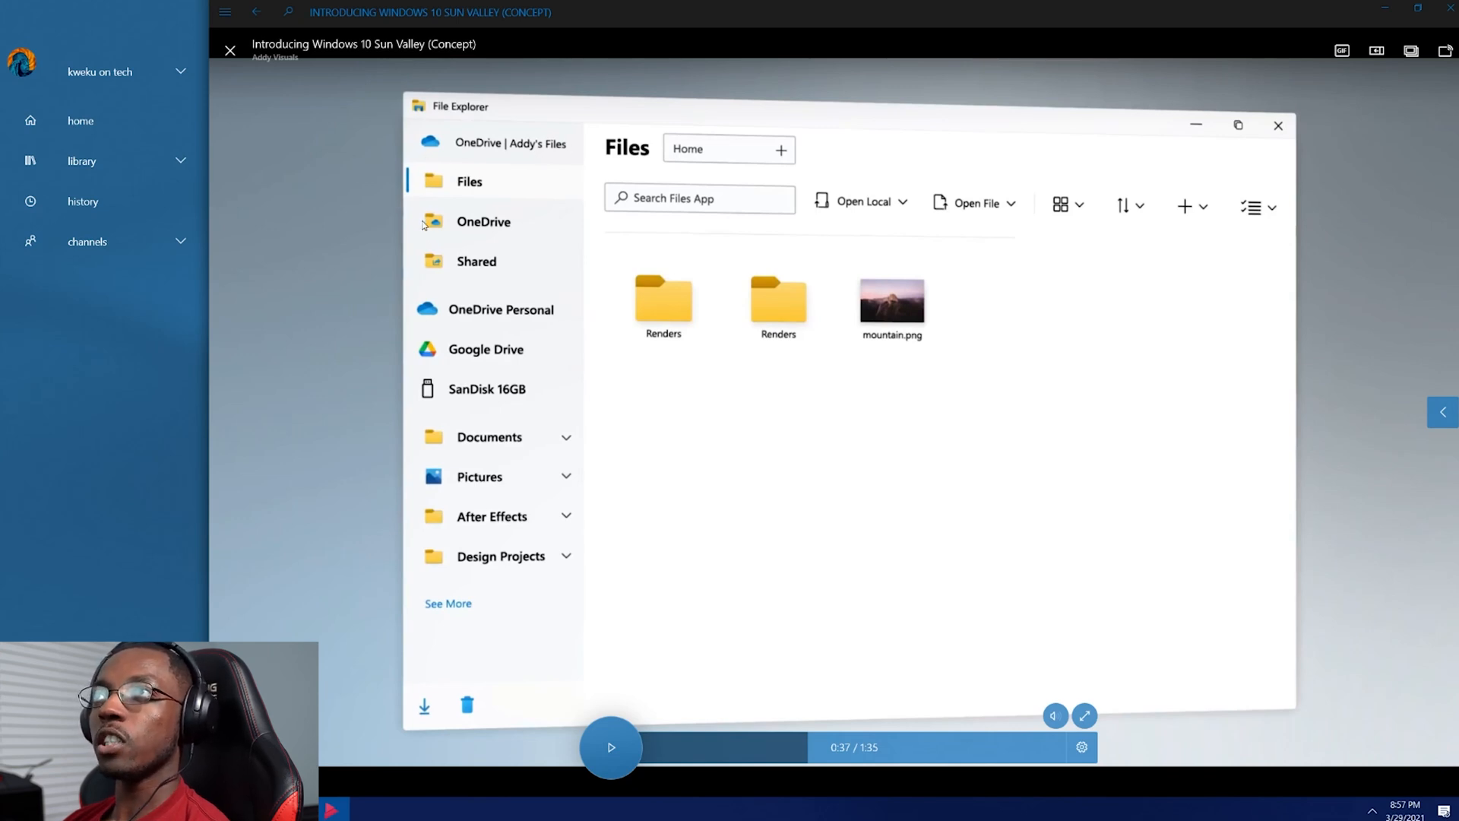
mouse_move(443, 164)
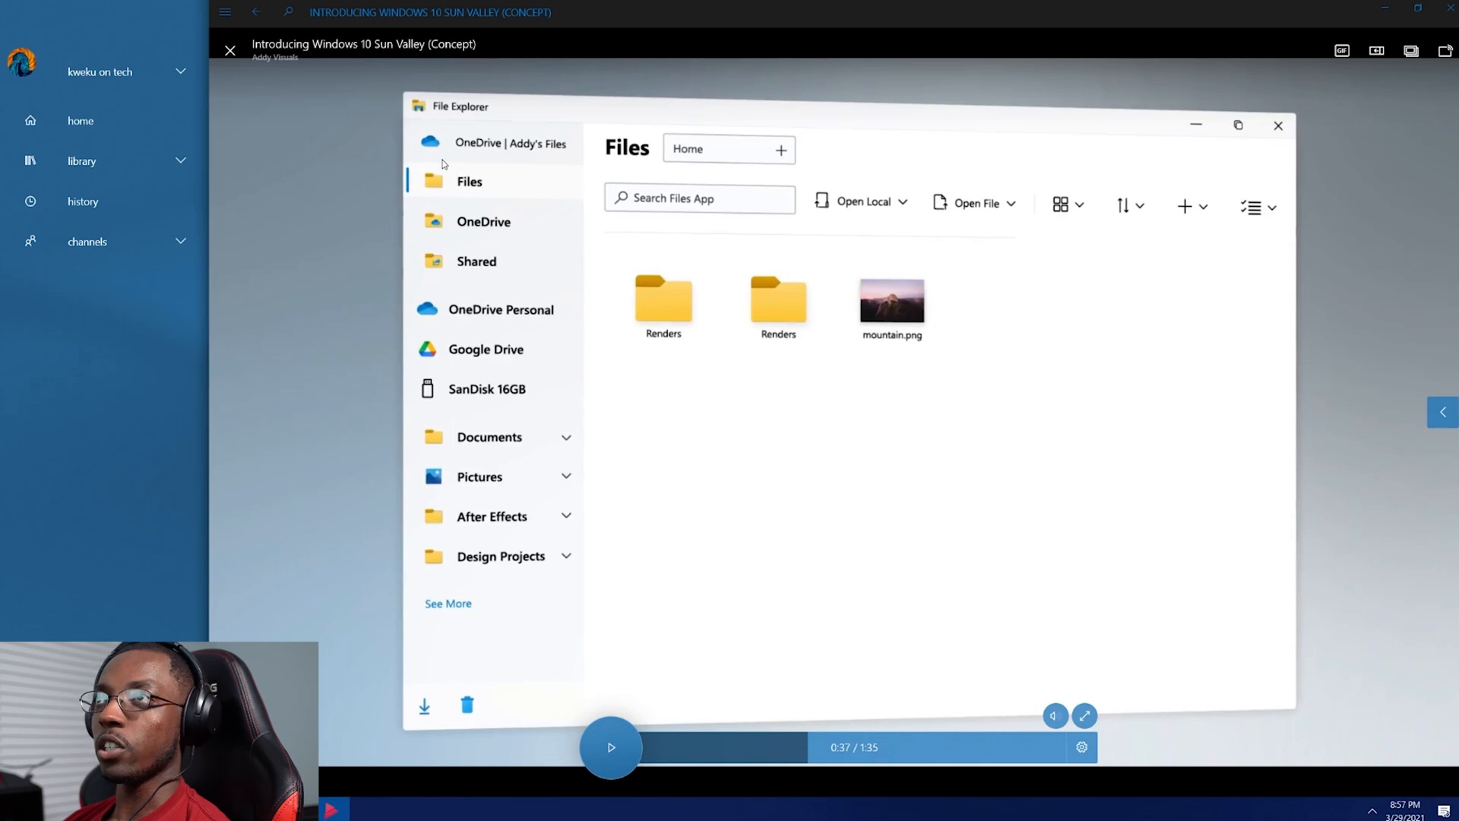
mouse_move(518, 154)
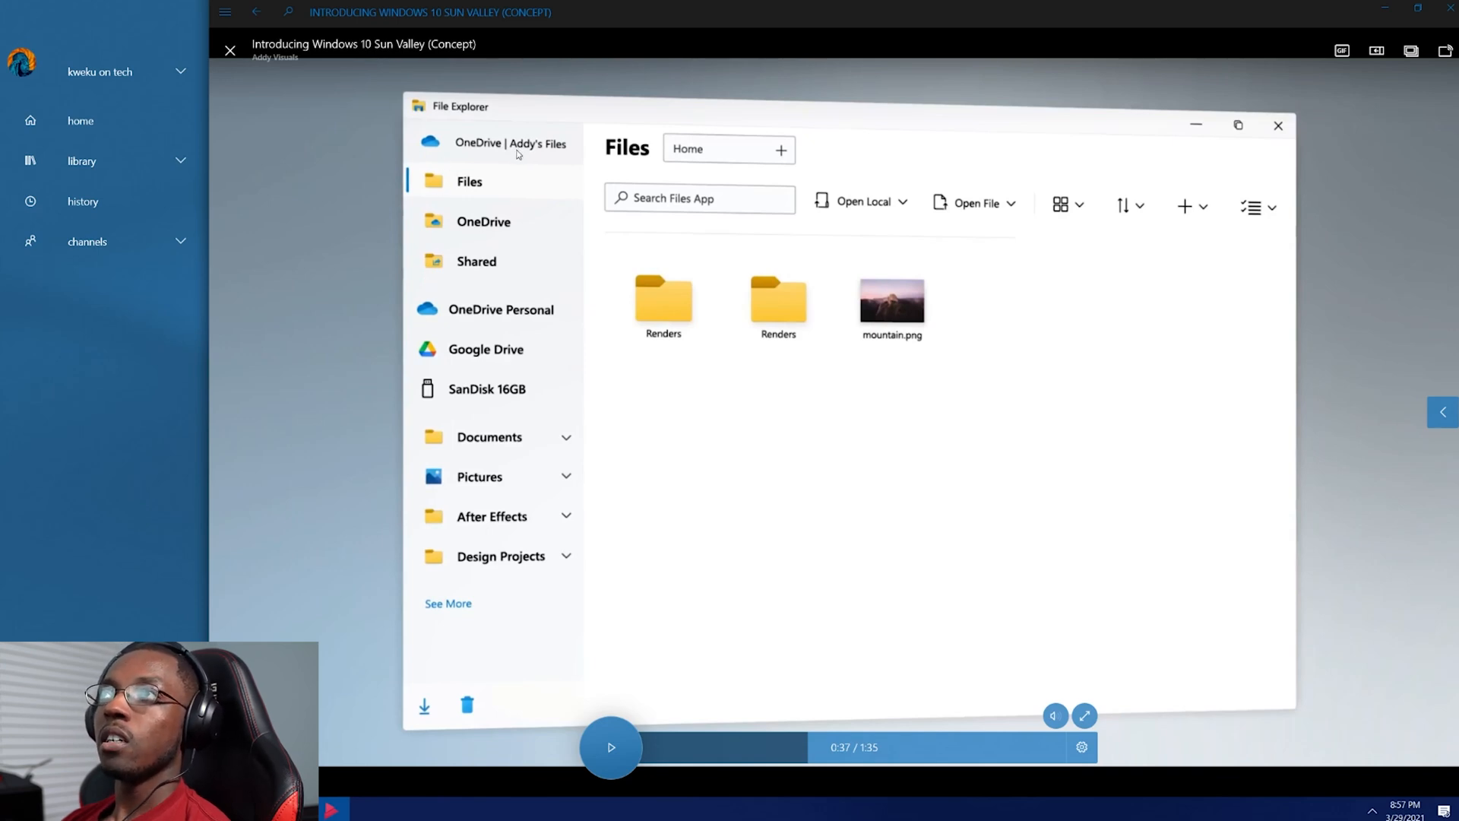
mouse_move(518, 152)
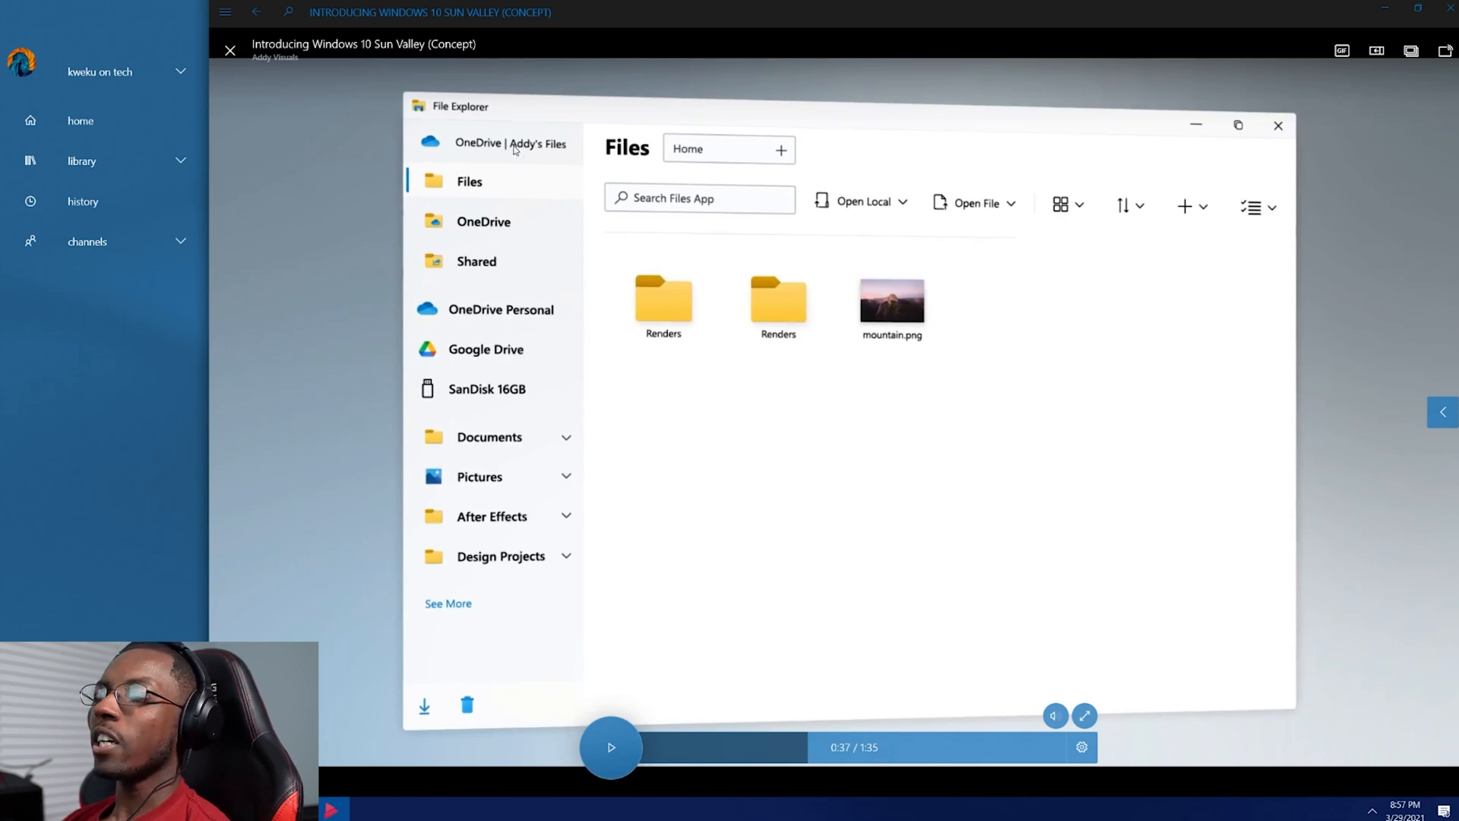
mouse_move(465, 145)
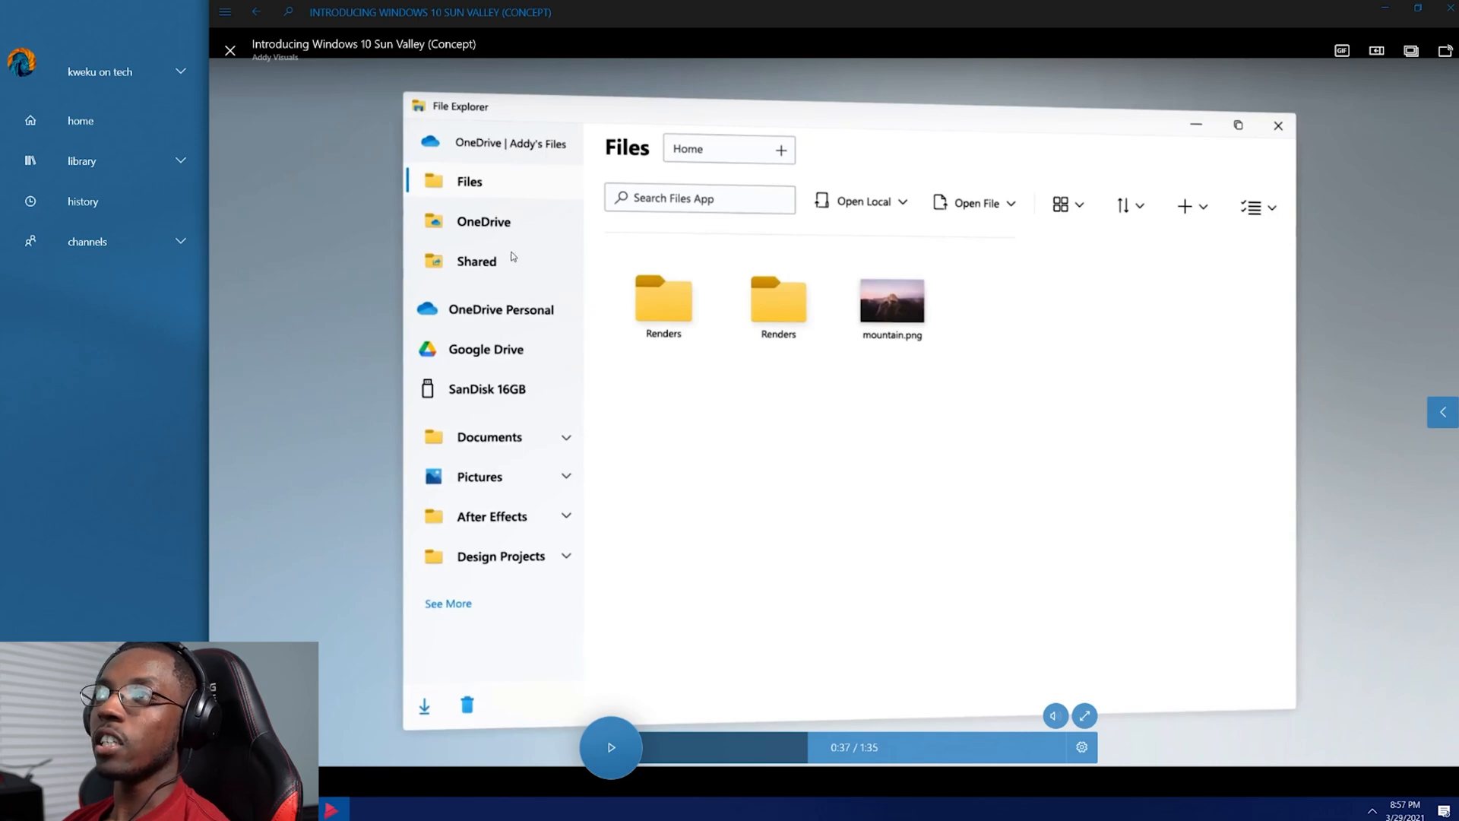
mouse_move(523, 237)
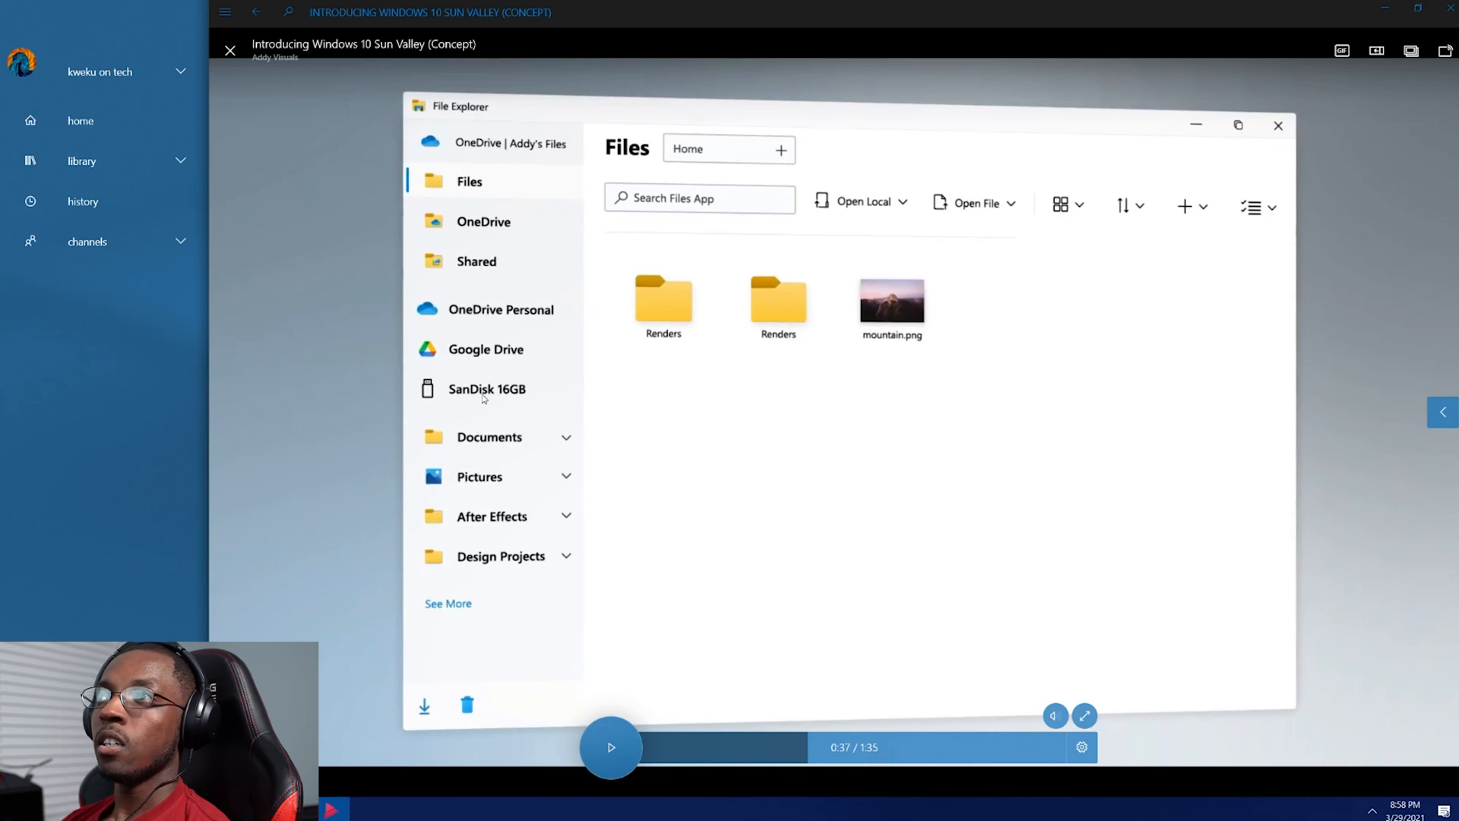
mouse_move(509, 195)
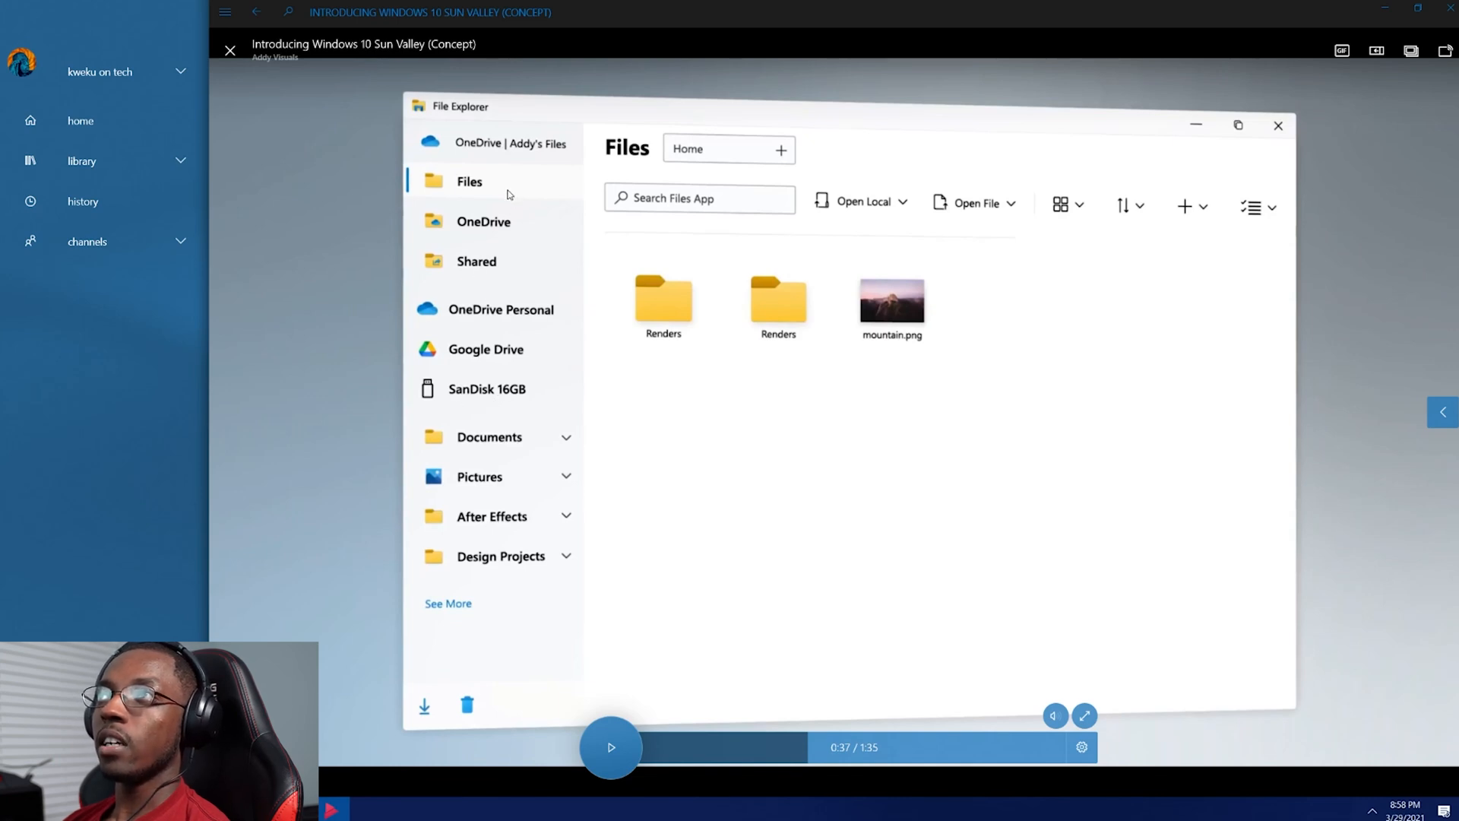
mouse_move(509, 194)
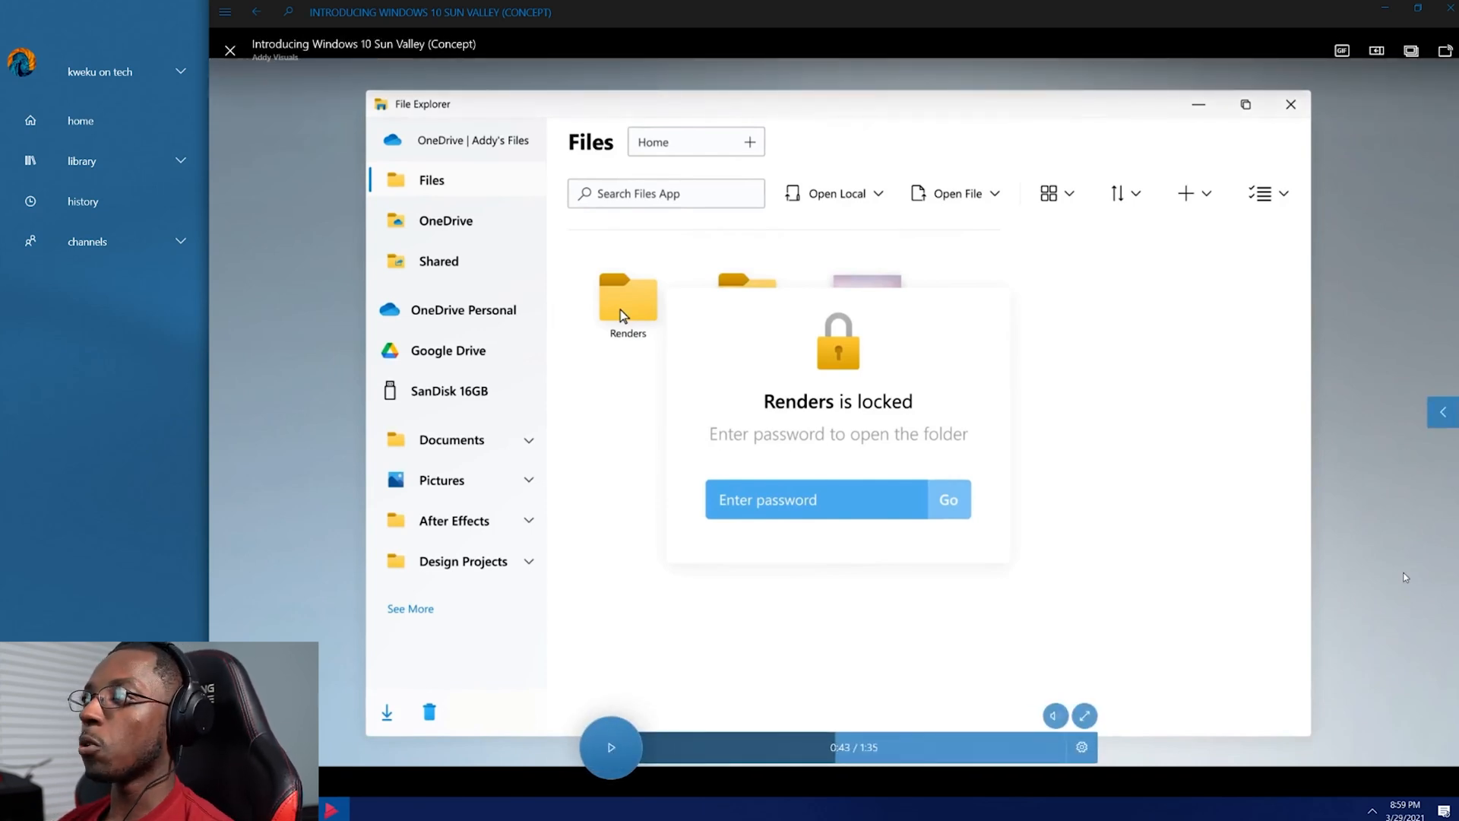
mouse_move(1383, 540)
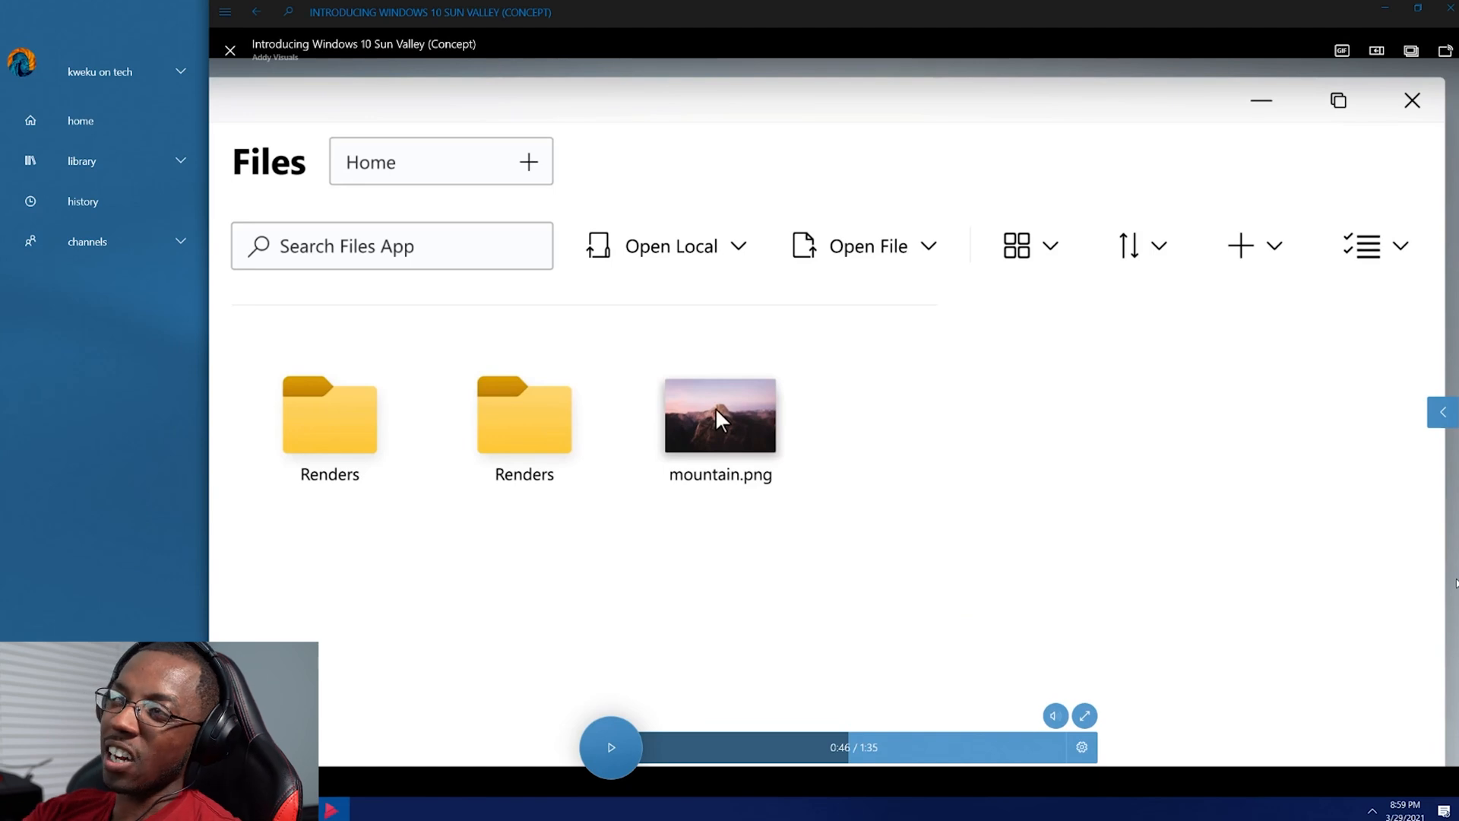
Resume from 0:46 so playback moves past the mountain.png drag to the Start menu.
click(610, 746)
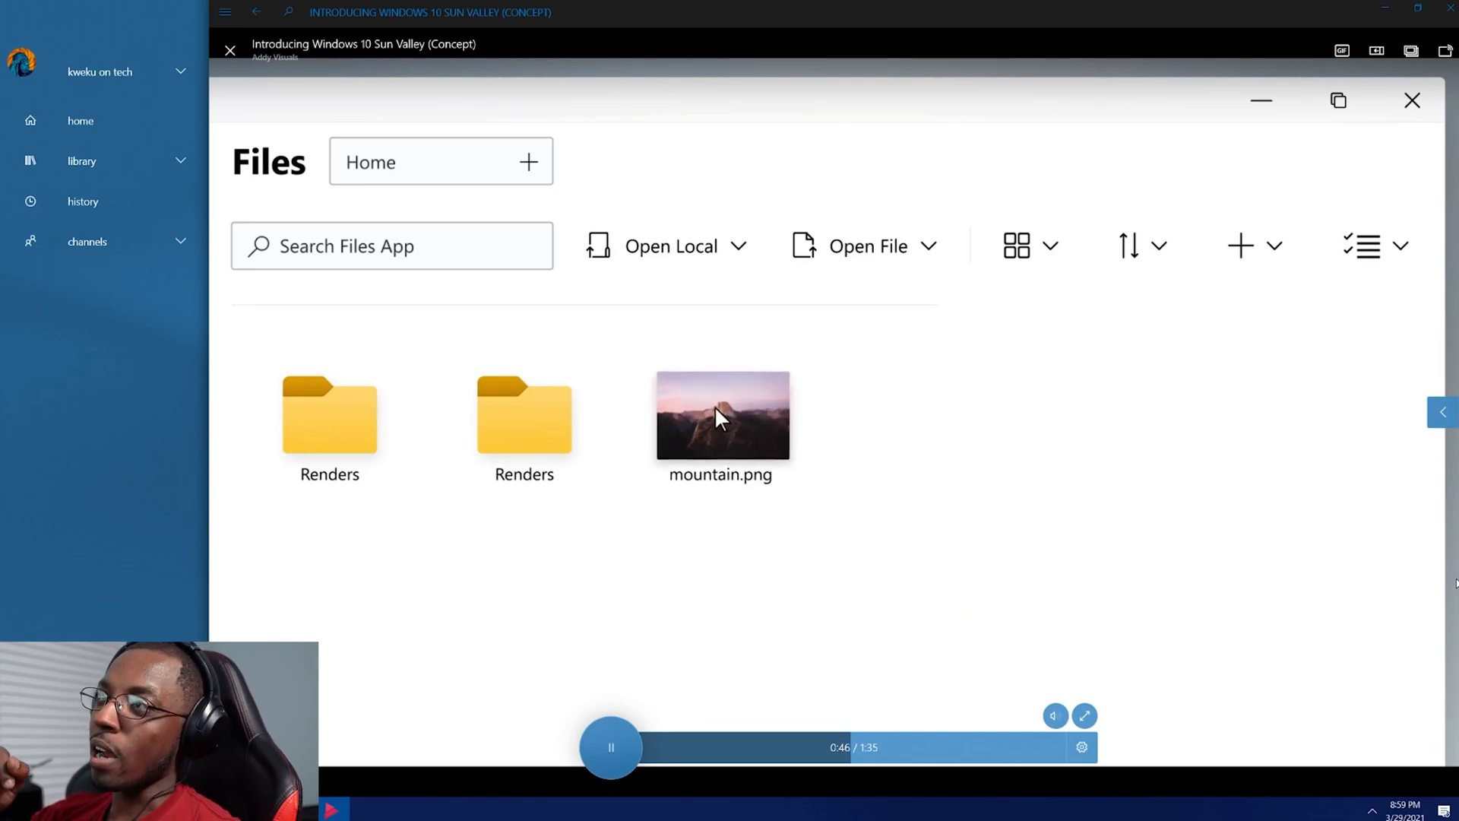
drag(721, 414, 1024, 470)
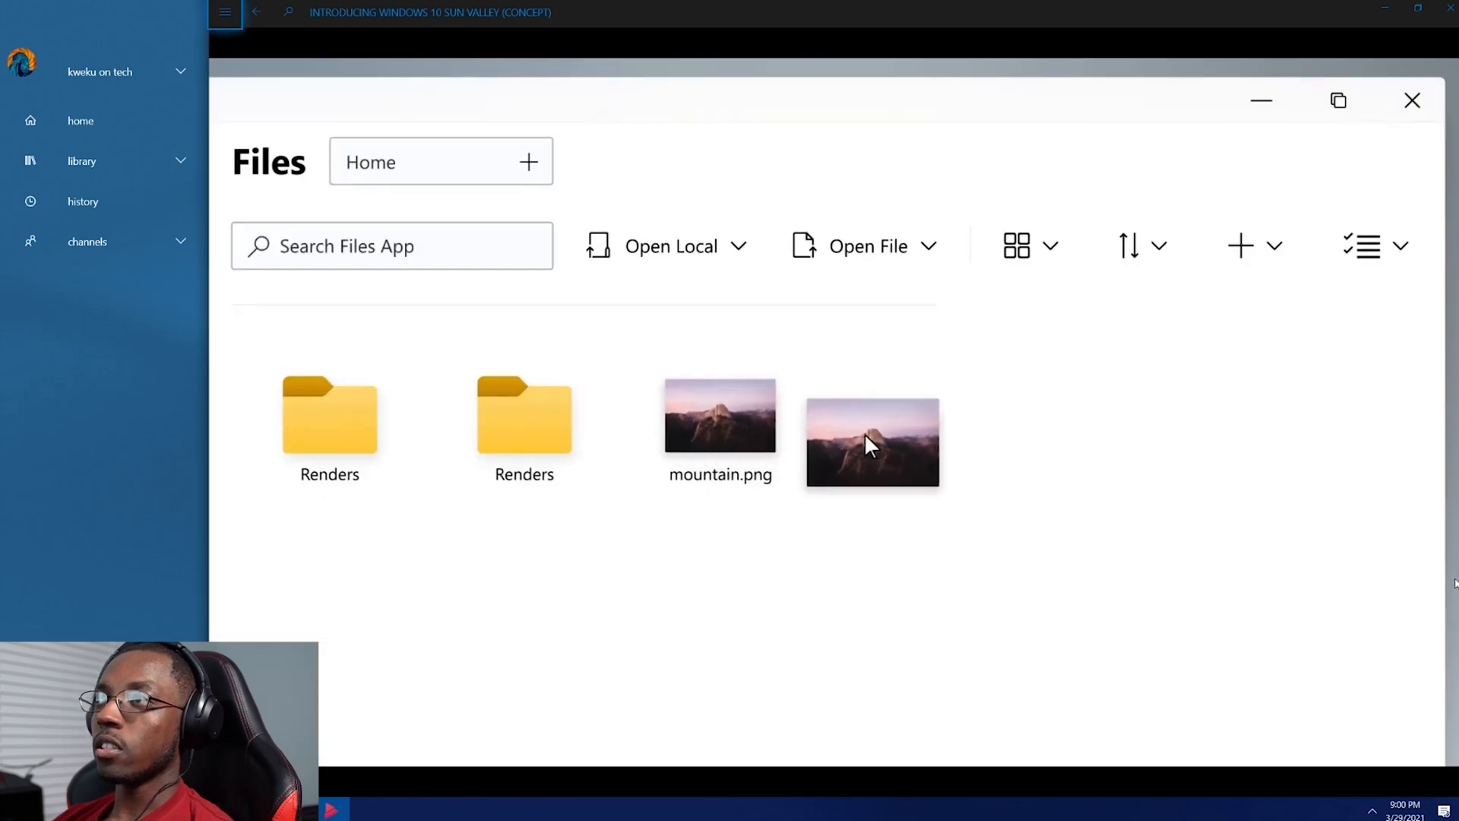
drag(871, 442, 1075, 577)
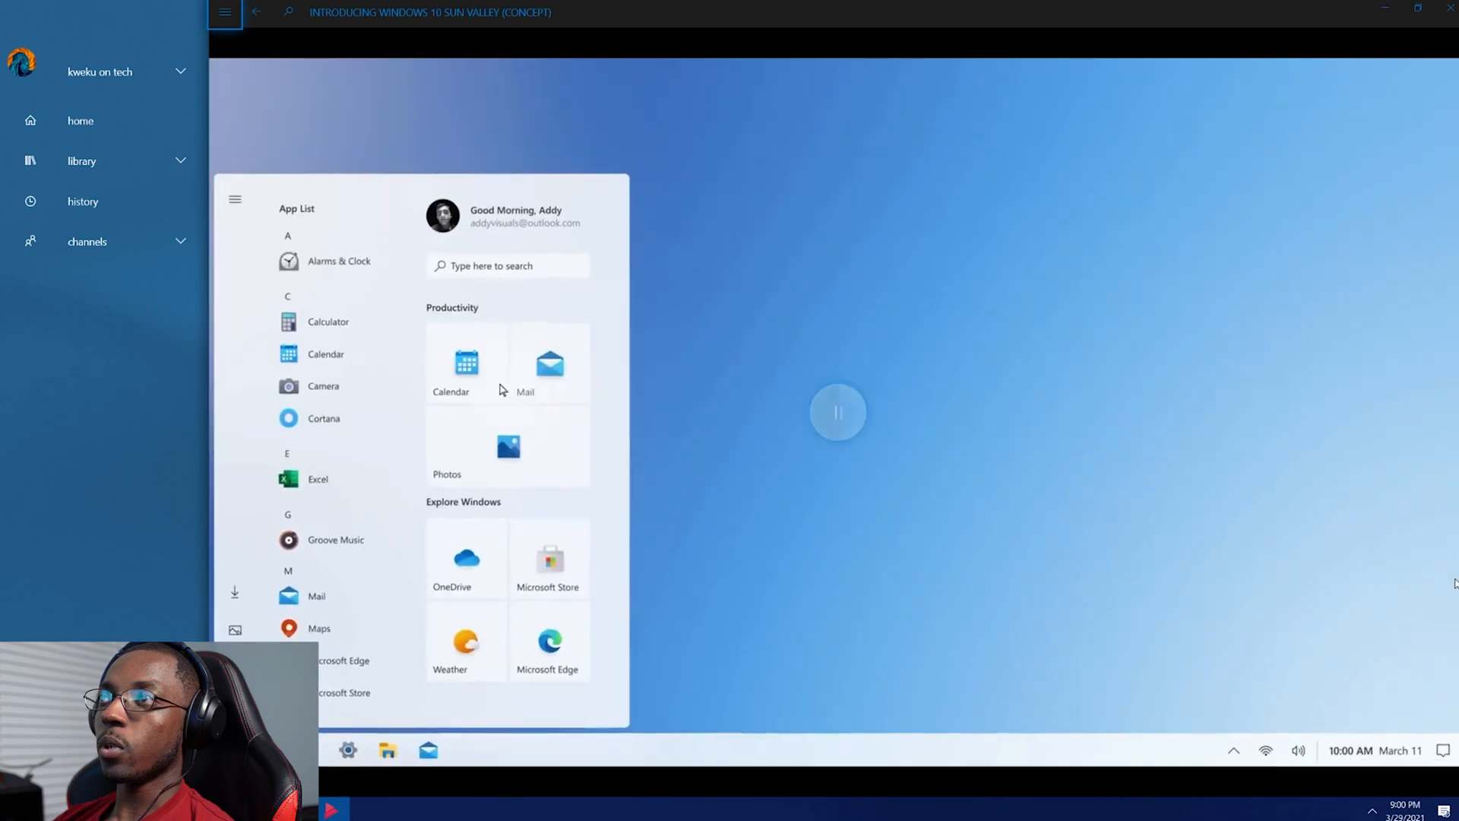
Let playback continue into the Mail app scene with an email being dragged.
right_click(466, 363)
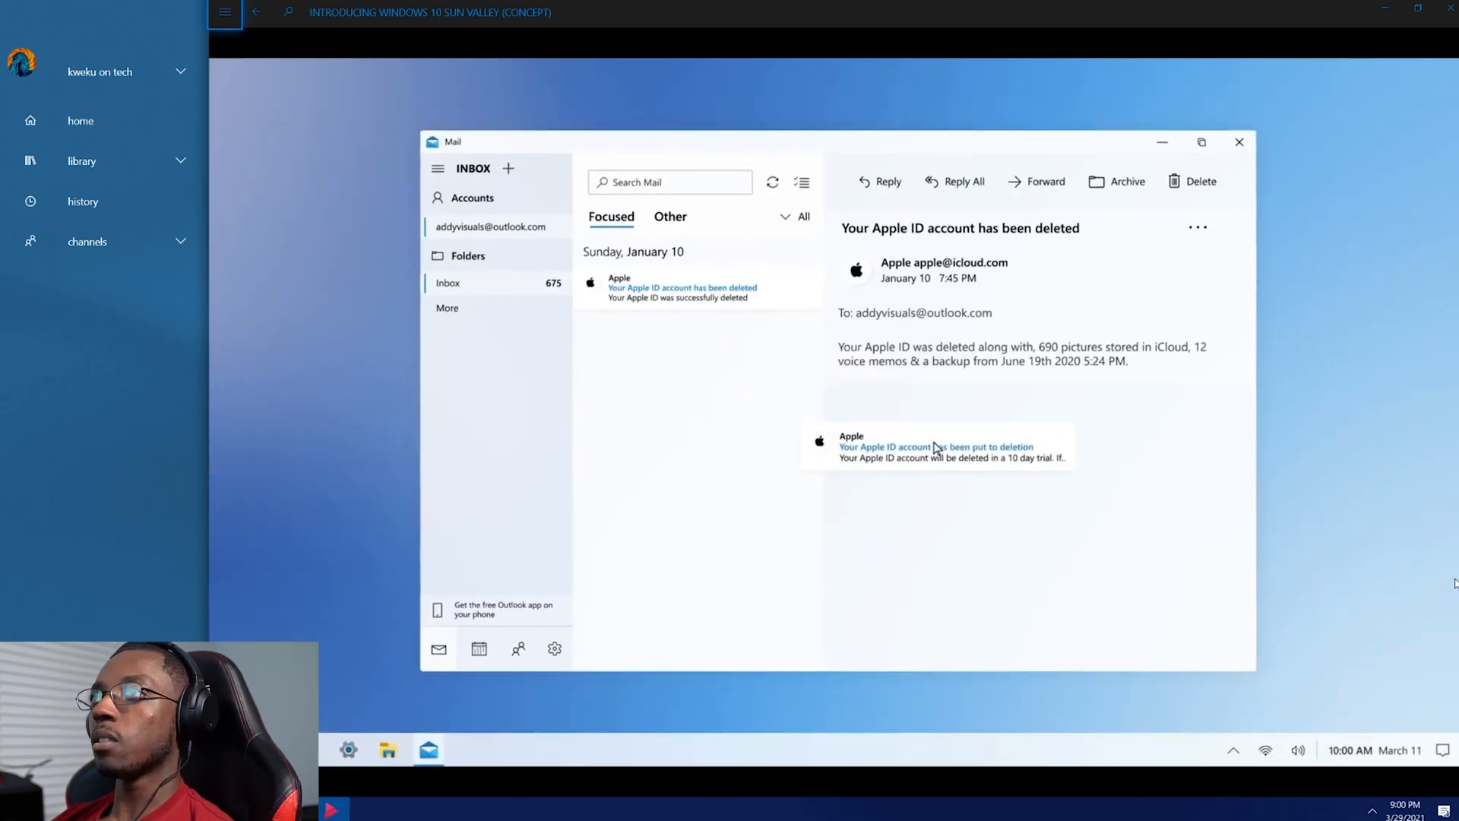
Pause at 0:56 with the dragged Apple ID email open as a second message.
click(935, 451)
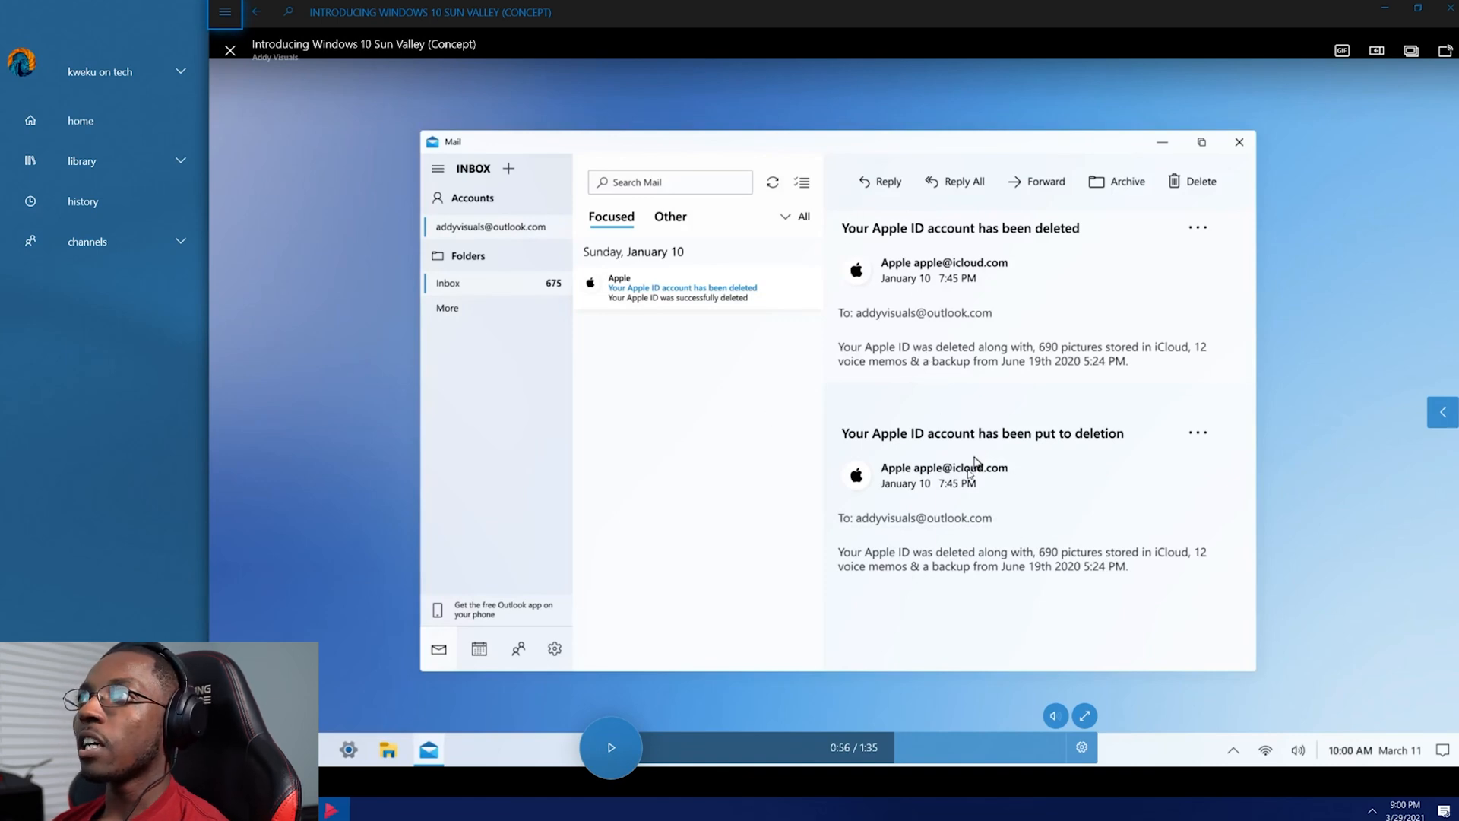
mouse_move(932, 502)
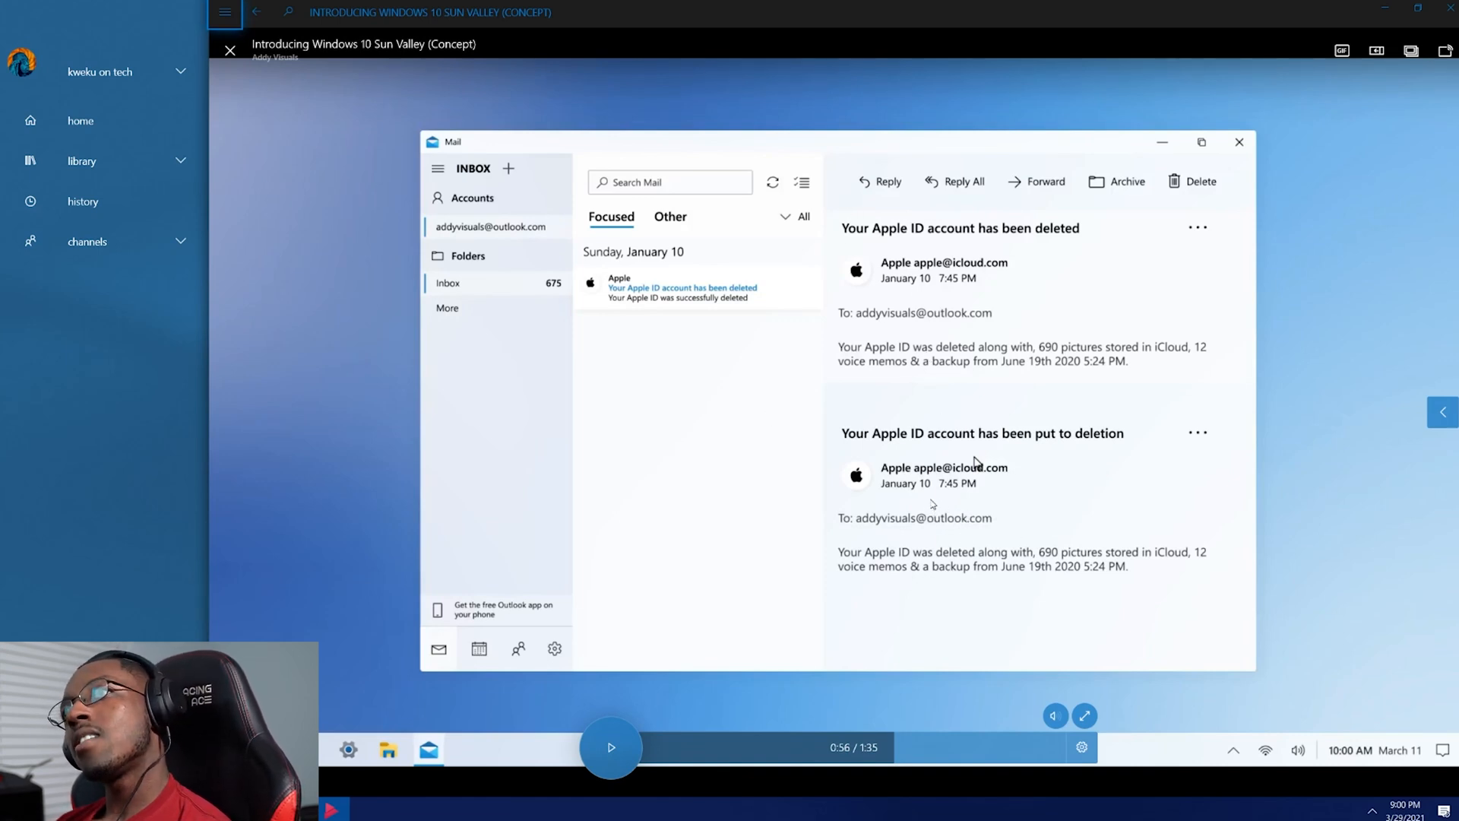
mouse_move(487, 366)
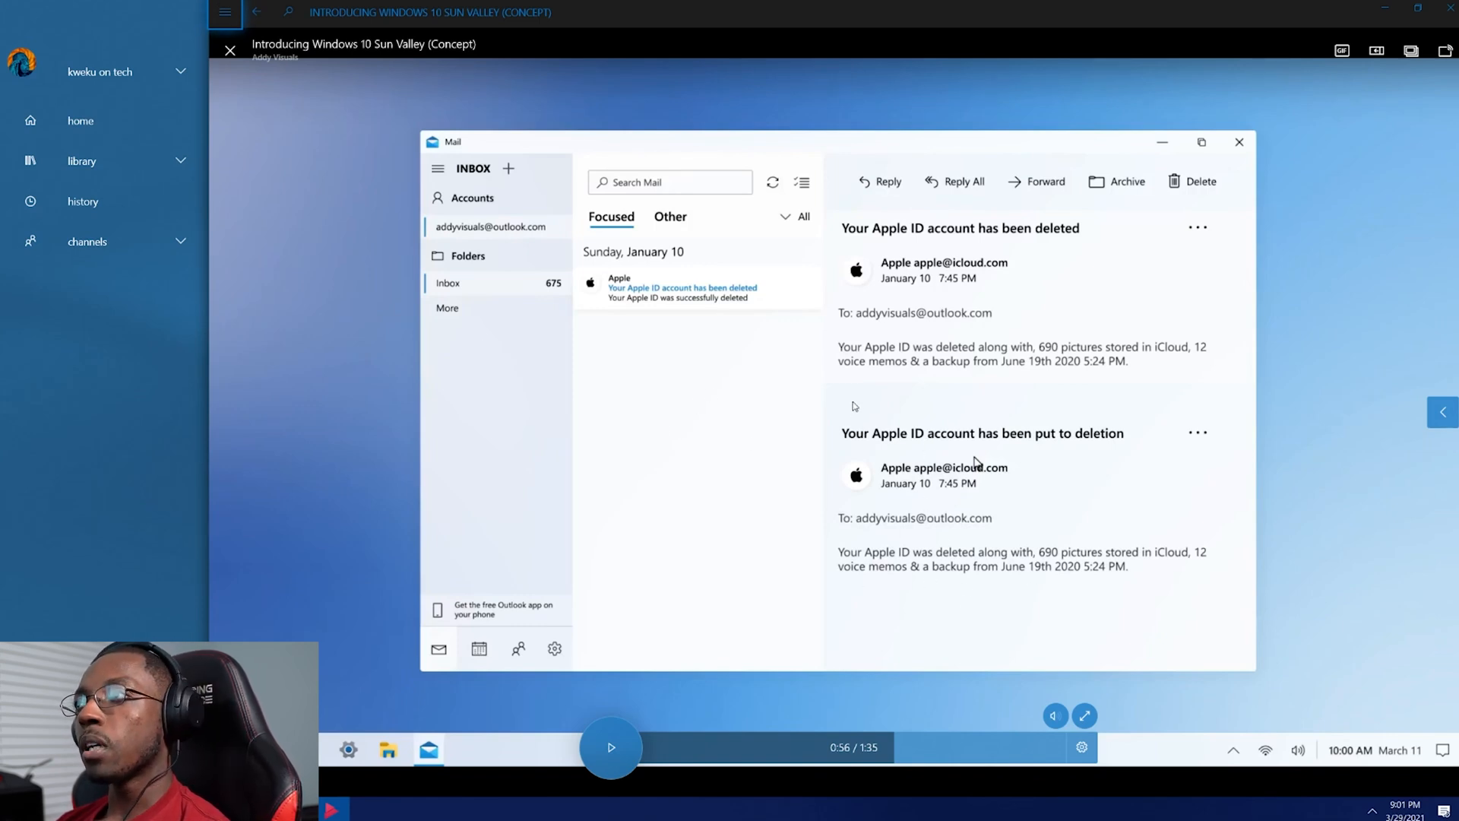
mouse_move(977, 443)
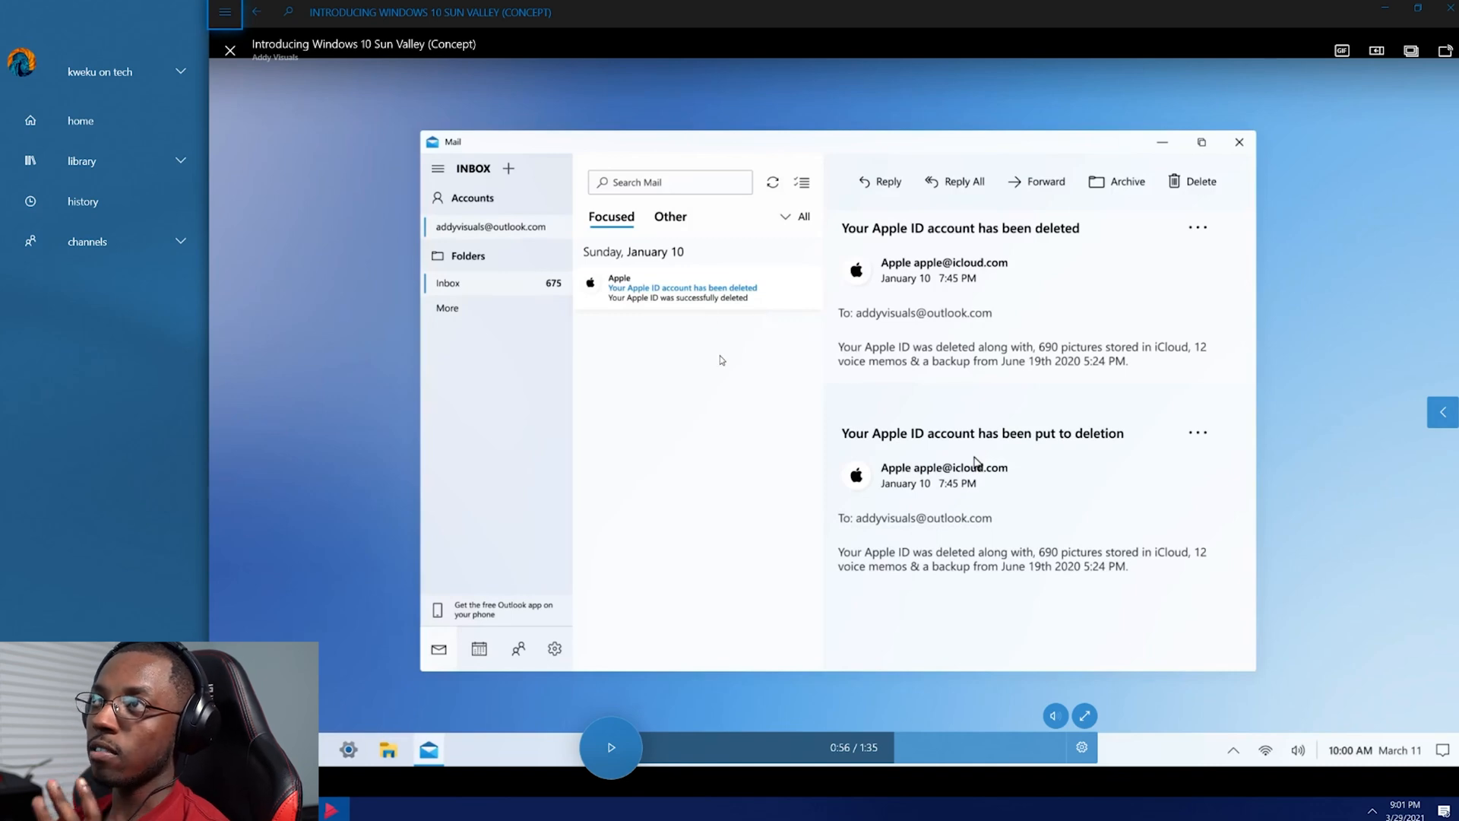
mouse_move(584, 361)
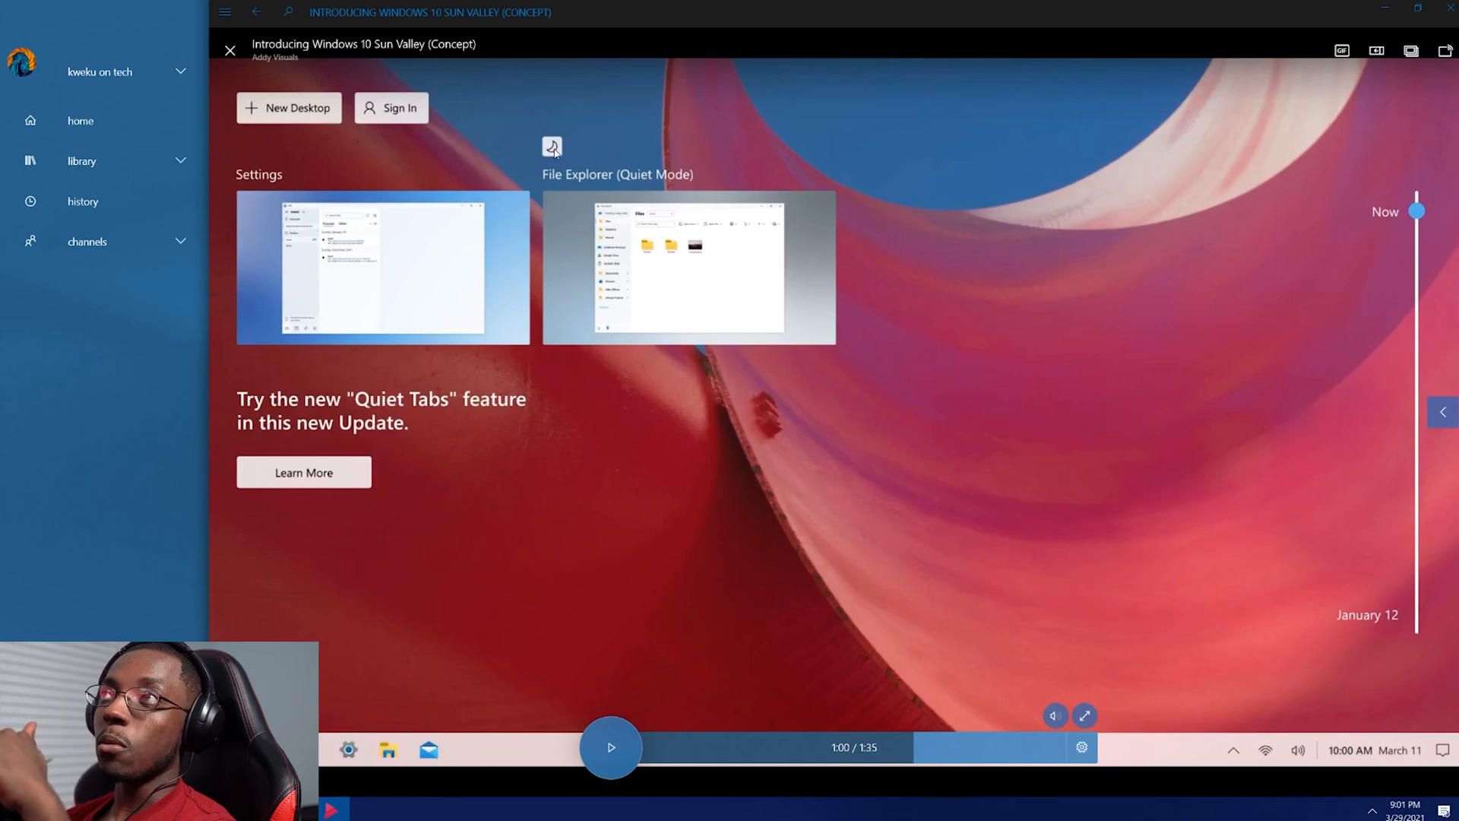
mouse_move(566, 182)
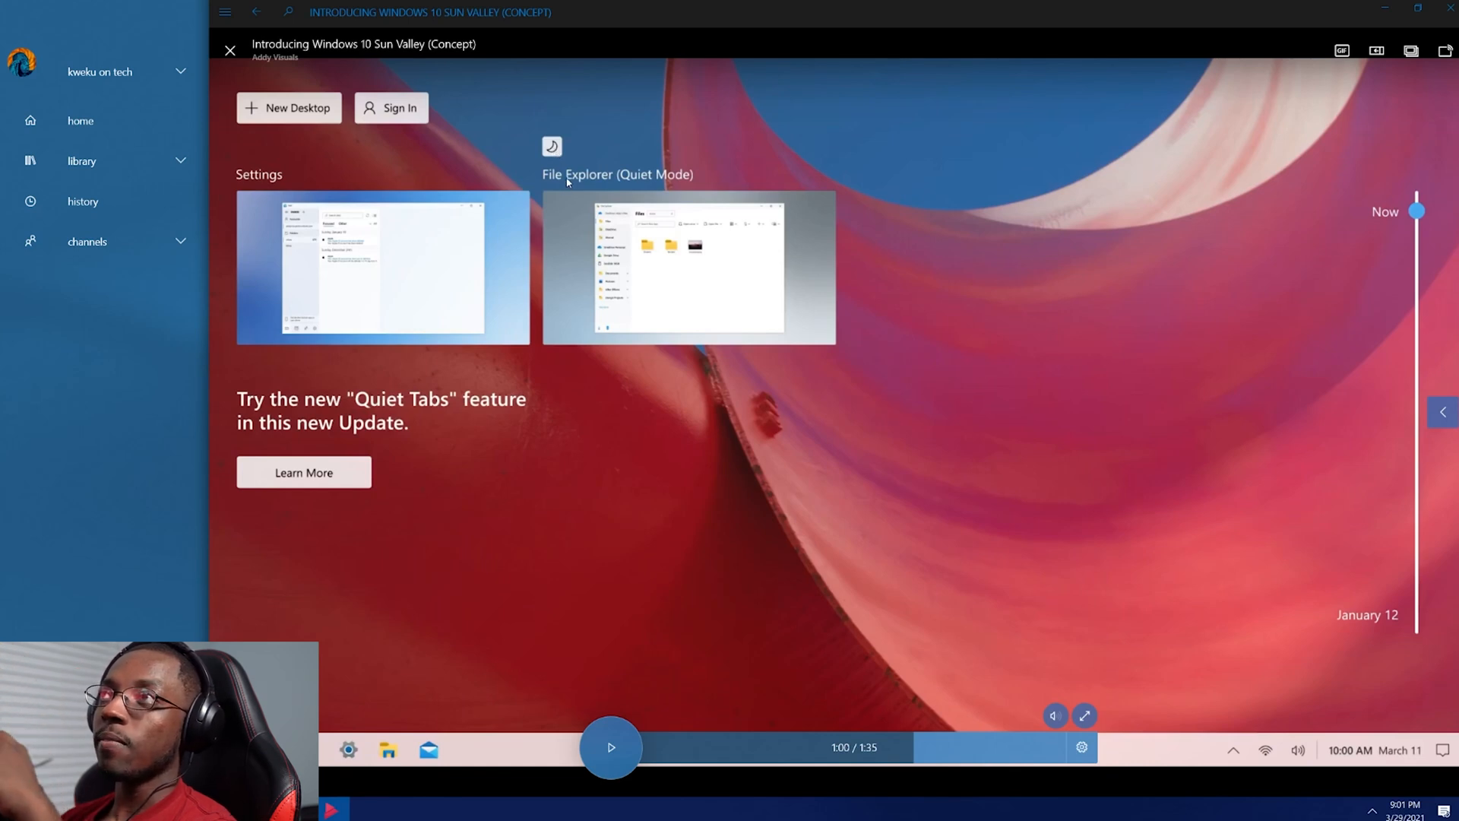
mouse_move(389, 191)
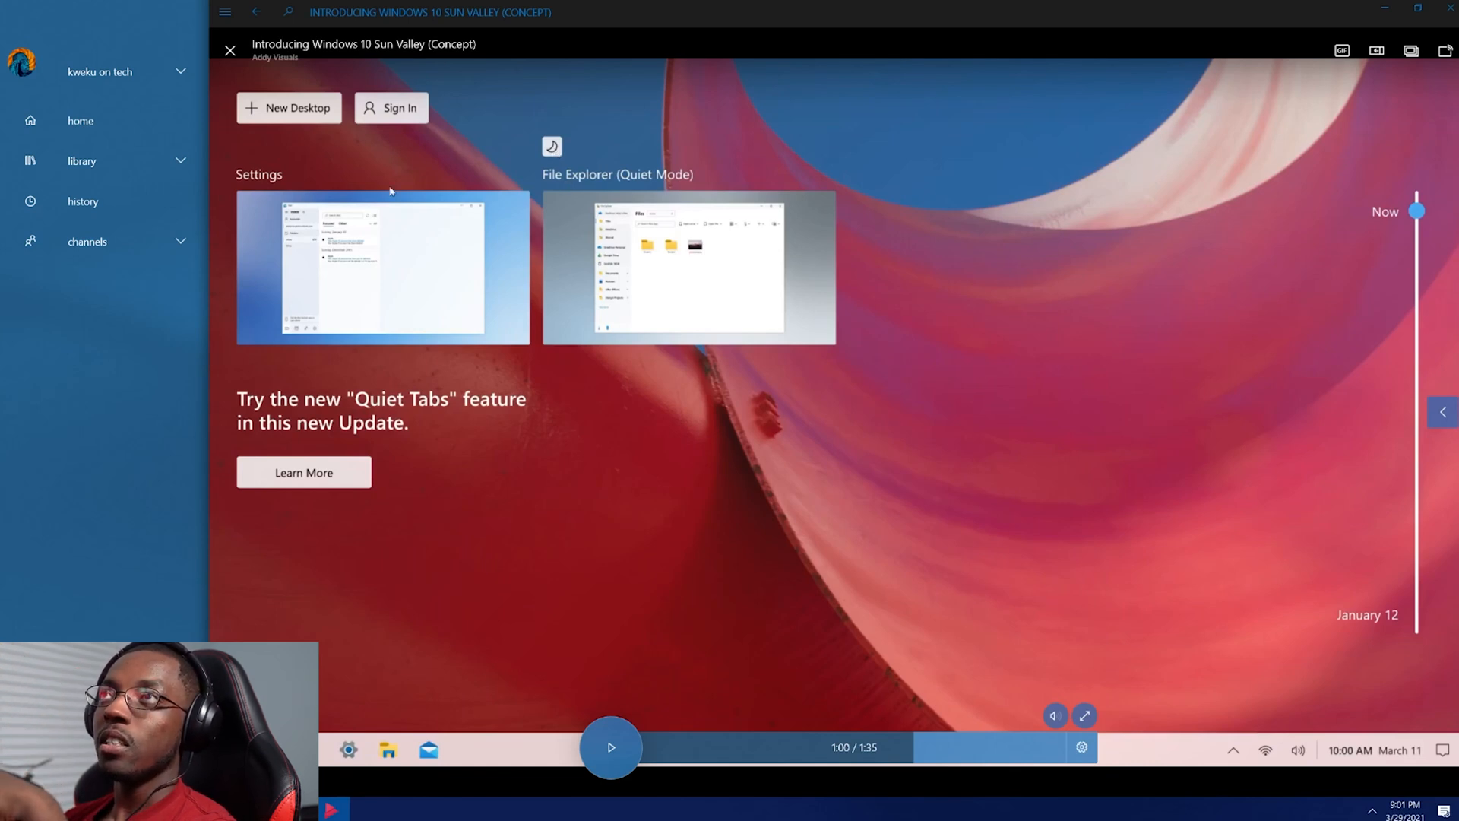
mouse_move(403, 125)
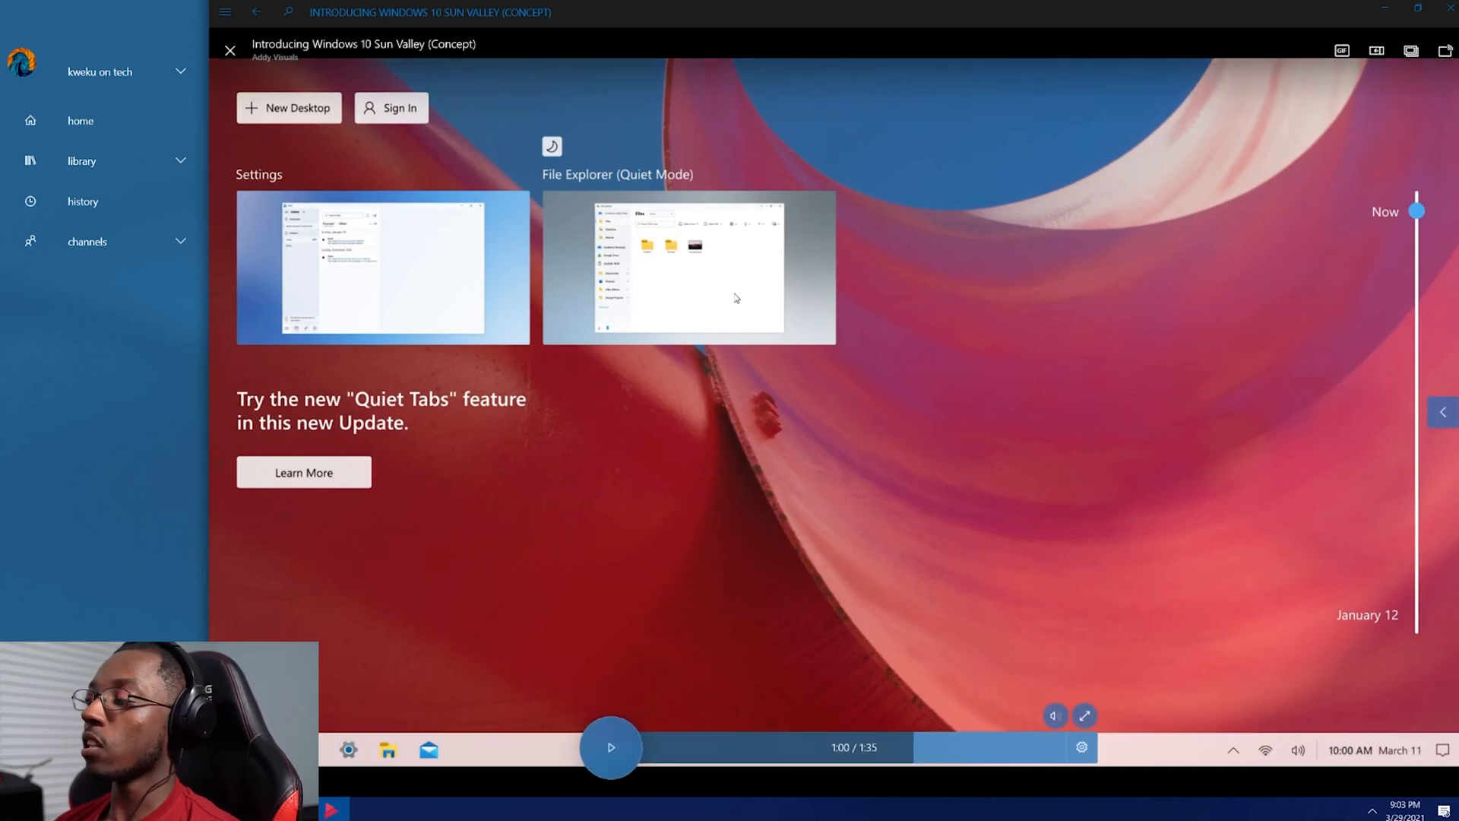
mouse_move(691, 360)
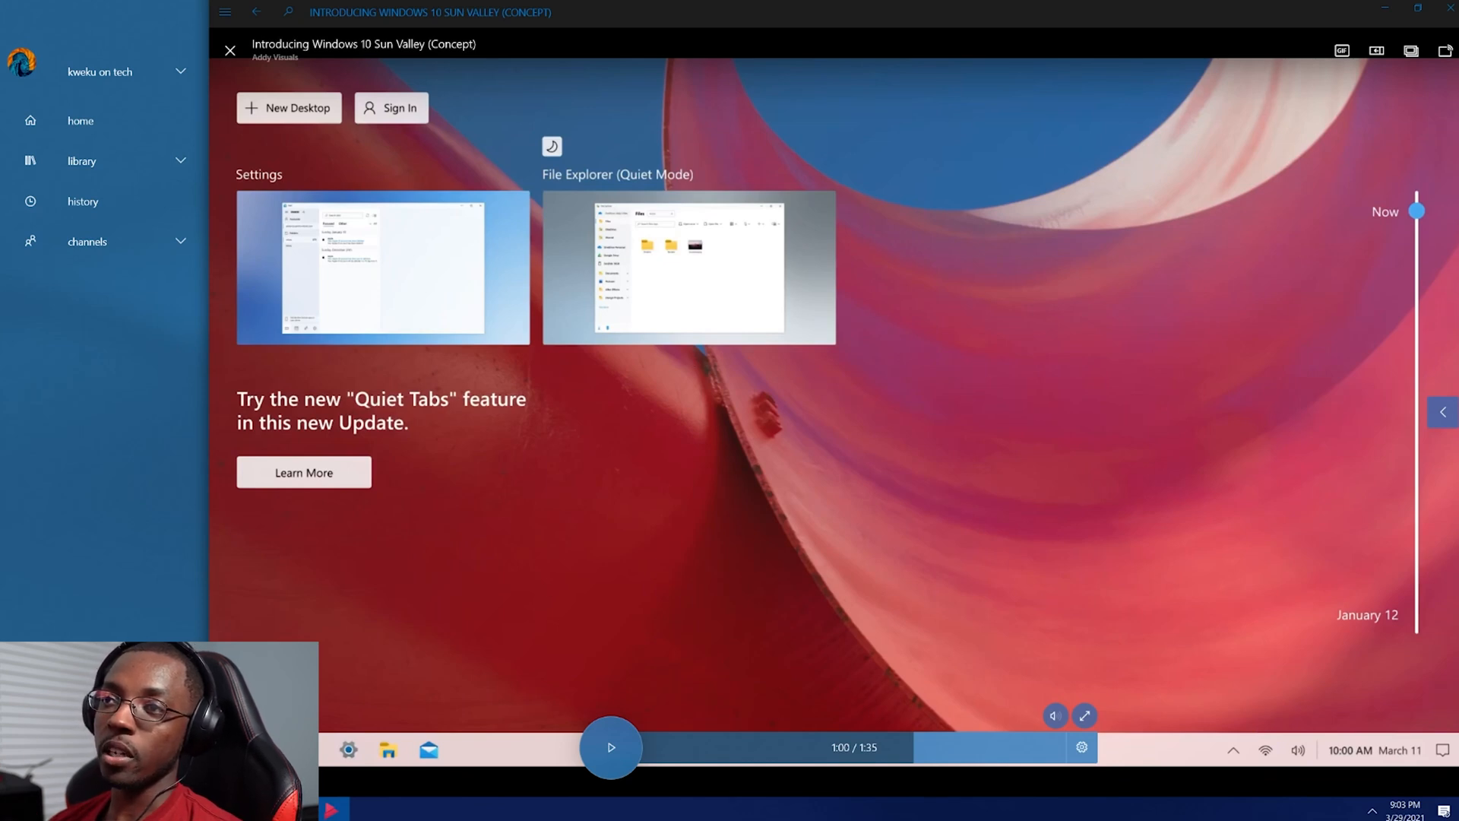
mouse_move(735, 602)
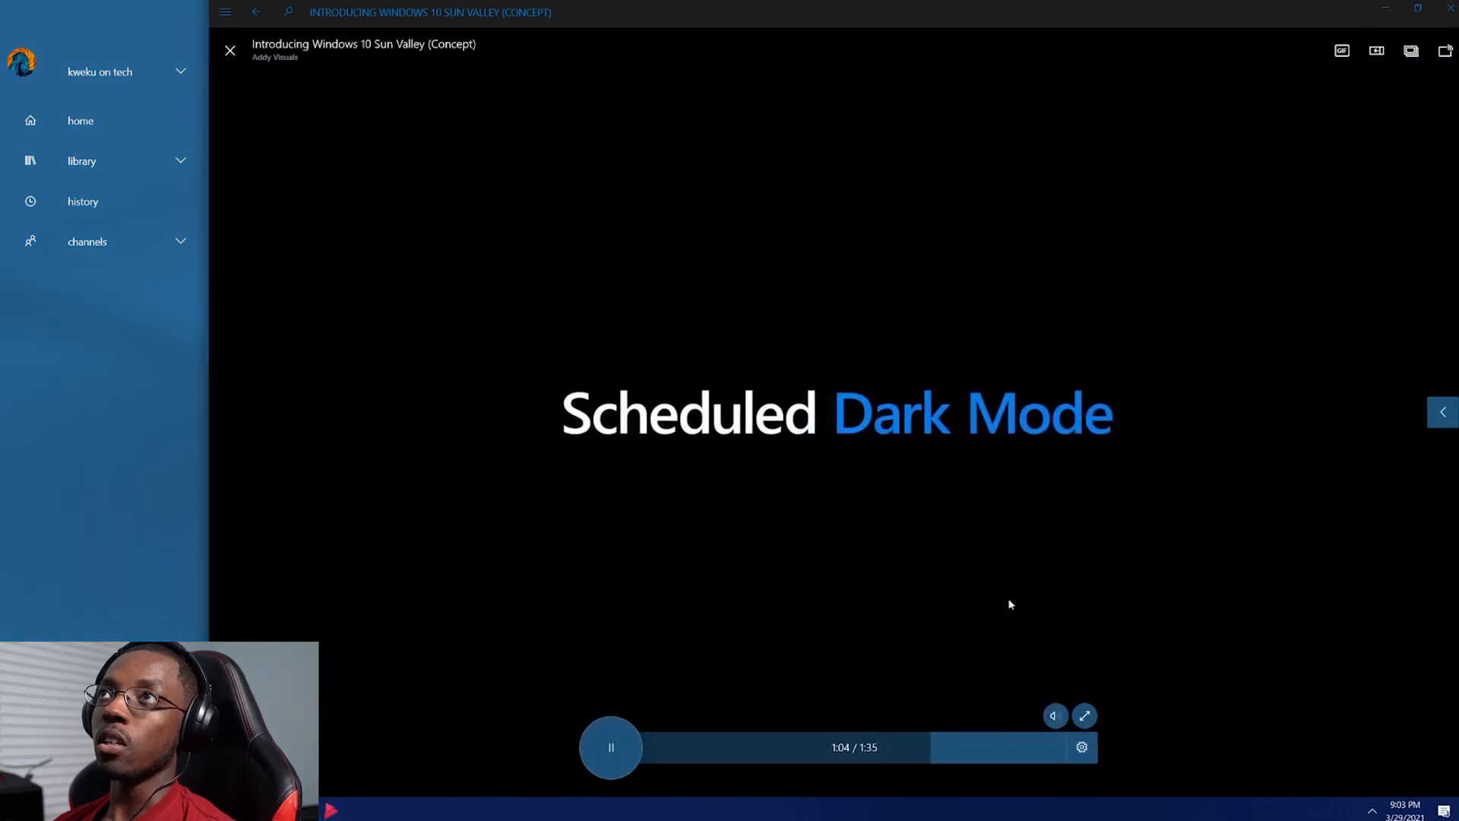
Pause the video at 1:05 on the Scheduled Dark Mode title card.
click(611, 746)
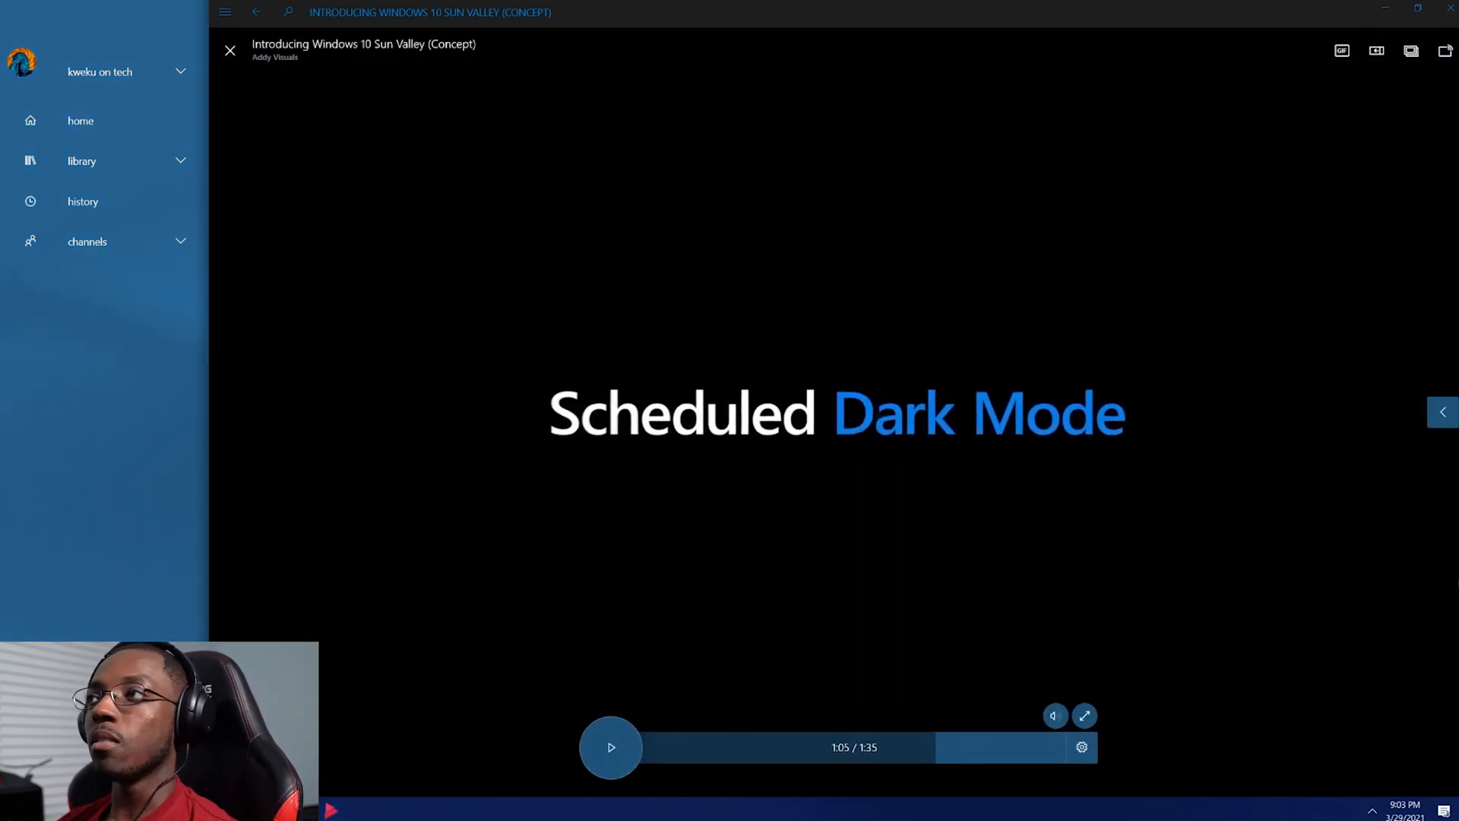